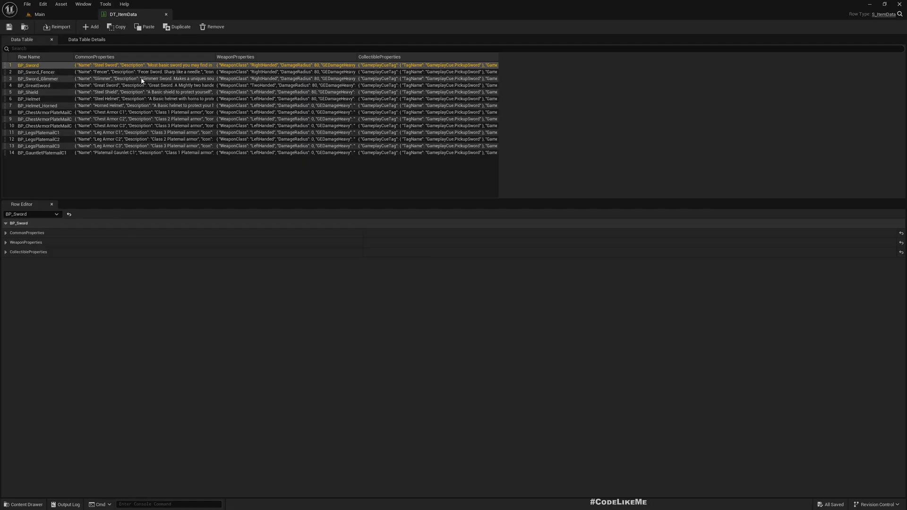
Switch from DT_ItemData to the running game and bring up its inventory of equipped items
{"action": "left_click", "coordinate": [34, 85]}
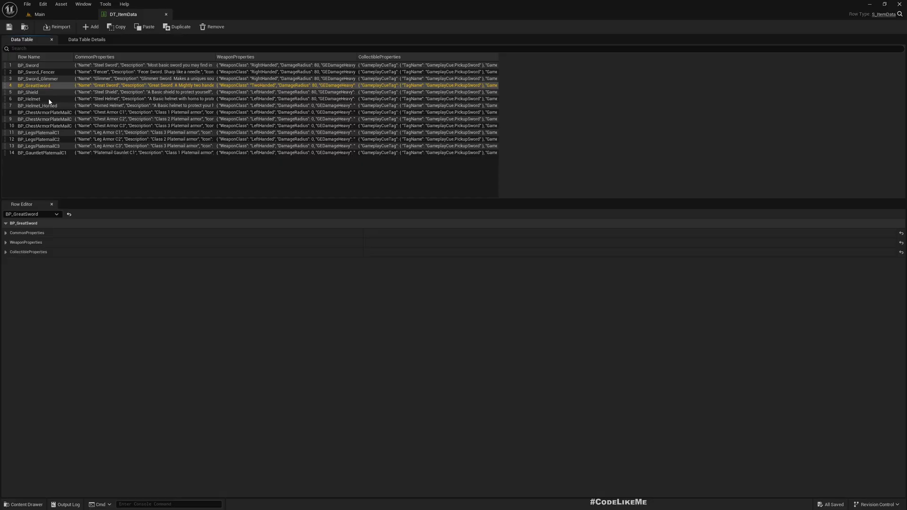
{"action": "left_click", "coordinate": [36, 14]}
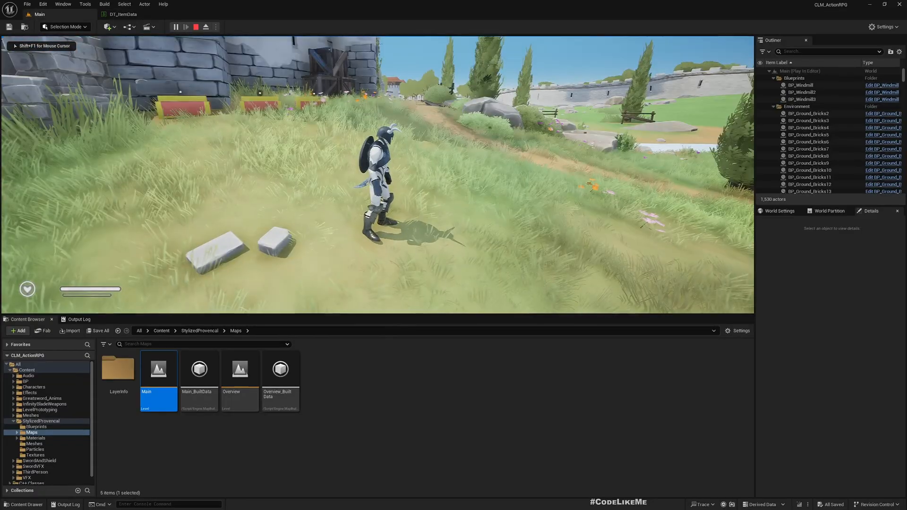
{"action": "left_click", "coordinate": [176, 26]}
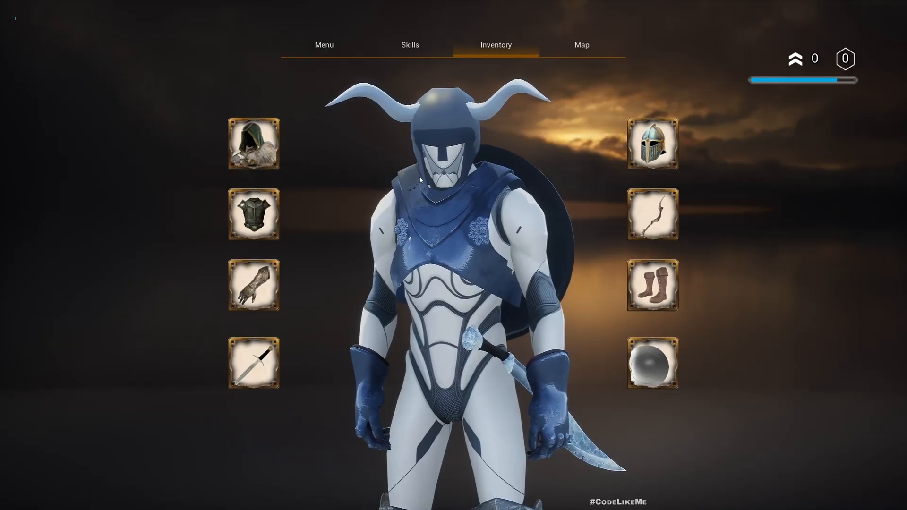
View a weapon slot's three sword choices, then return to the equipped items screen
{"action": "left_click", "coordinate": [254, 363]}
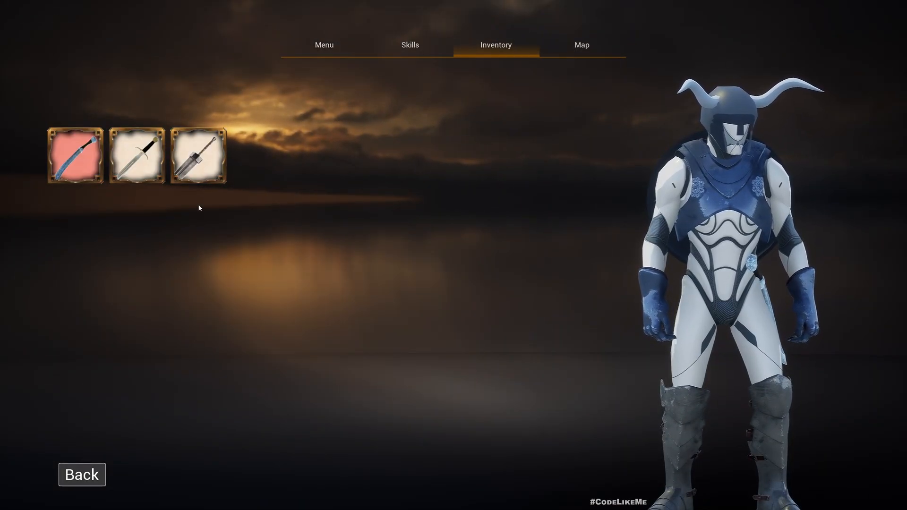
{"action": "left_click", "coordinate": [197, 156]}
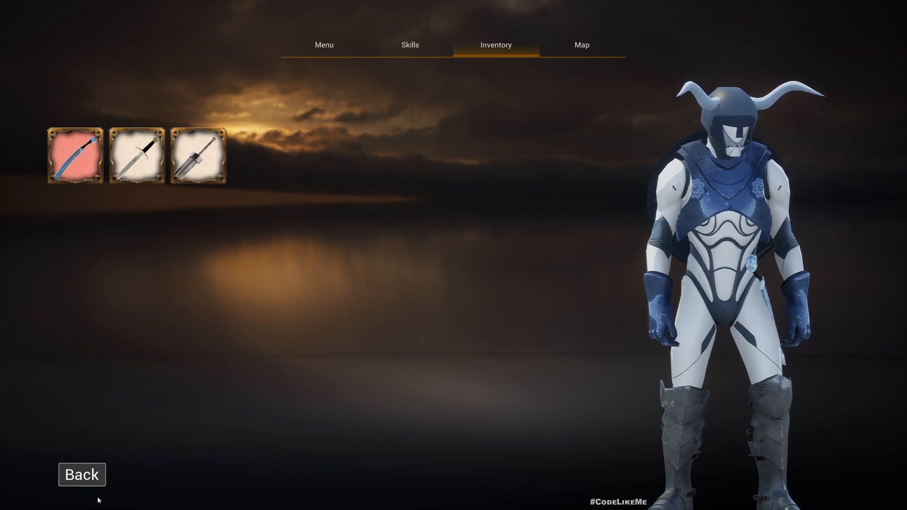
{"action": "left_click", "coordinate": [198, 154]}
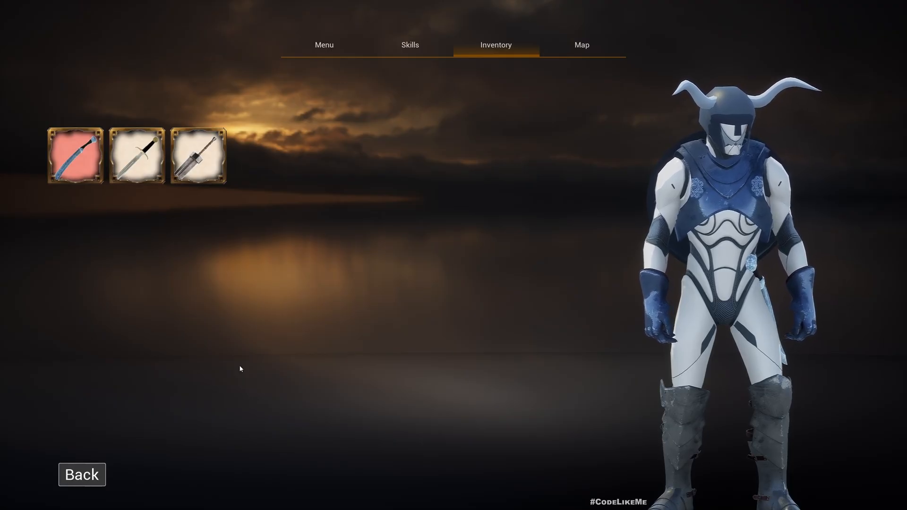
{"action": "left_click", "coordinate": [197, 157]}
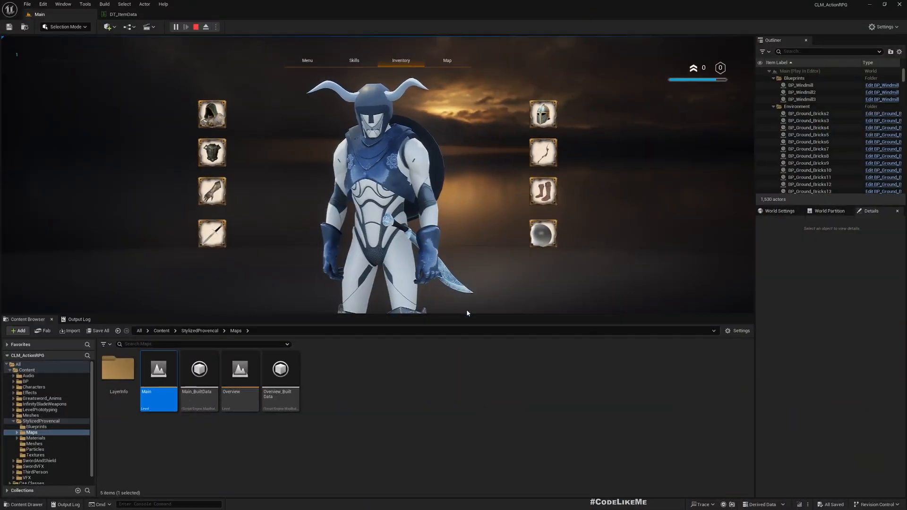
Select the BP_GauntletPlatemailC1 row in DT_ItemData to show its common properties, then move to Patreon
{"action": "left_click", "coordinate": [123, 14]}
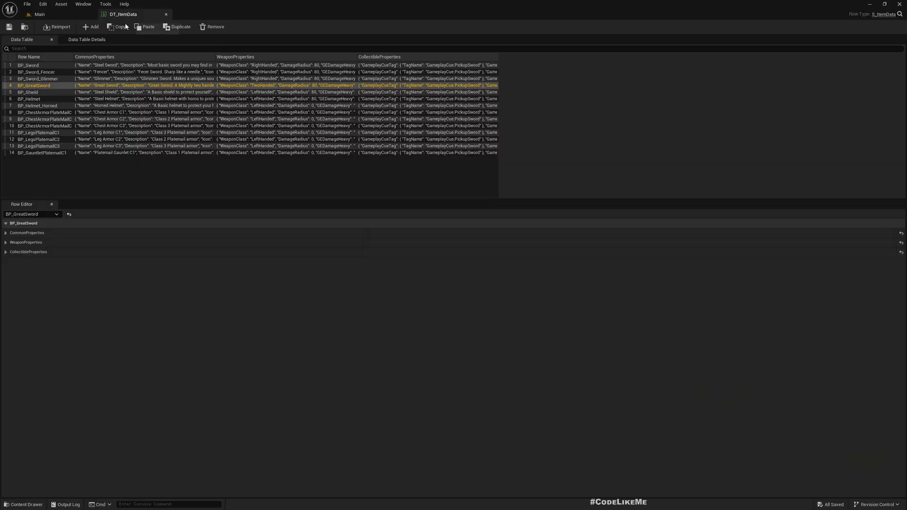
{"action": "left_click", "coordinate": [40, 153]}
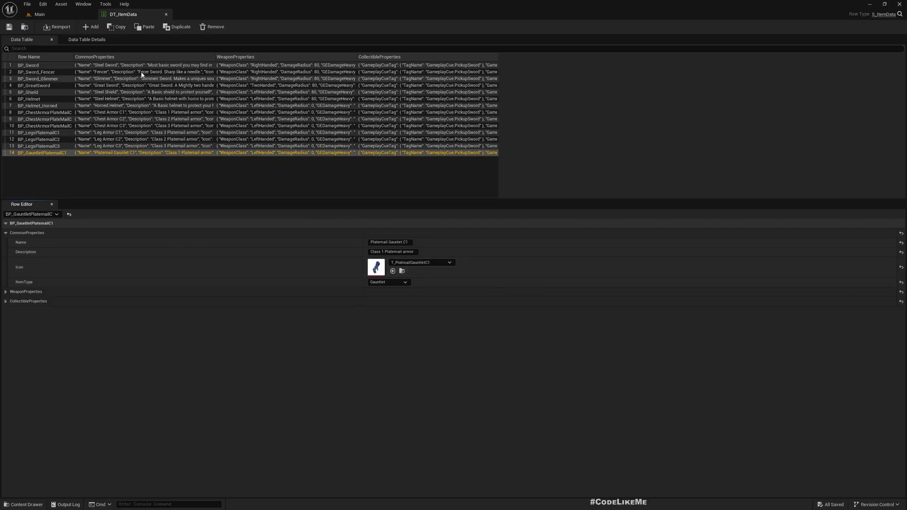
{"action": "left_click", "coordinate": [36, 14]}
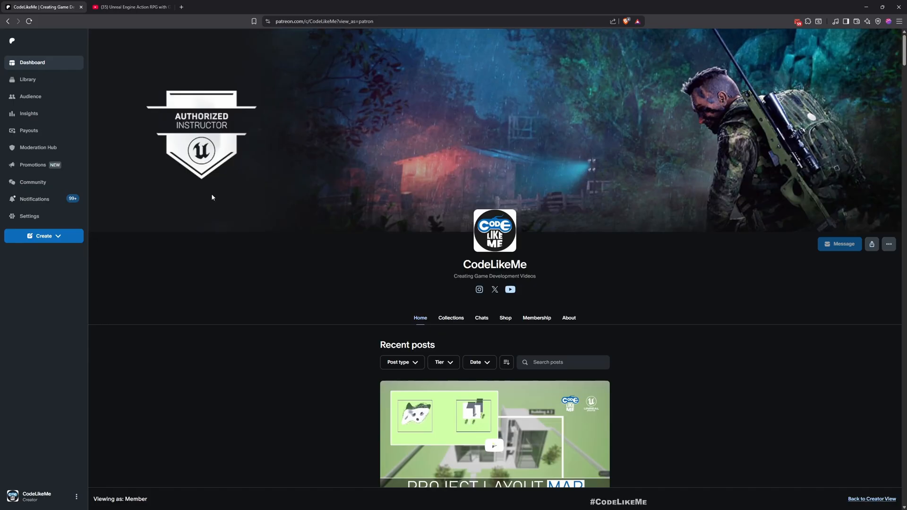
Scroll through CodeLikeMe's recent Patreon tutorial posts, then switch to the YouTube playlist
{"action": "scroll", "scroll_direction": "down", "scroll_amount": 3}
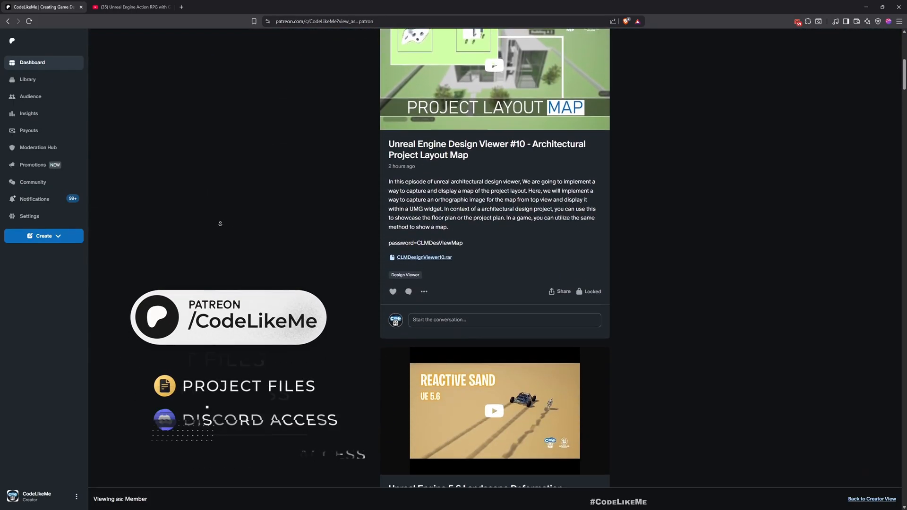
{"action": "scroll", "scroll_direction": "down", "scroll_amount": 3}
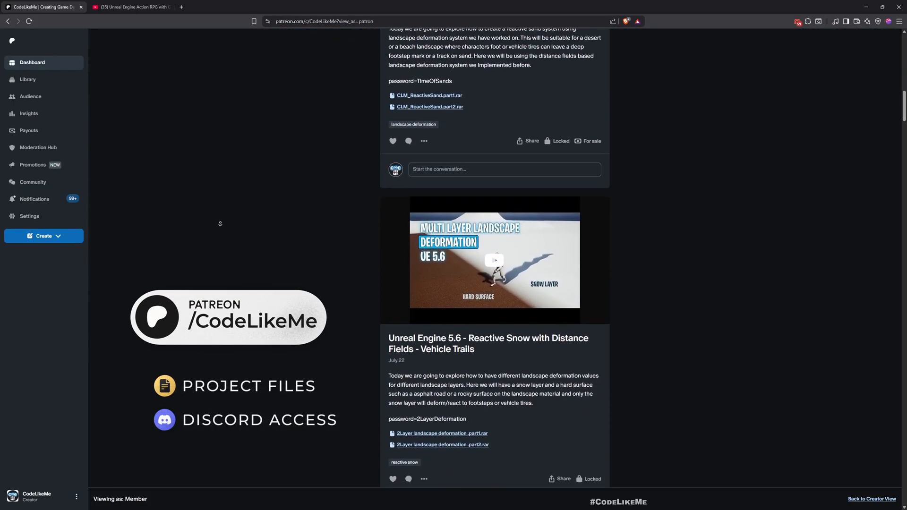
{"action": "scroll", "scroll_direction": "down", "scroll_amount": 3}
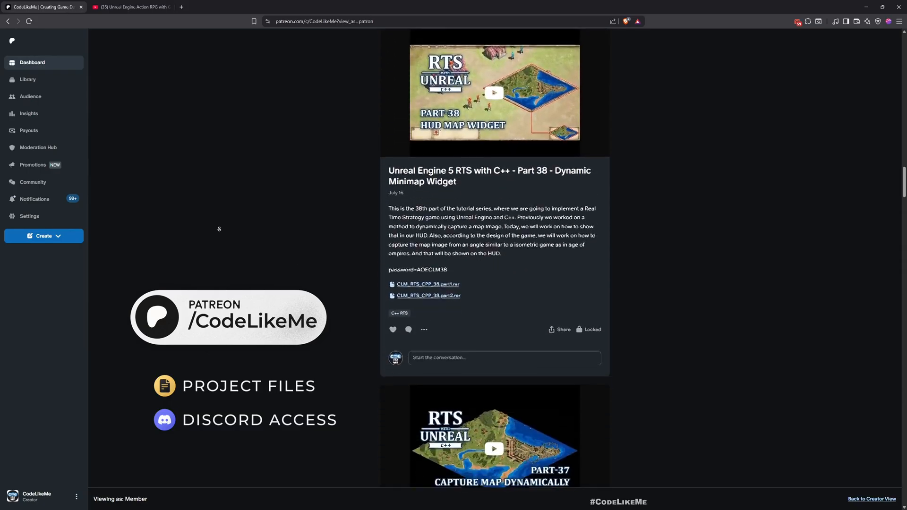
{"action": "scroll", "scroll_direction": "down", "scroll_amount": 3}
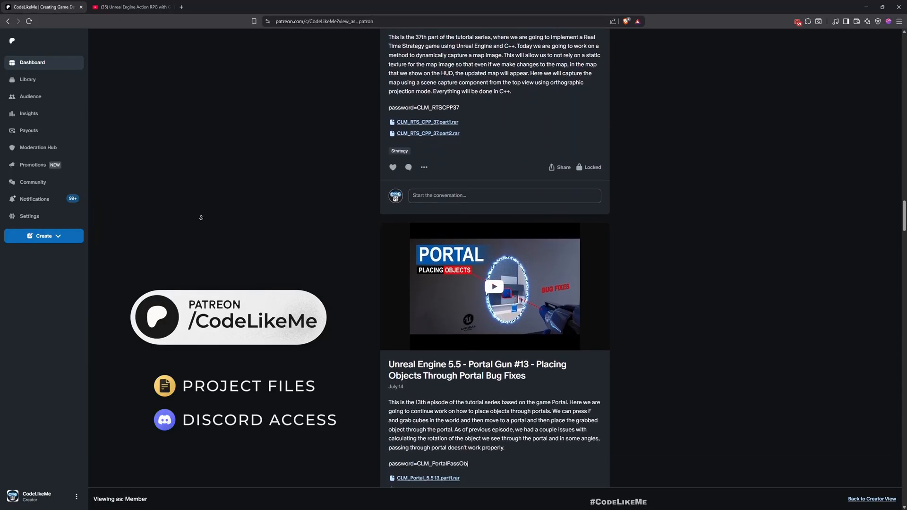
{"action": "scroll", "scroll_direction": "down", "scroll_amount": 3}
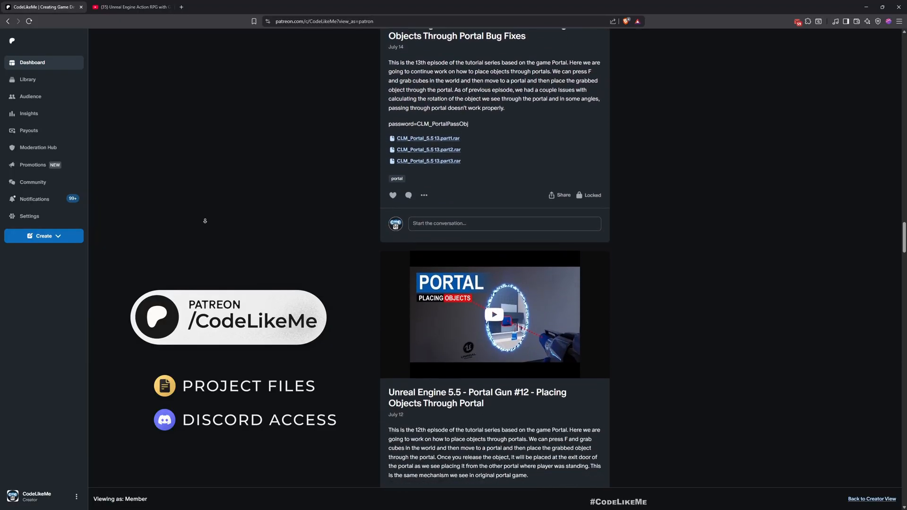
{"action": "scroll", "scroll_direction": "down", "scroll_amount": 3}
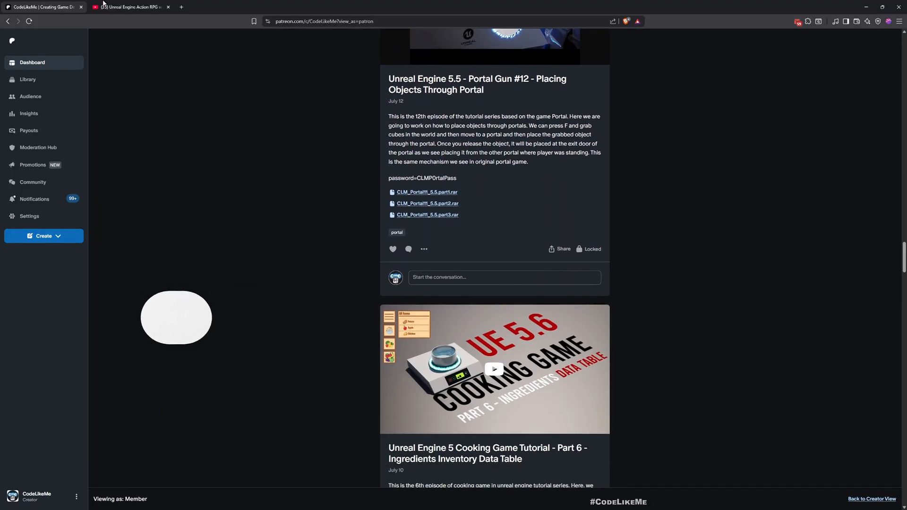
{"action": "left_click", "coordinate": [132, 7]}
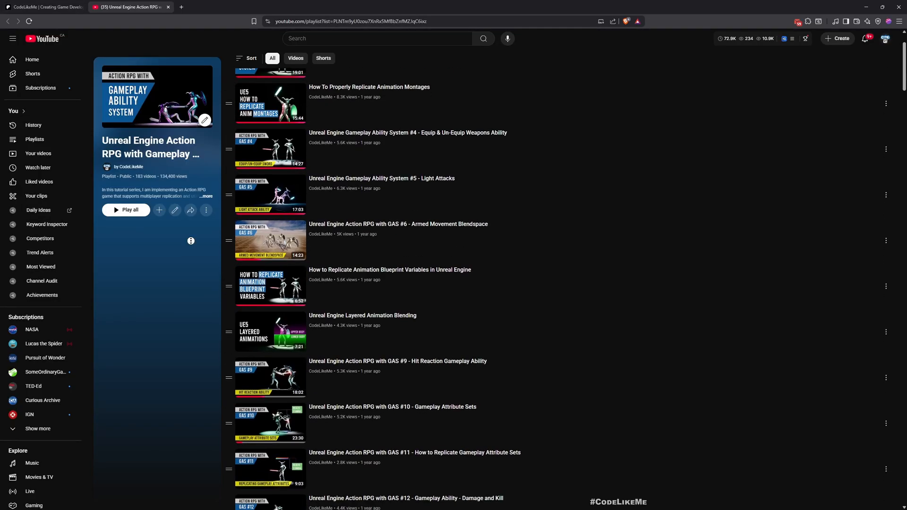
Scroll down the Action RPG with GAS playlist to the AI behavior episodes
{"action": "scroll", "scroll_direction": "down", "scroll_amount": 3}
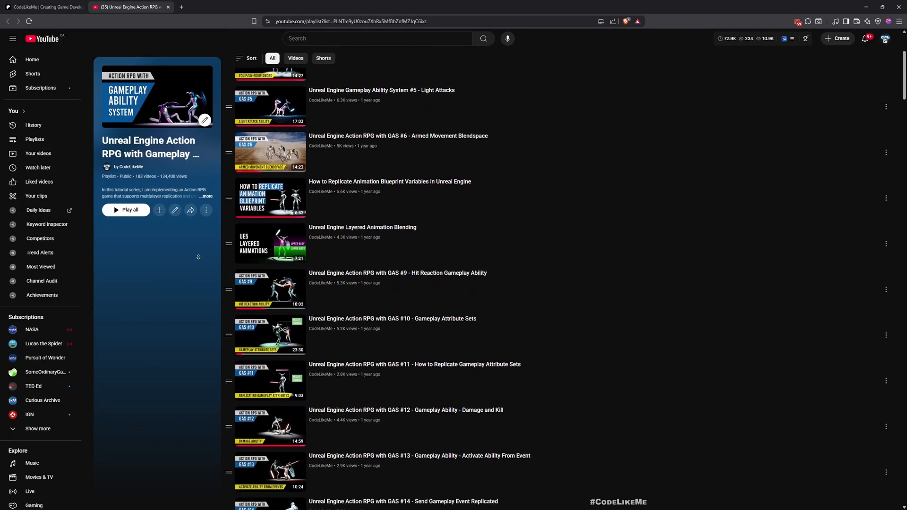
{"action": "scroll", "scroll_direction": "down", "scroll_amount": 3}
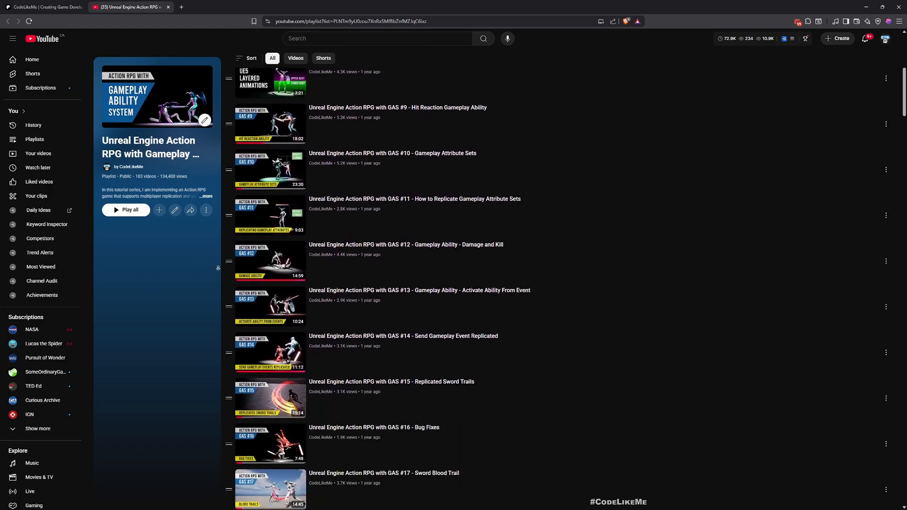
{"action": "scroll", "scroll_direction": "down", "scroll_amount": 3}
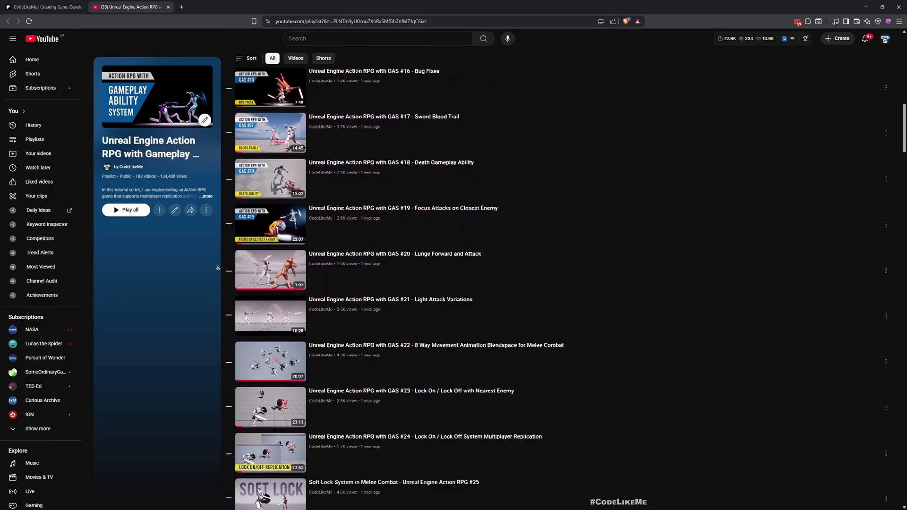
{"action": "scroll", "scroll_direction": "down", "scroll_amount": 3}
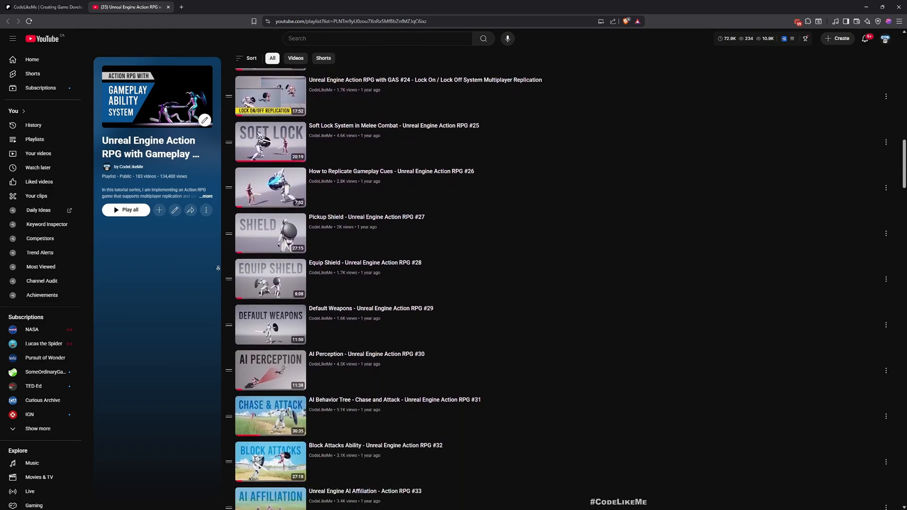
{"action": "scroll", "scroll_direction": "down", "scroll_amount": 3}
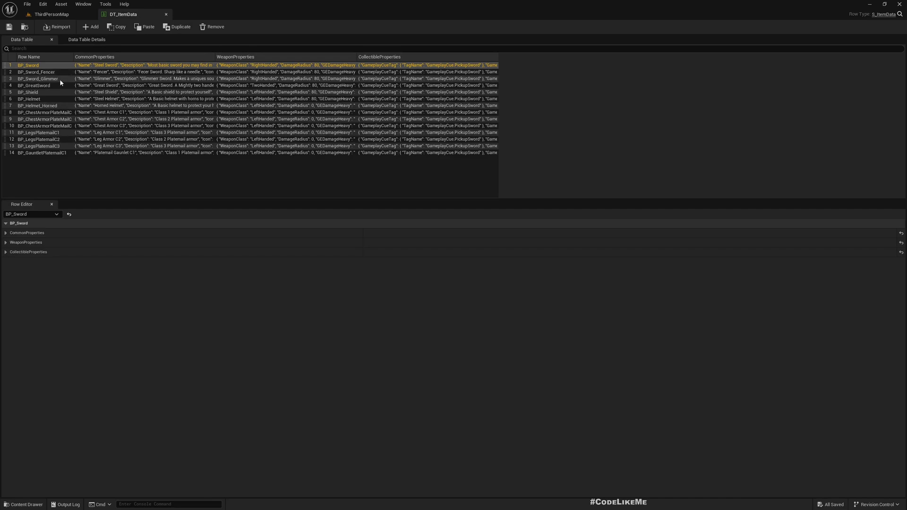
{"action": "mouse_move", "coordinate": [51, 14]}
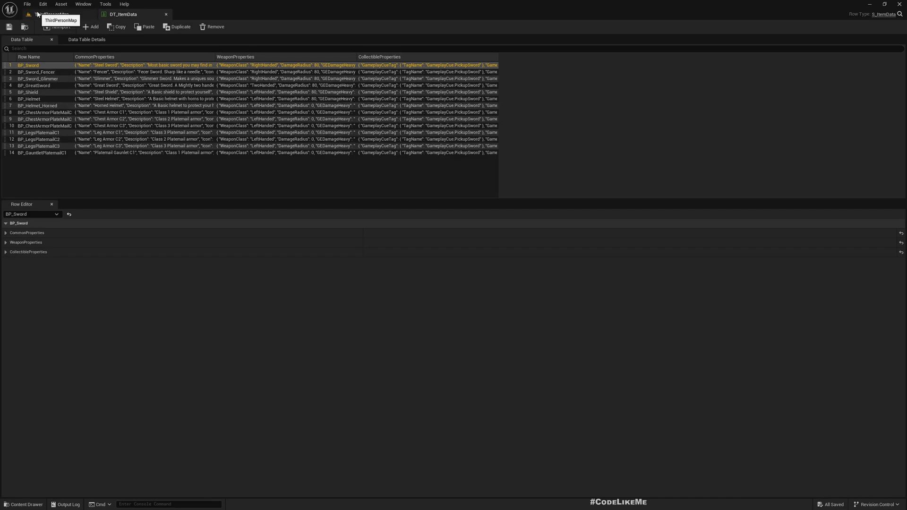
{"action": "left_click", "coordinate": [53, 14]}
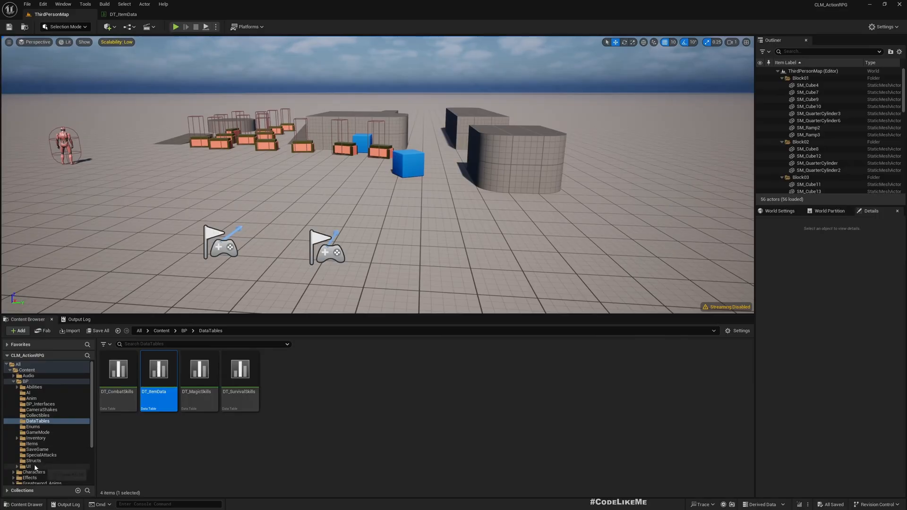
{"action": "left_click", "coordinate": [28, 466]}
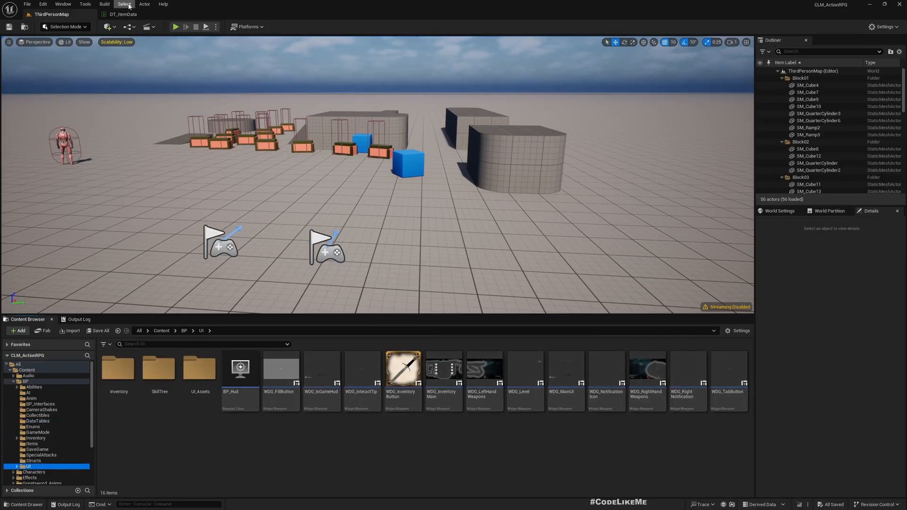
{"action": "left_click", "coordinate": [122, 14]}
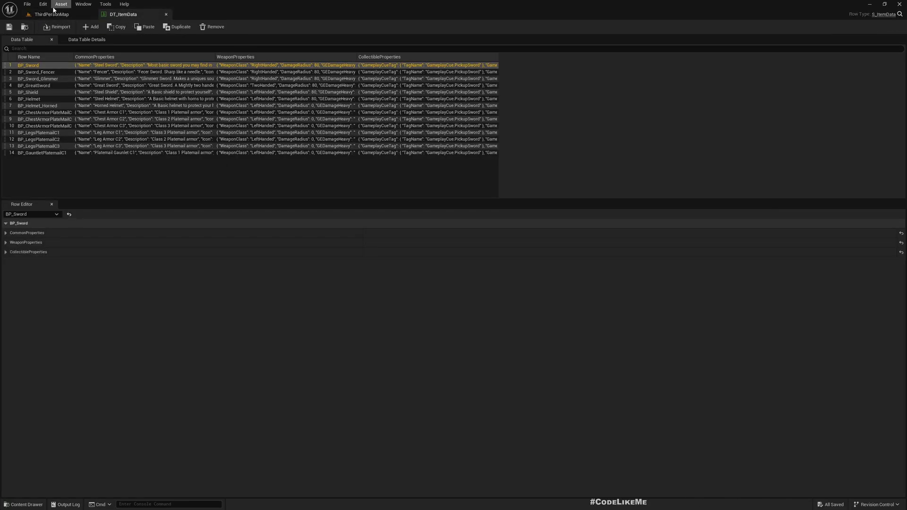
{"action": "left_click", "coordinate": [51, 14]}
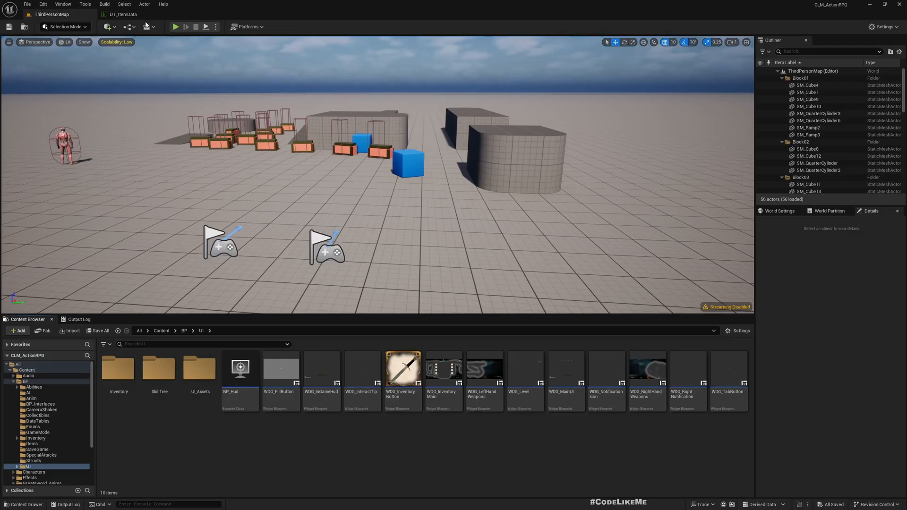
{"action": "mouse_move", "coordinate": [149, 53]}
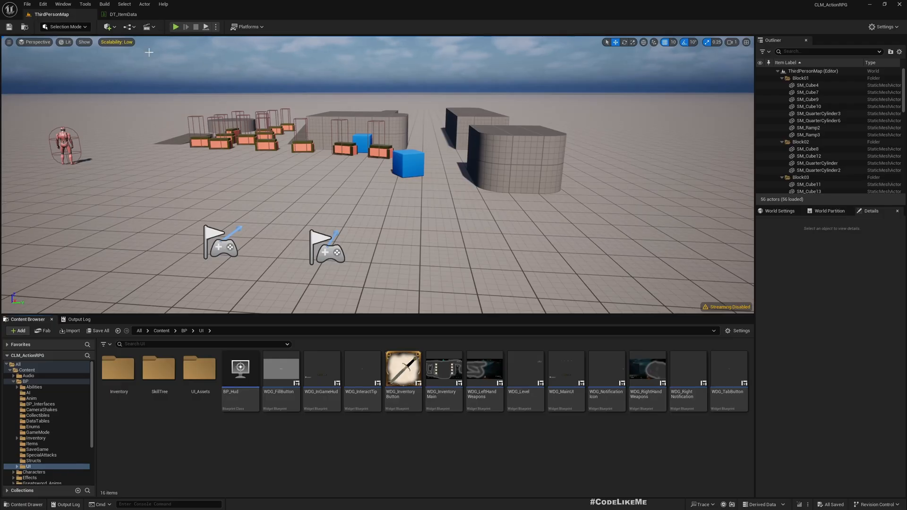
{"action": "left_click", "coordinate": [176, 26]}
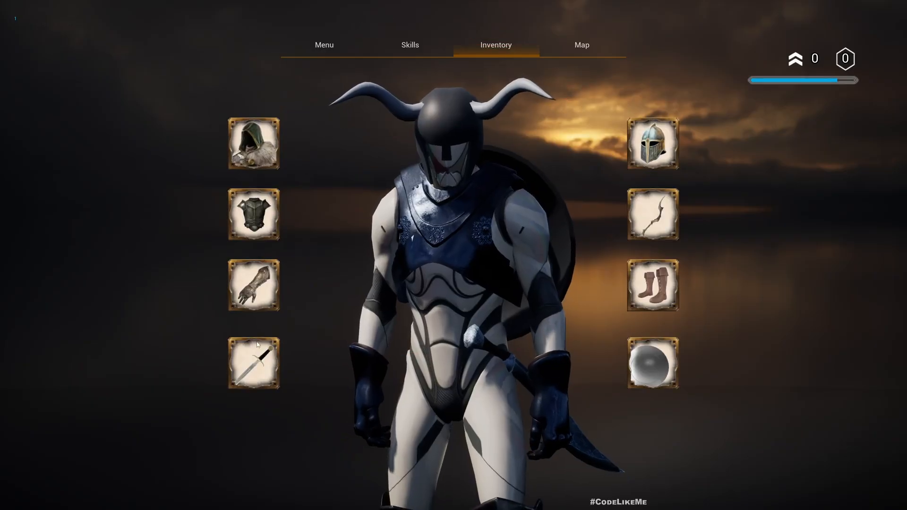
{"action": "left_click", "coordinate": [254, 363]}
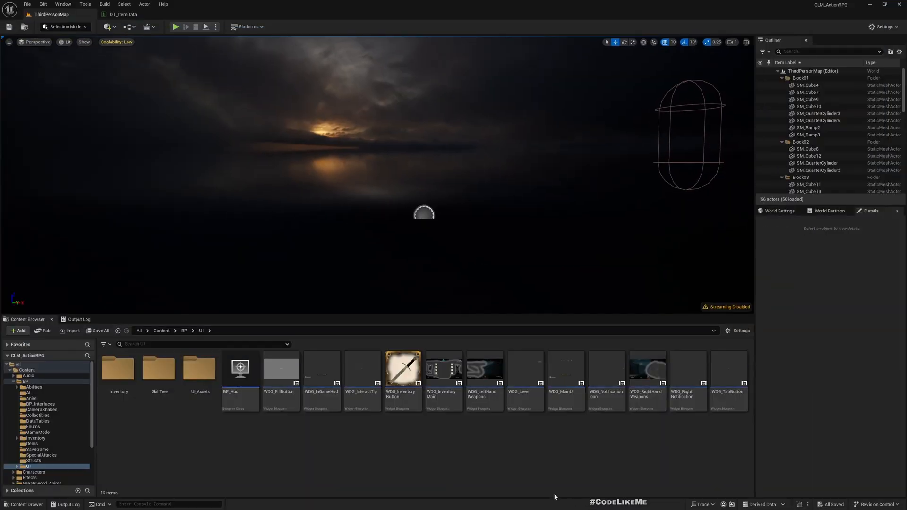
Open WDG_ItemDetailsPanel from the Inventory UI folder, then return to the map and pick WDG_Inventory Main
{"action": "double_click", "coordinate": [119, 368]}
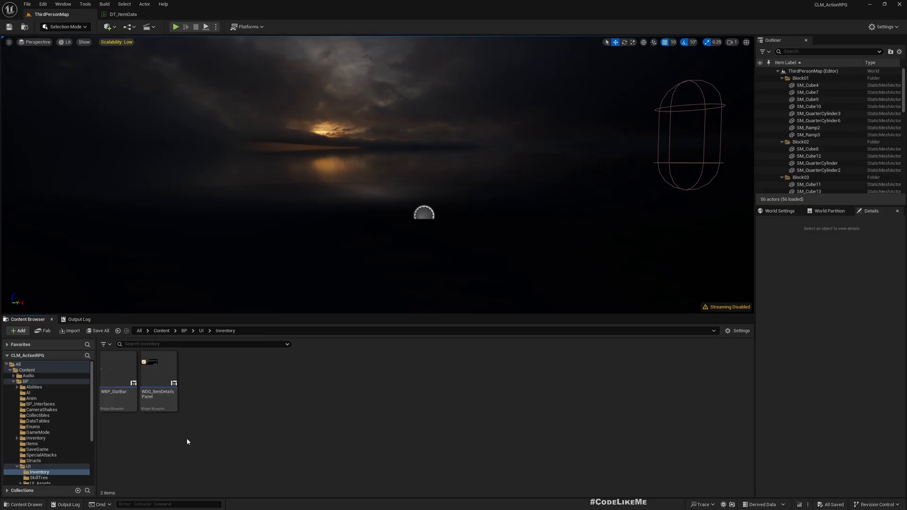
{"action": "left_click", "coordinate": [158, 376]}
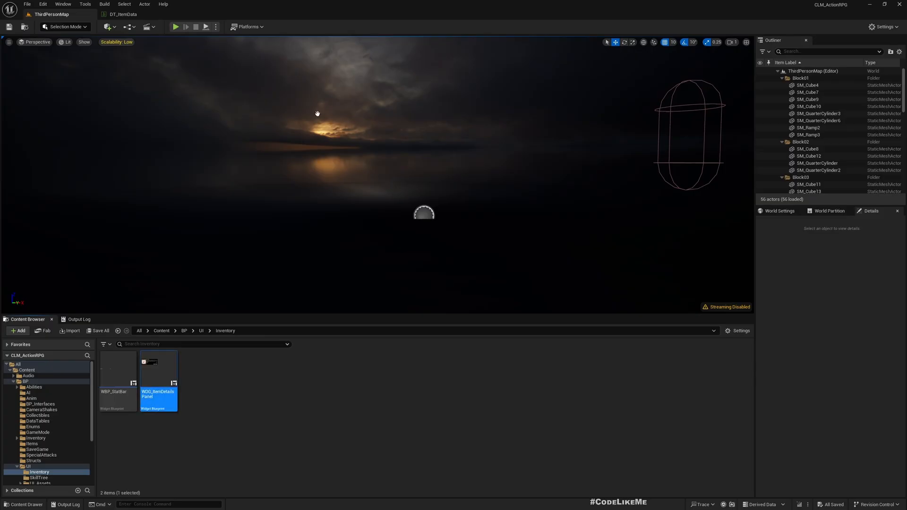
{"action": "double_click", "coordinate": [158, 370]}
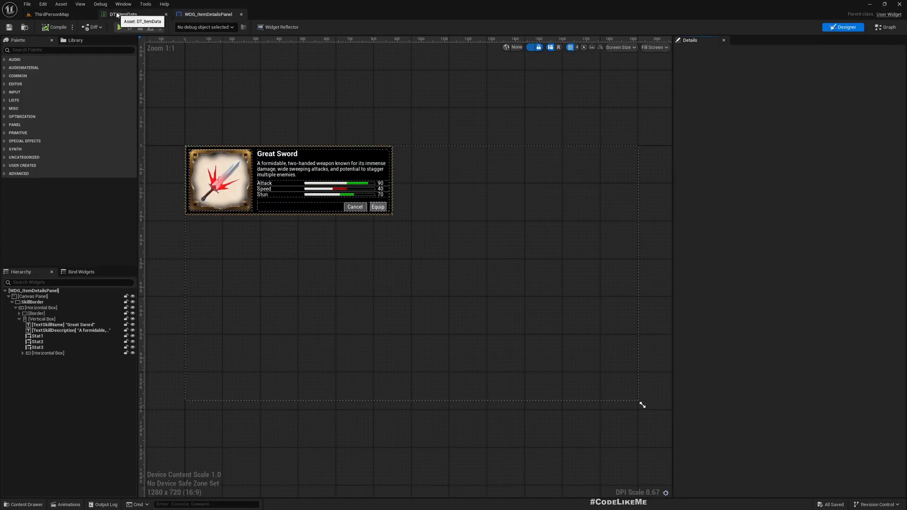
{"action": "left_click", "coordinate": [51, 14]}
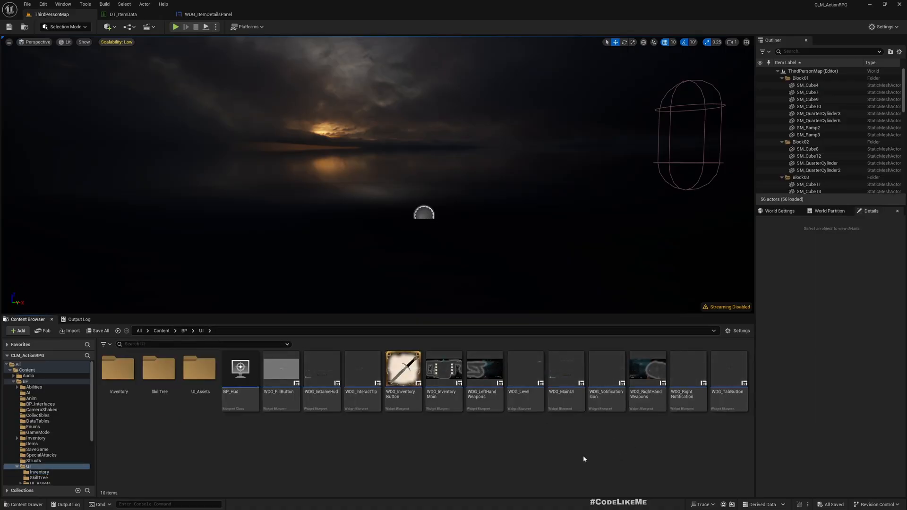
{"action": "left_click", "coordinate": [443, 370]}
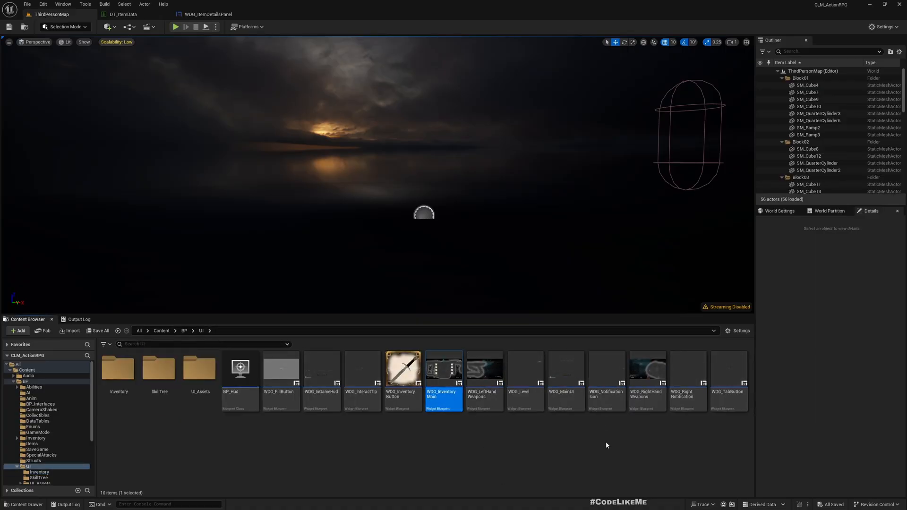
{"action": "mouse_move", "coordinate": [647, 369]}
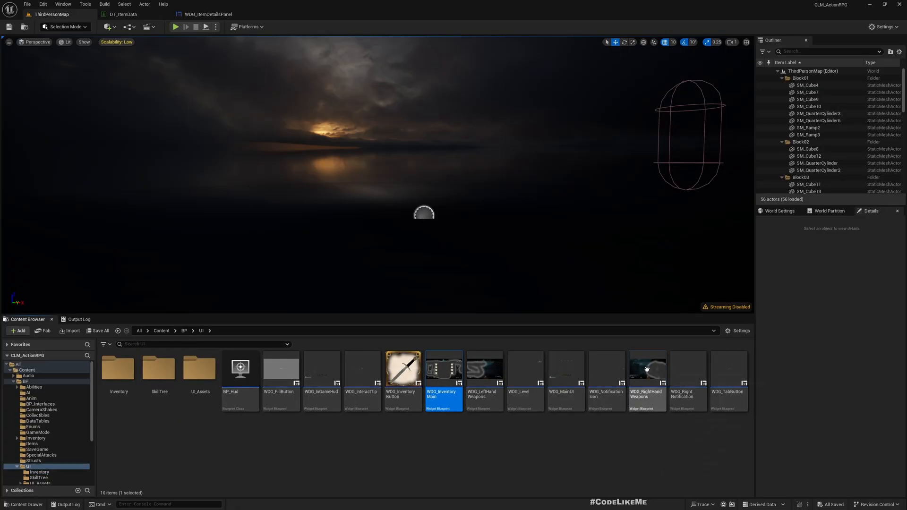
Open WDG_RightHandWeapons and review its Designer layout and the EventGraph that builds inventory buttons
{"action": "double_click", "coordinate": [646, 368]}
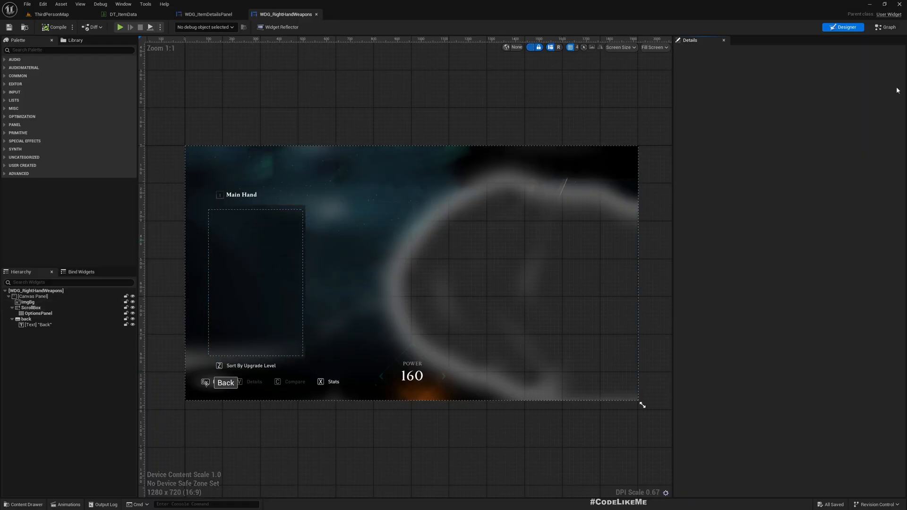
{"action": "left_click", "coordinate": [884, 27]}
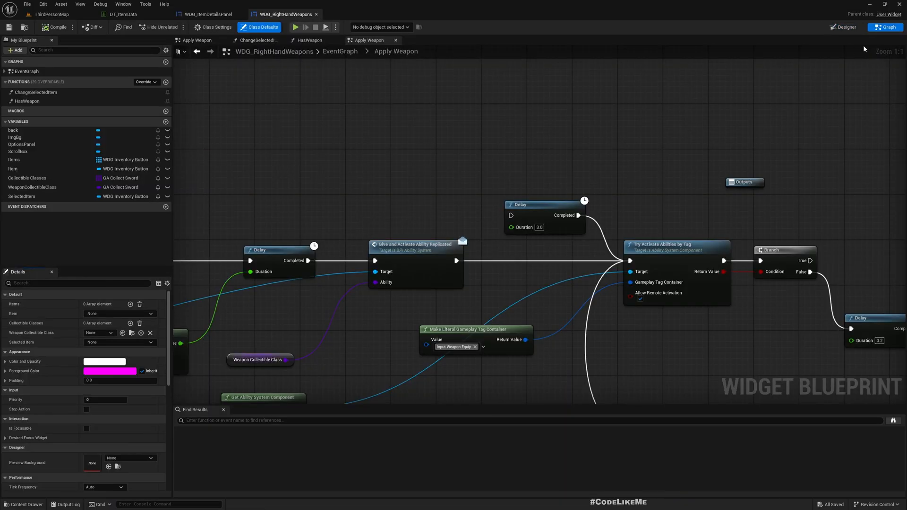
{"action": "left_click", "coordinate": [842, 27]}
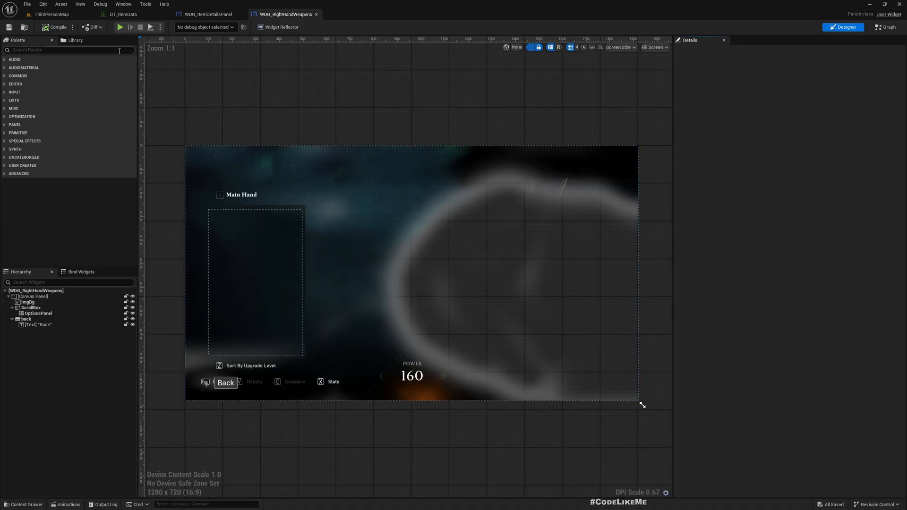
{"action": "left_click", "coordinate": [884, 27]}
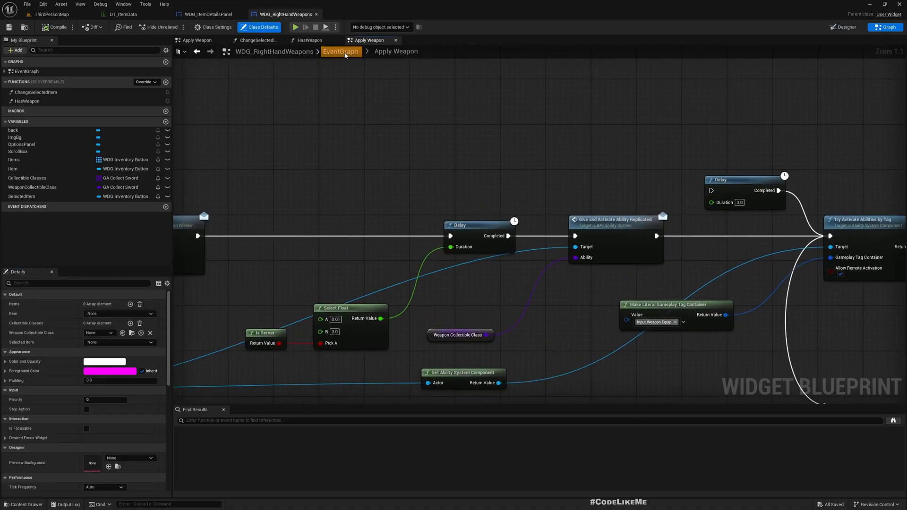
{"action": "left_click", "coordinate": [341, 51]}
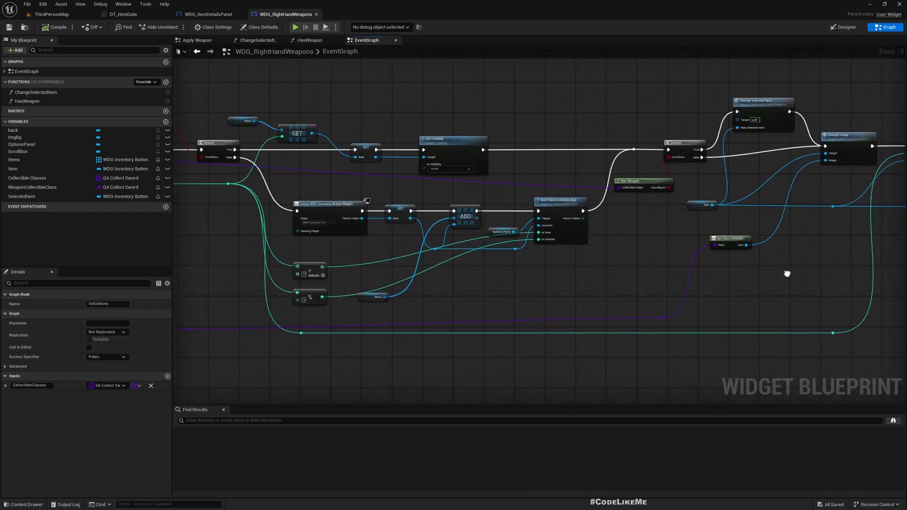
{"action": "scroll", "scroll_direction": "up", "scroll_amount": 3}
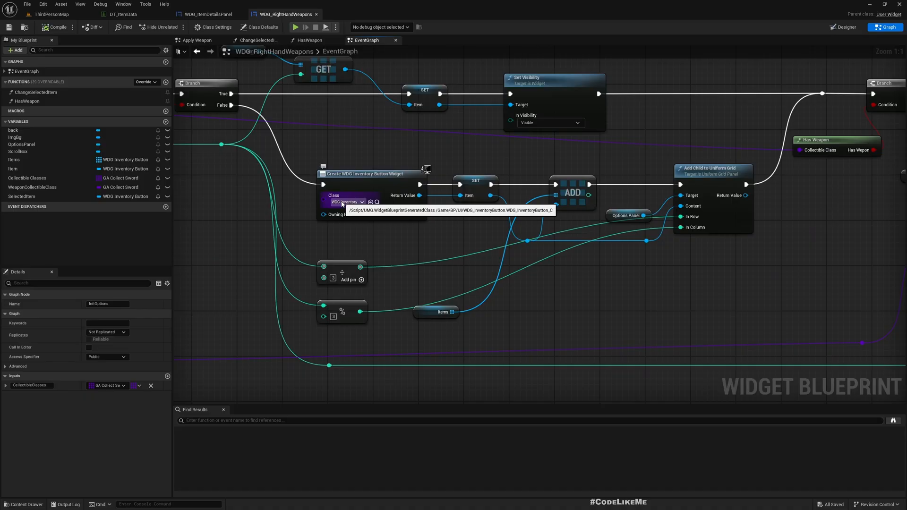
{"action": "scroll", "scroll_direction": "down", "scroll_amount": 3}
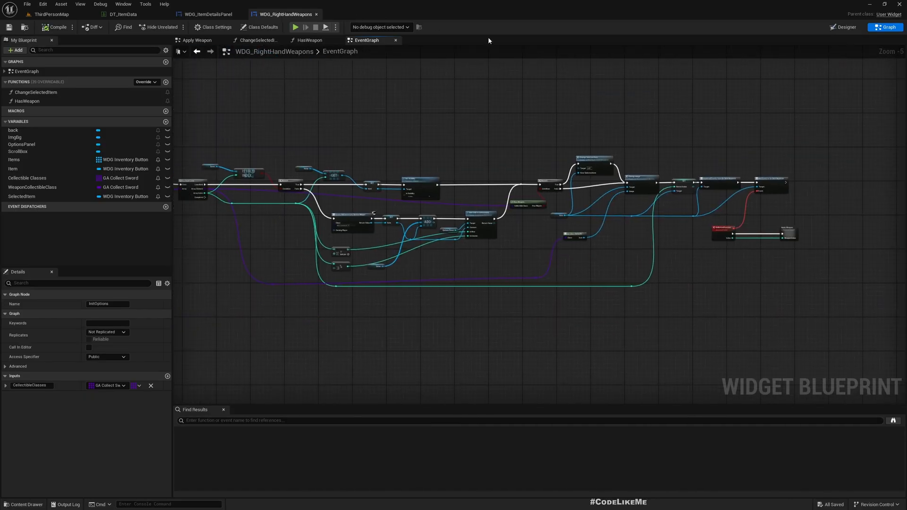
{"action": "left_click", "coordinate": [842, 27]}
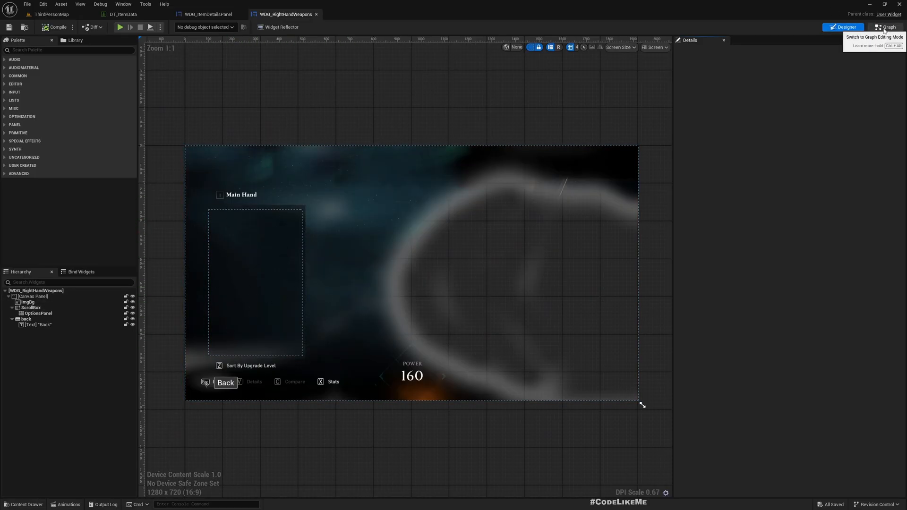
{"action": "left_click", "coordinate": [887, 27]}
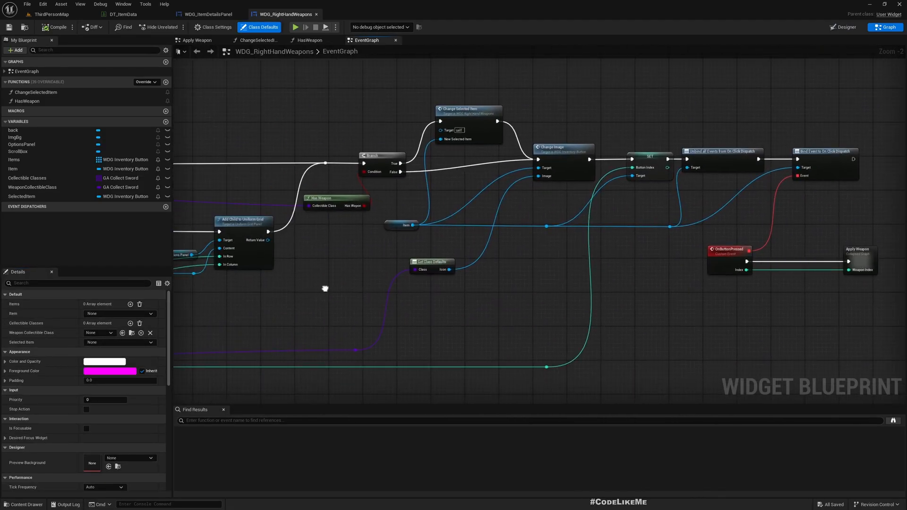
{"action": "mouse_move", "coordinate": [601, 217]}
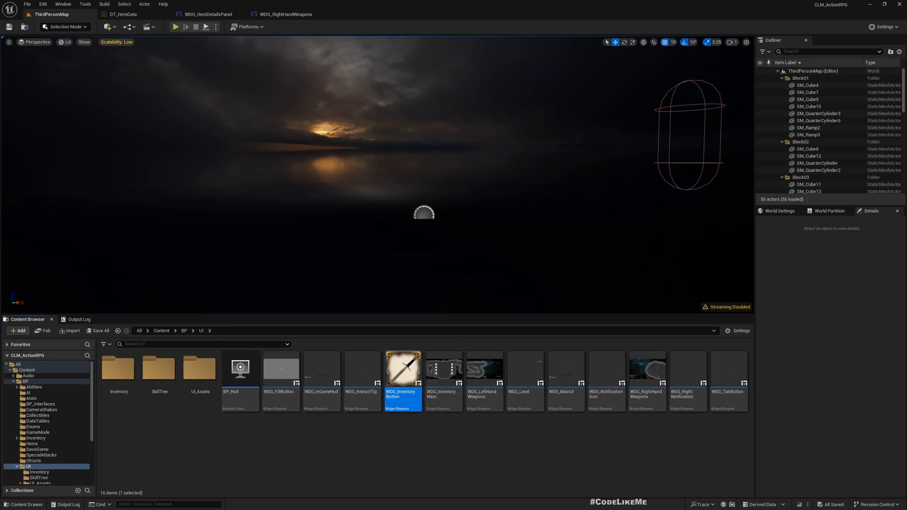
Open WDG_InventoryButton and view its EventGraph alongside DT_ItemData
{"action": "double_click", "coordinate": [403, 369]}
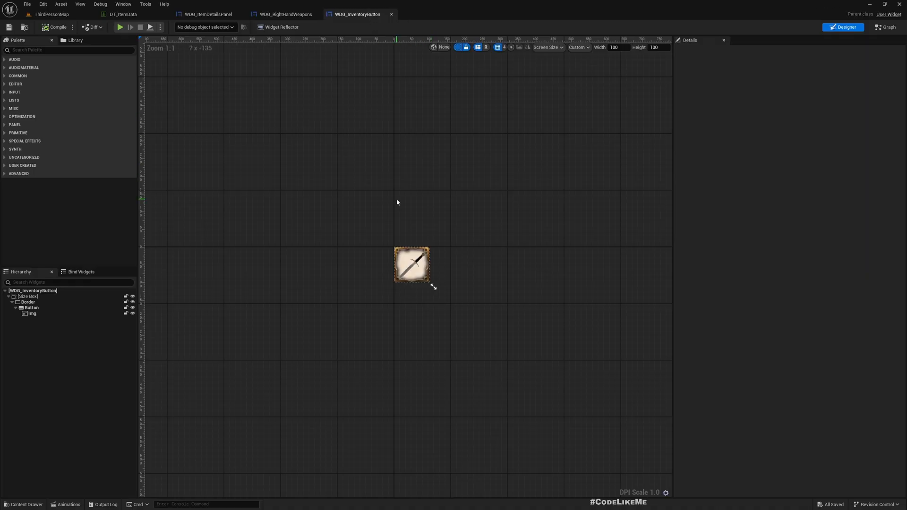
{"action": "left_click", "coordinate": [885, 26]}
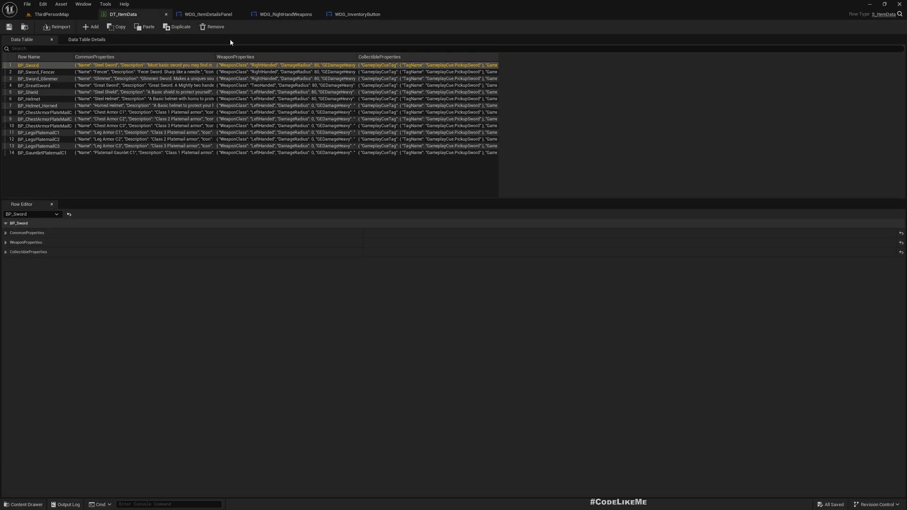
{"action": "left_click", "coordinate": [359, 14]}
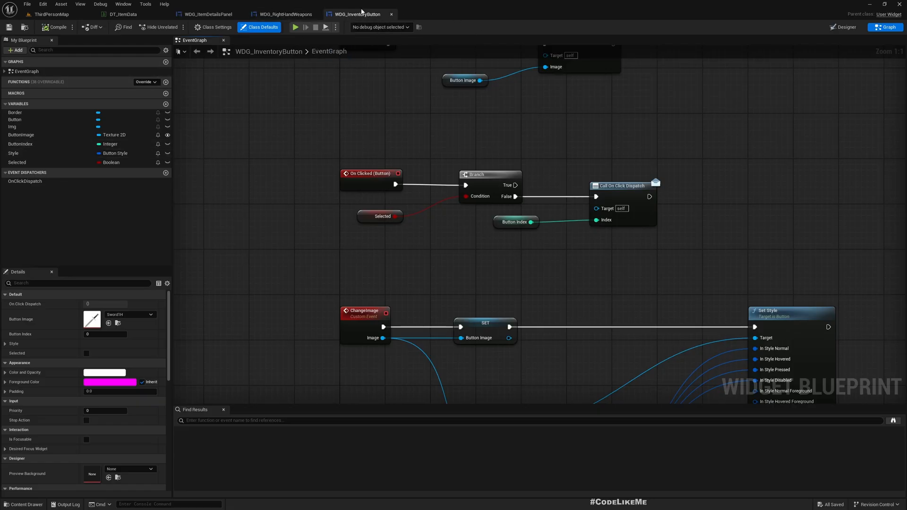
Confirm in Data Table Details that DT_ItemData uses the S_ItemData row struct, then return to the button graph
{"action": "left_click", "coordinate": [122, 15]}
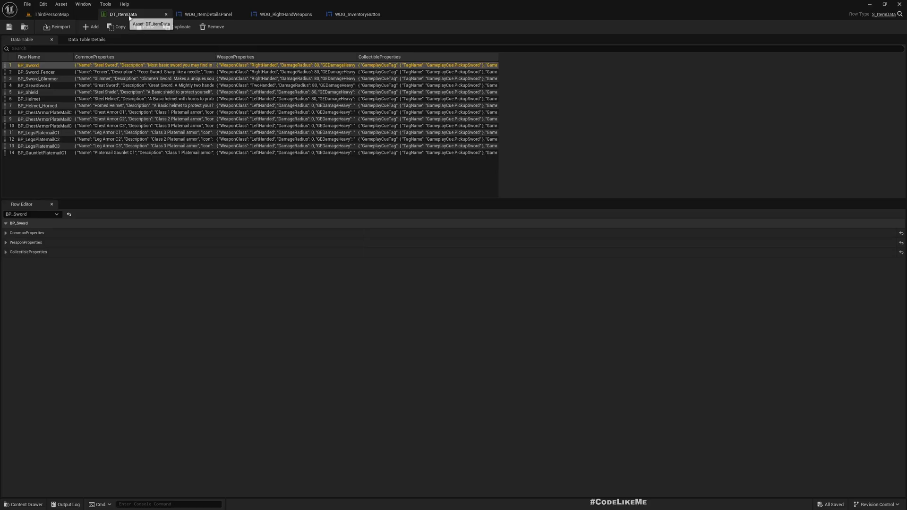
{"action": "left_click", "coordinate": [86, 39]}
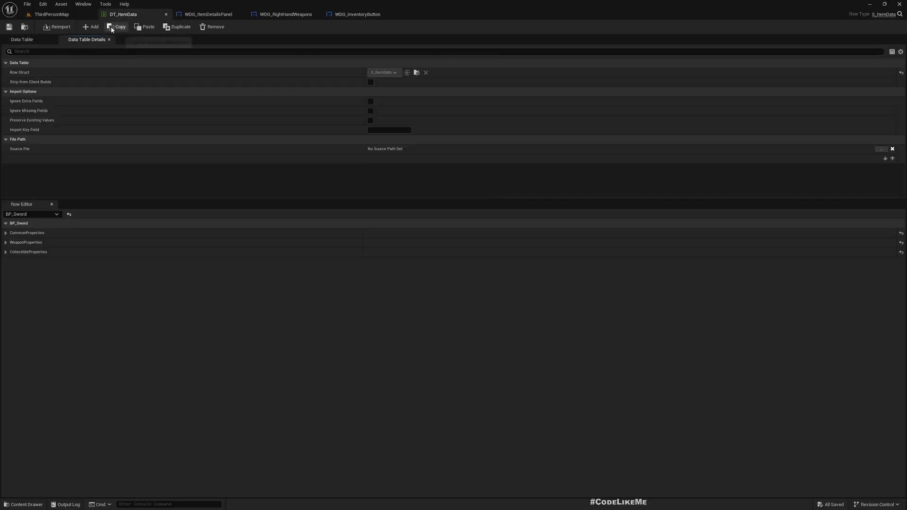
{"action": "mouse_move", "coordinate": [384, 73]}
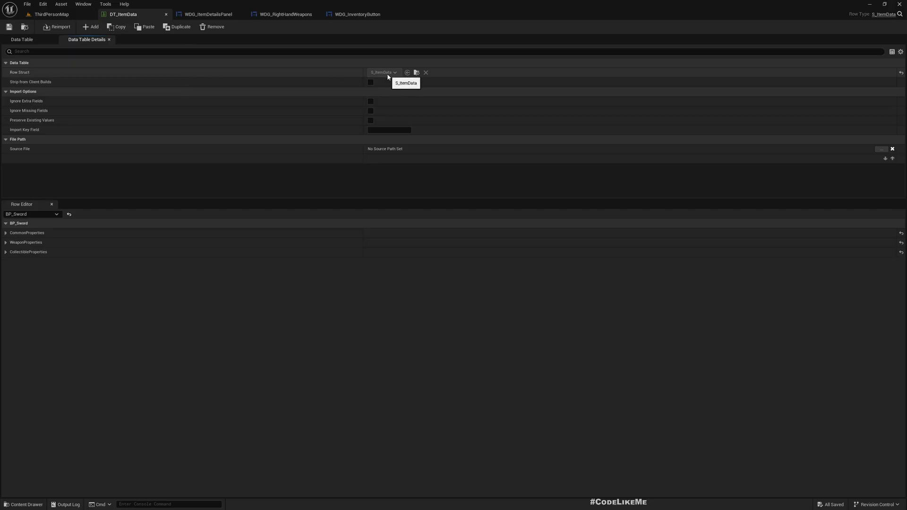
{"action": "left_click", "coordinate": [356, 14]}
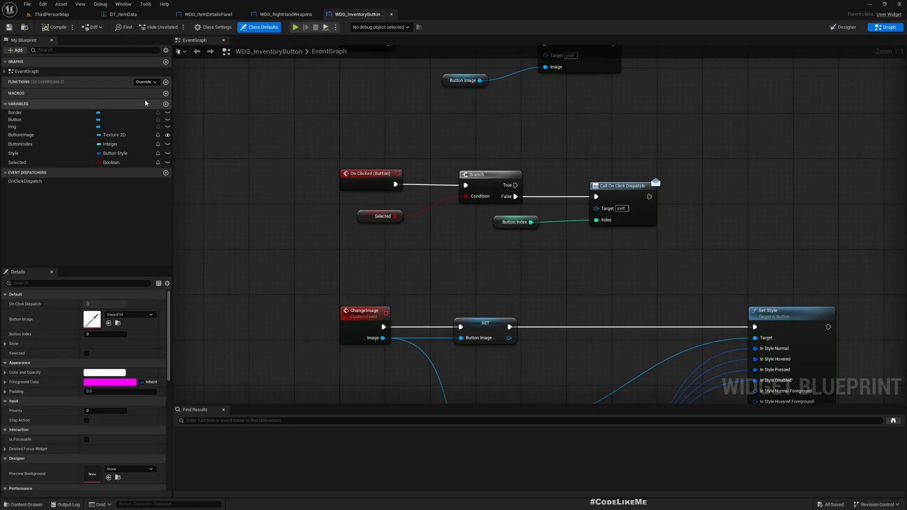
Add an ItemData variable to WDG_InventoryButton with type S Item Data structure
{"action": "left_click", "coordinate": [166, 104]}
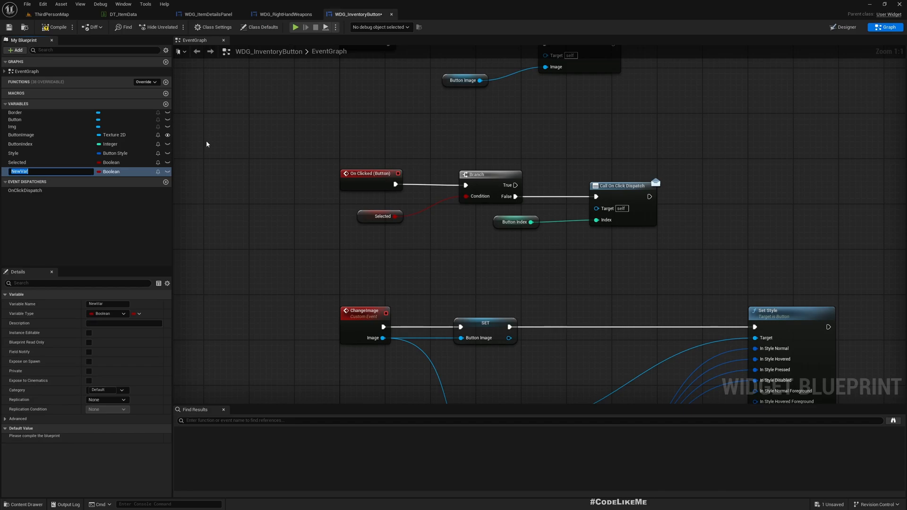
{"action": "type", "text": "ItemData"}
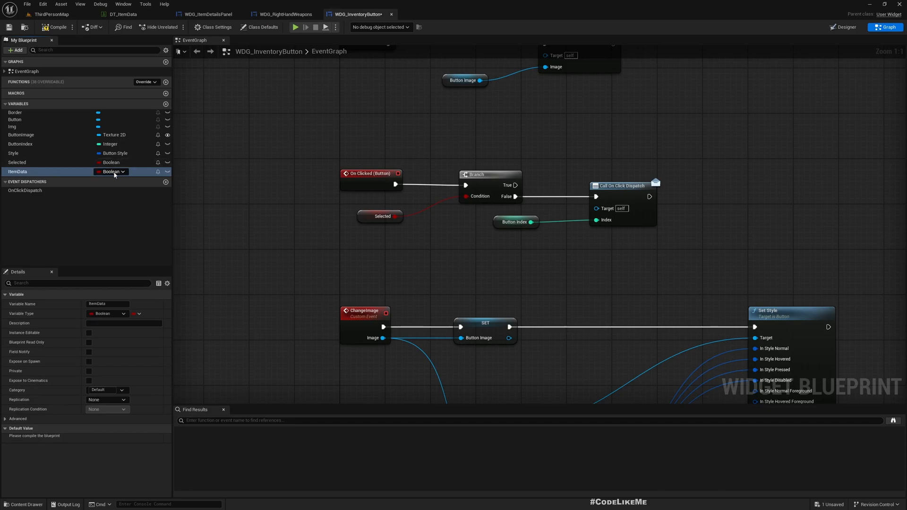
{"action": "left_click", "coordinate": [111, 172]}
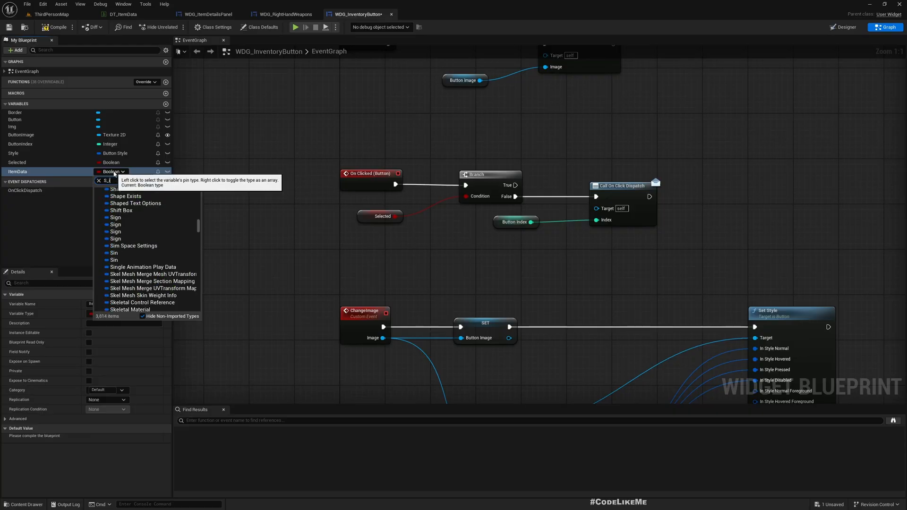
{"action": "type", "text": "_itemda"}
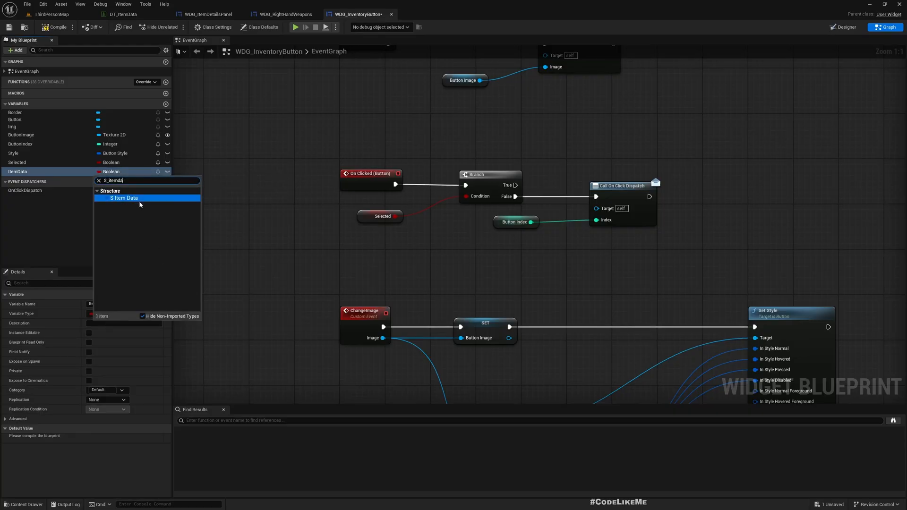
{"action": "left_click", "coordinate": [123, 198]}
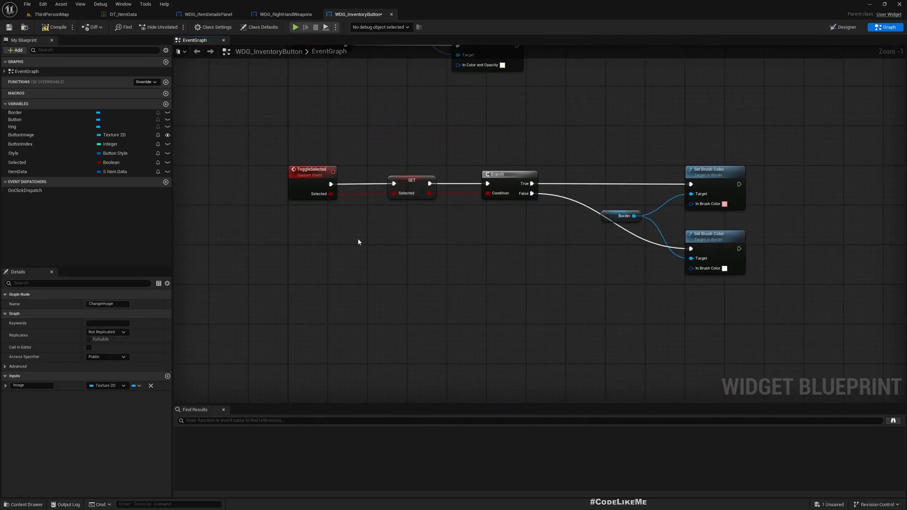
{"action": "right_click", "coordinate": [358, 242]}
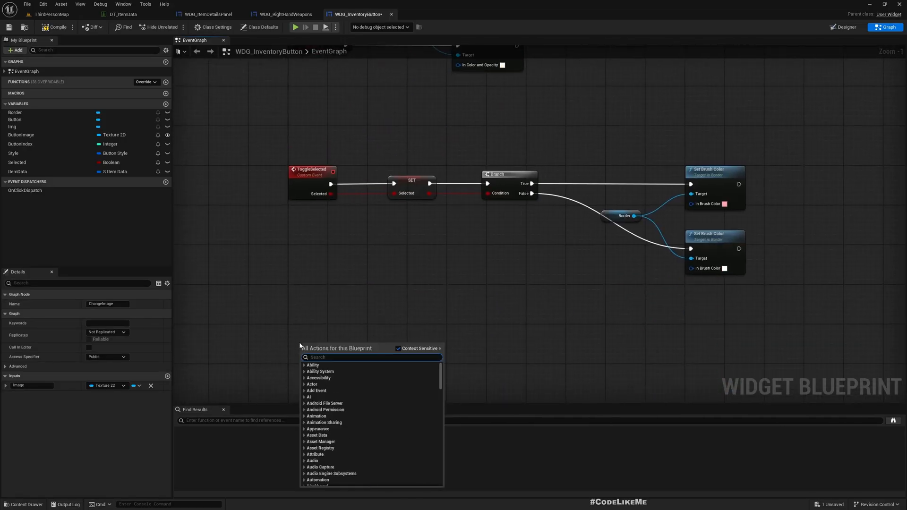
{"action": "mouse_move", "coordinate": [352, 347]}
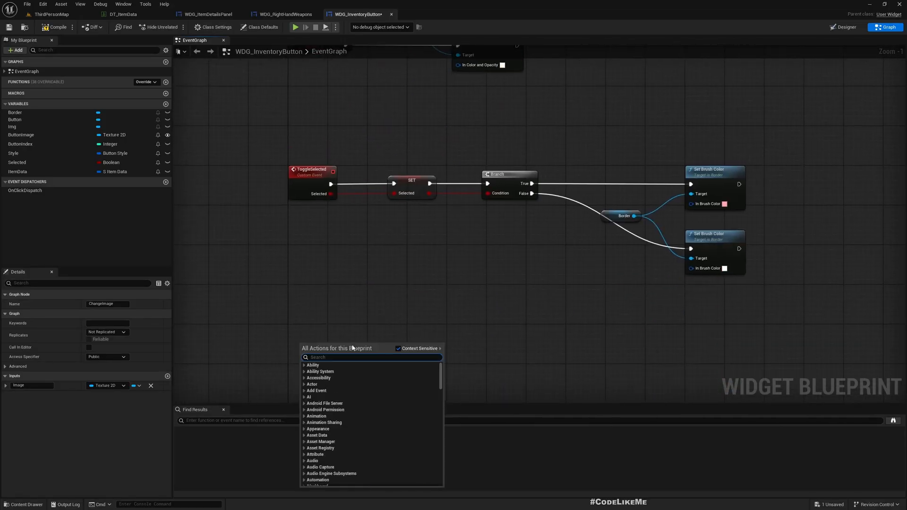
Create a new function named InitializeItemData in WDG_InventoryButton
{"action": "left_click", "coordinate": [166, 81]}
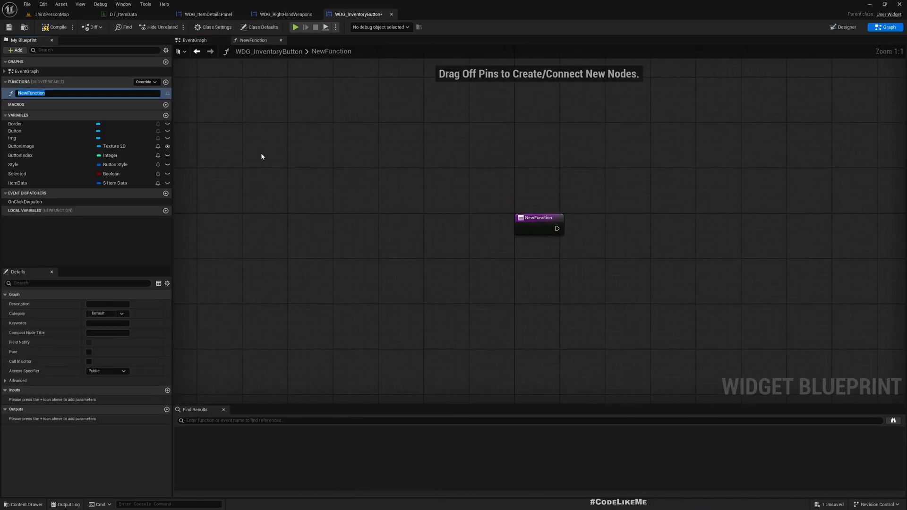
{"action": "type", "text": "InitializeB"}
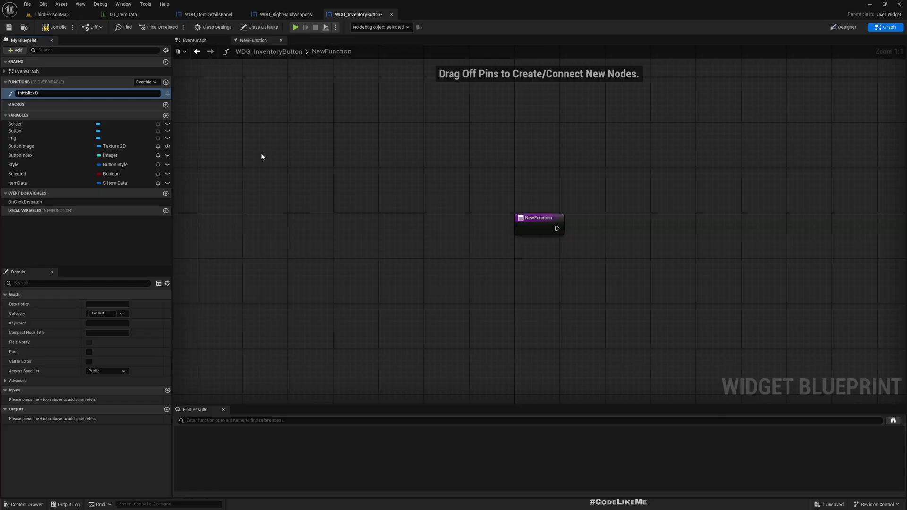
{"action": "type", "text": "ItemData"}
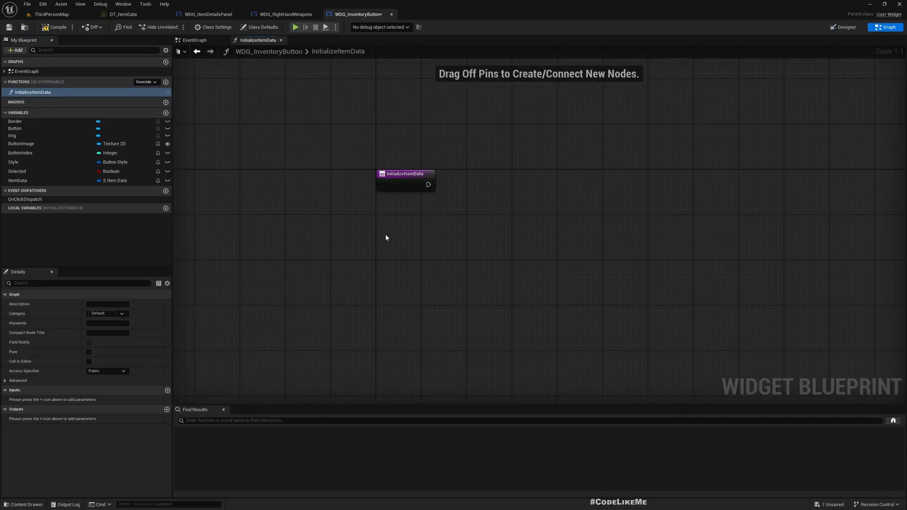
Set ItemData from the input and break it into S Item Data and its Common Properties
{"action": "left_click", "coordinate": [405, 177]}
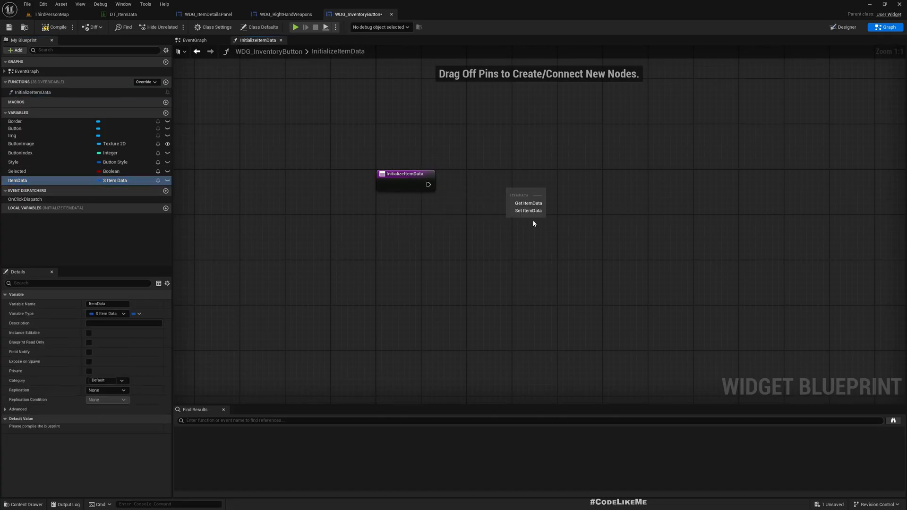
{"action": "left_click", "coordinate": [528, 209]}
{"action": "type", "text": "brea"}
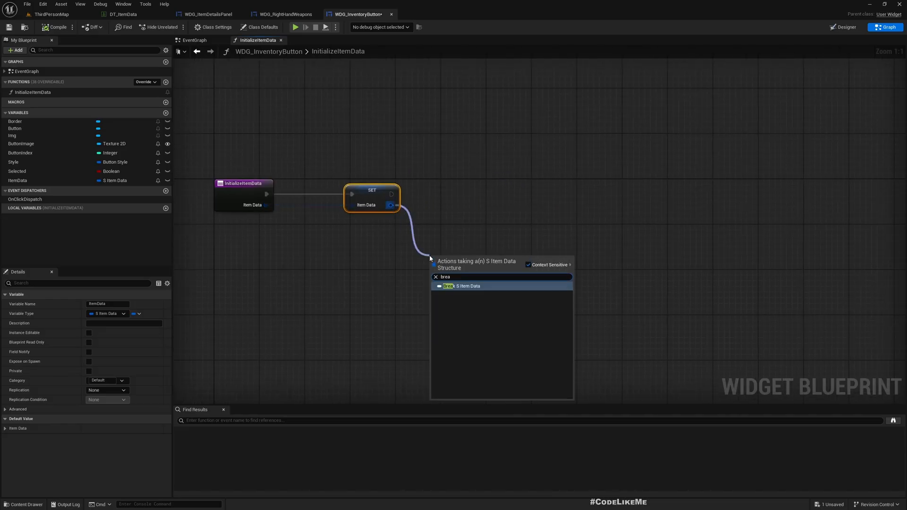
{"action": "left_click", "coordinate": [462, 285]}
{"action": "type", "text": "b"}
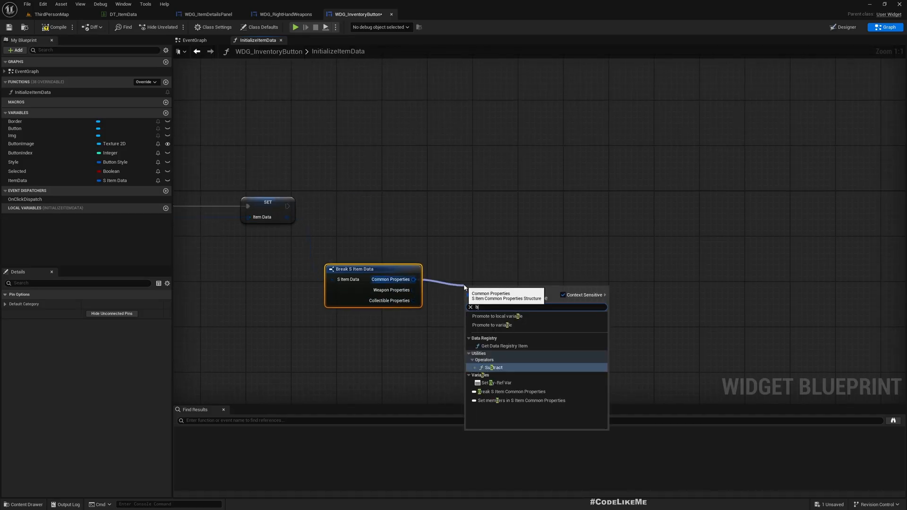
{"action": "left_click", "coordinate": [512, 391]}
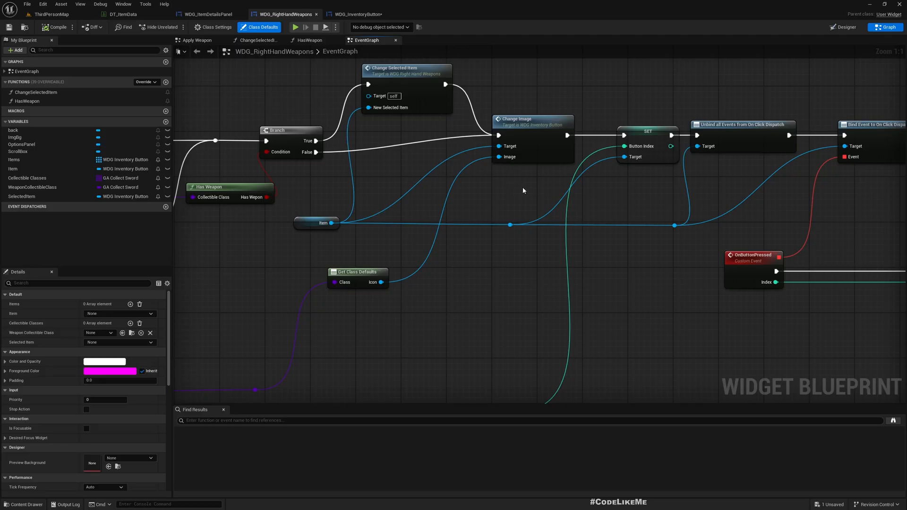
{"action": "mouse_move", "coordinate": [418, 72]}
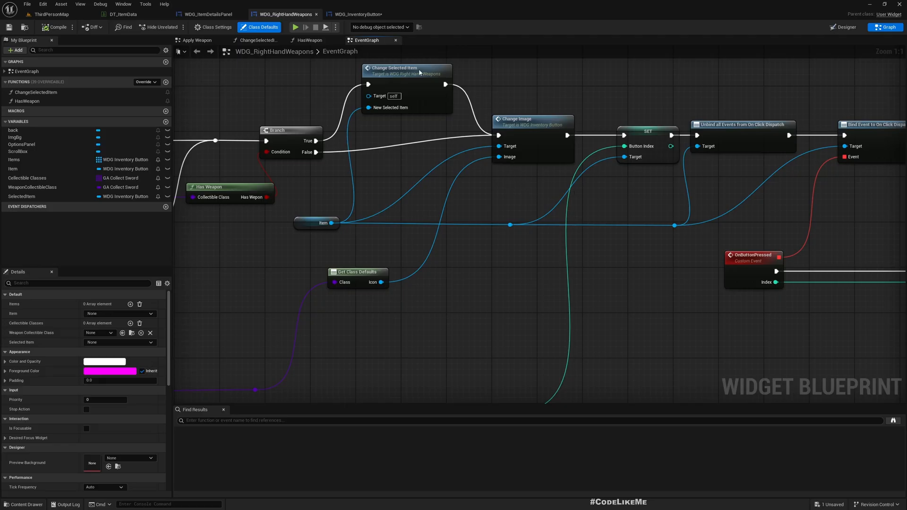
Add a Load Asset Blocking node from the Icon output in InitializeItemData
{"action": "left_click", "coordinate": [357, 14]}
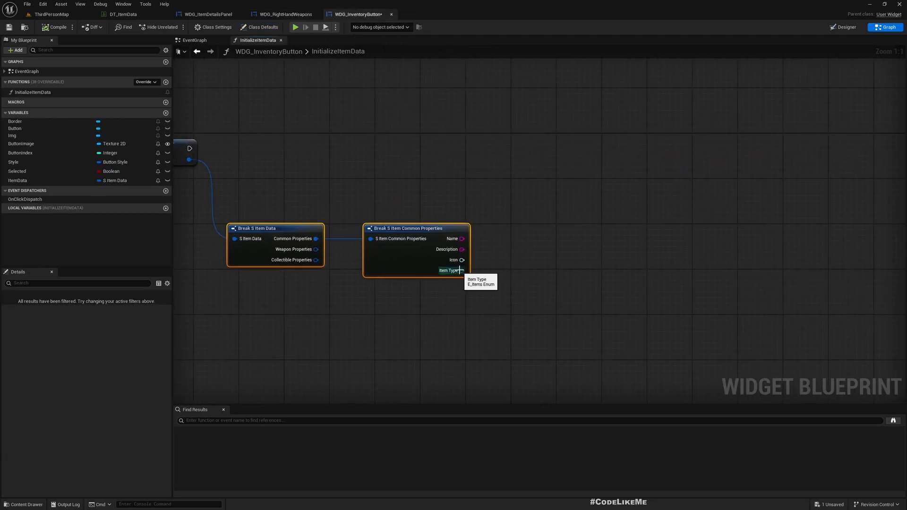
{"action": "left_click_drag", "start_coordinate": [462, 260], "coordinate": [520, 267]}
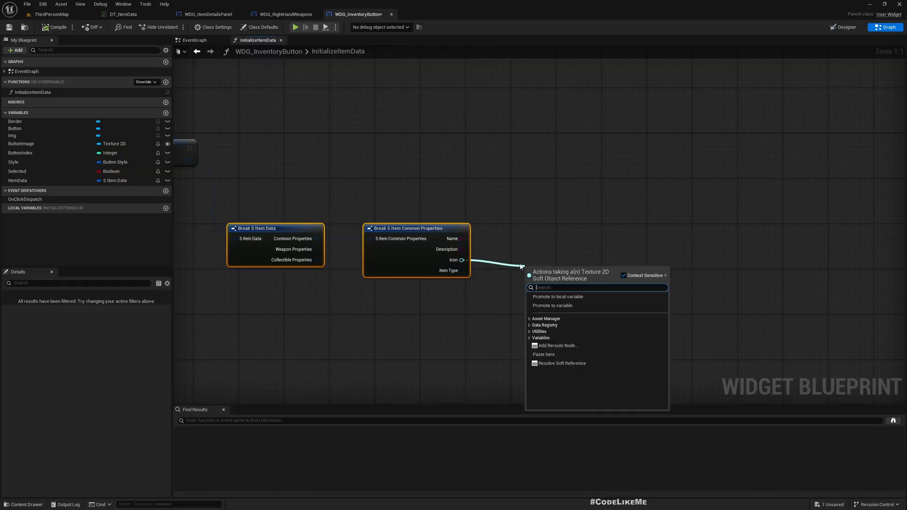
{"action": "type", "text": "load"}
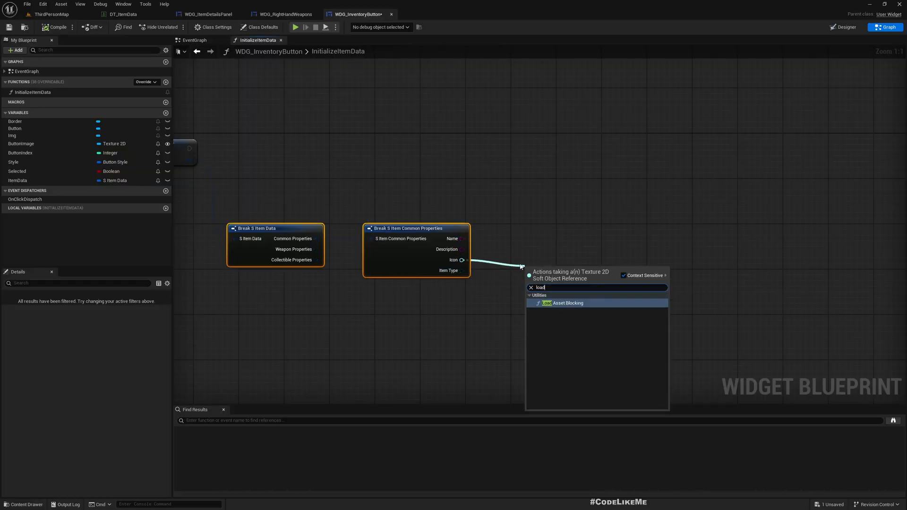
{"action": "left_click", "coordinate": [568, 302]}
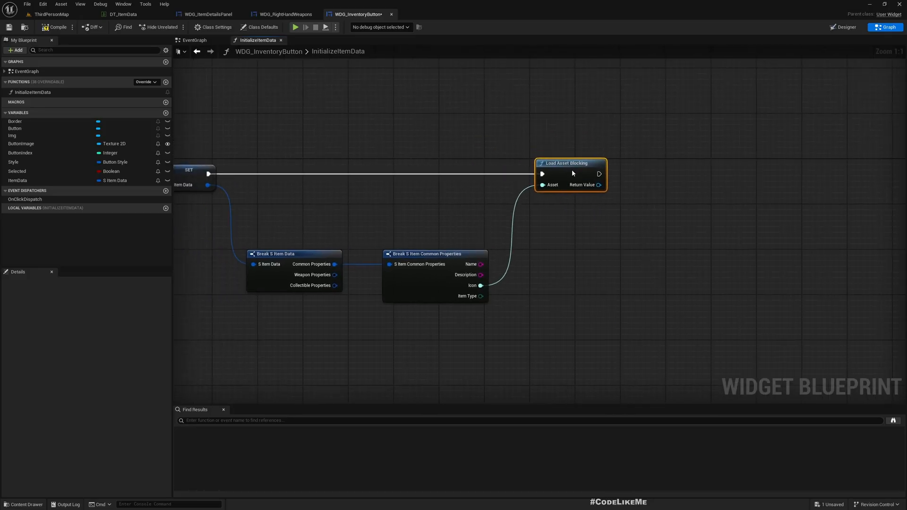
Call Change Image with the loaded icon via a reroute node, then compile the blueprint
{"action": "left_click", "coordinate": [193, 40]}
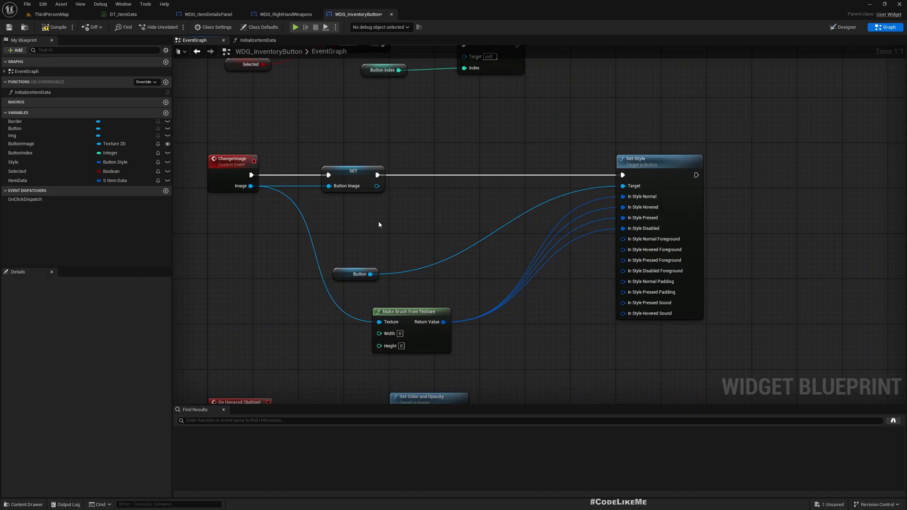
{"action": "left_click", "coordinate": [257, 39]}
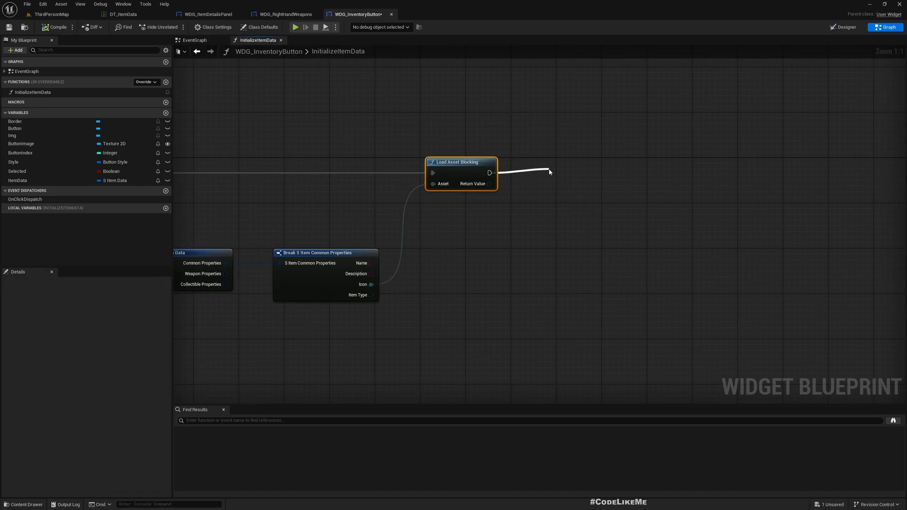
{"action": "type", "text": "changei"}
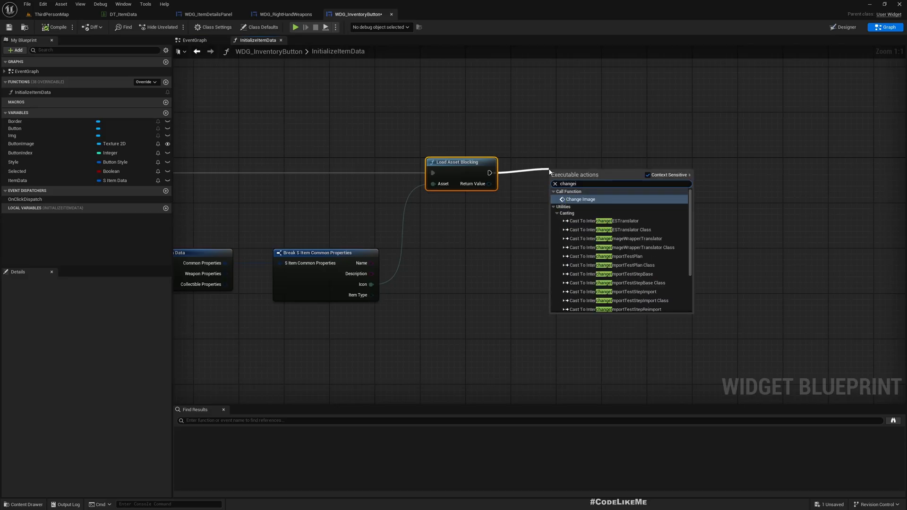
{"action": "left_click", "coordinate": [581, 200]}
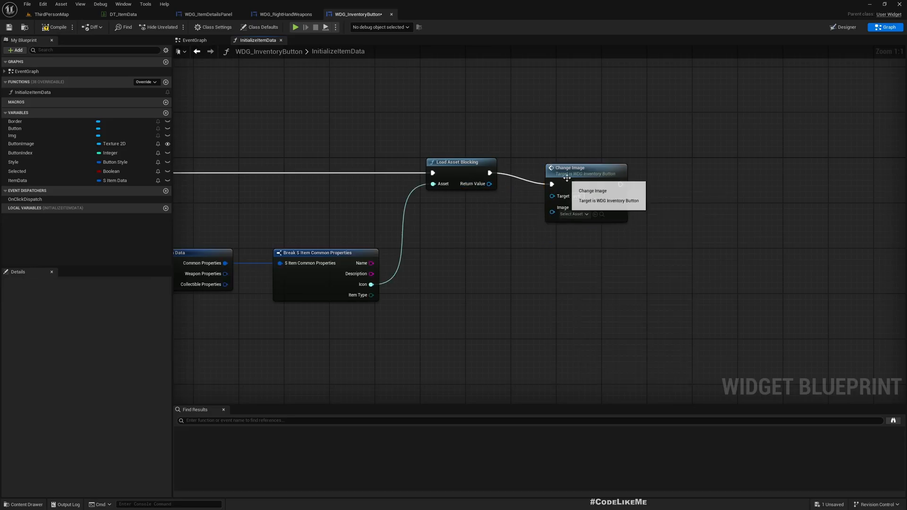
{"action": "left_click", "coordinate": [586, 168]}
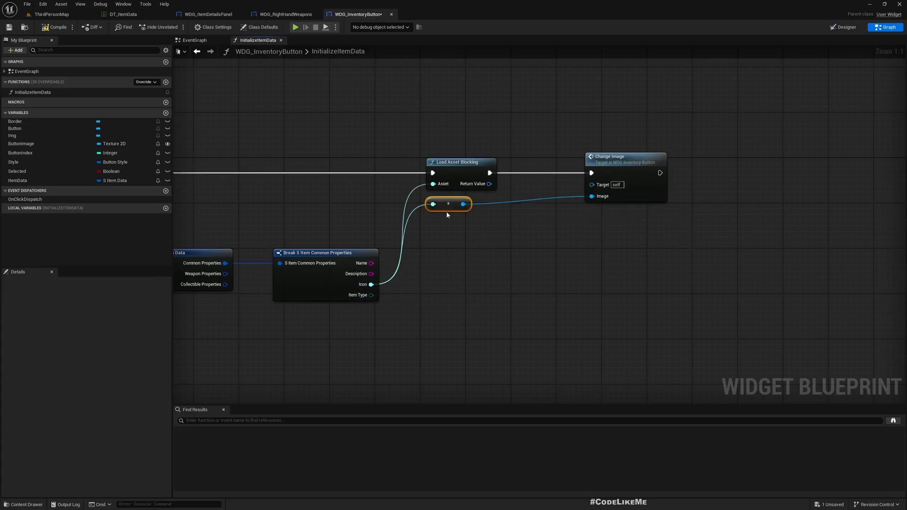
{"action": "left_click_drag", "start_coordinate": [448, 205], "coordinate": [471, 278]}
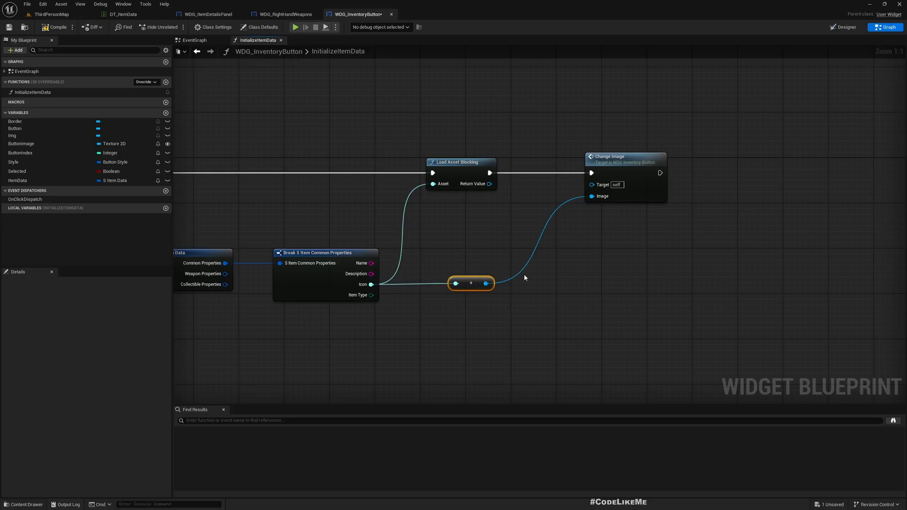
{"action": "mouse_move", "coordinate": [495, 184]}
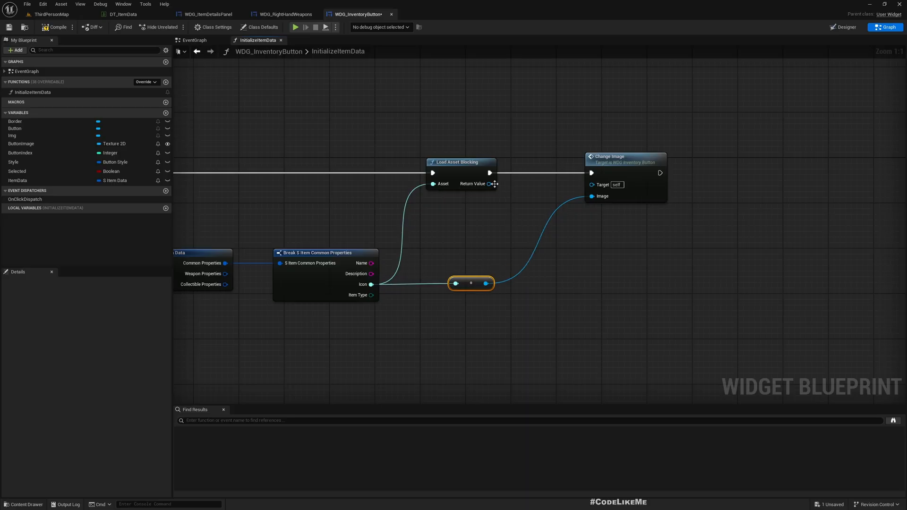
{"action": "left_click_drag", "start_coordinate": [490, 183], "coordinate": [515, 208]}
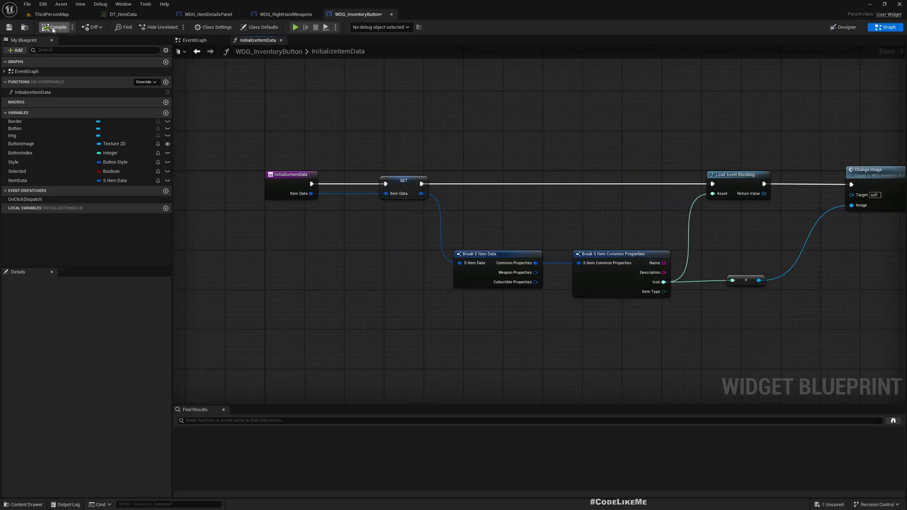
{"action": "left_click", "coordinate": [283, 14]}
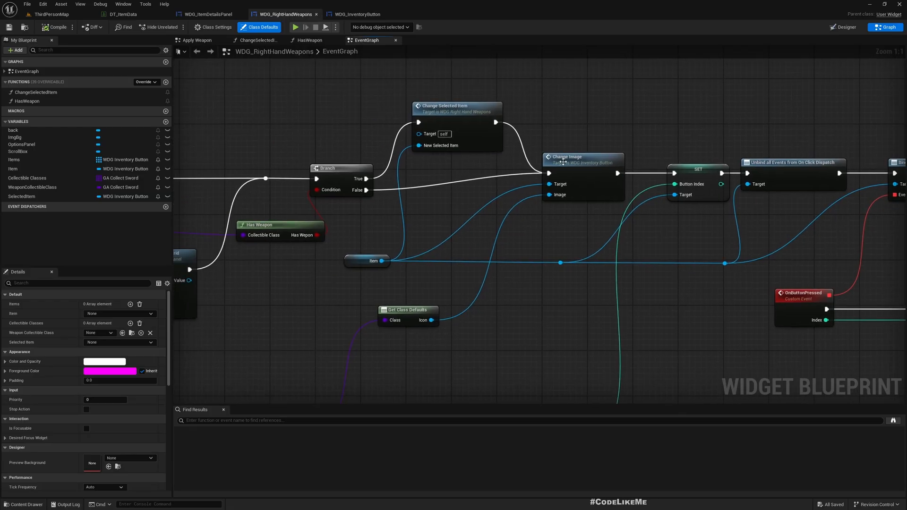
Call Initialize Item Data on Item right after Change Image in WDG_RightHandWeapons' EventGraph
{"action": "scroll", "scroll_direction": "down", "scroll_amount": 3}
{"action": "type", "text": "initia"}
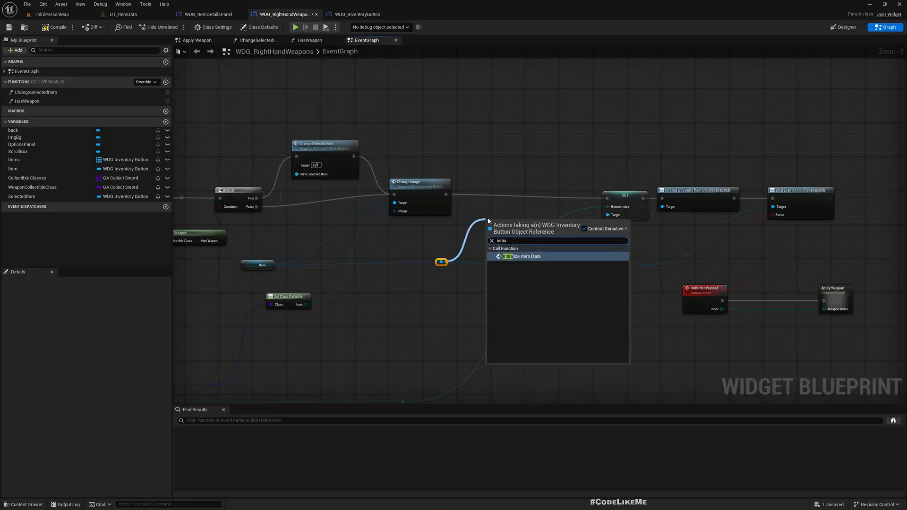
{"action": "left_click", "coordinate": [520, 256]}
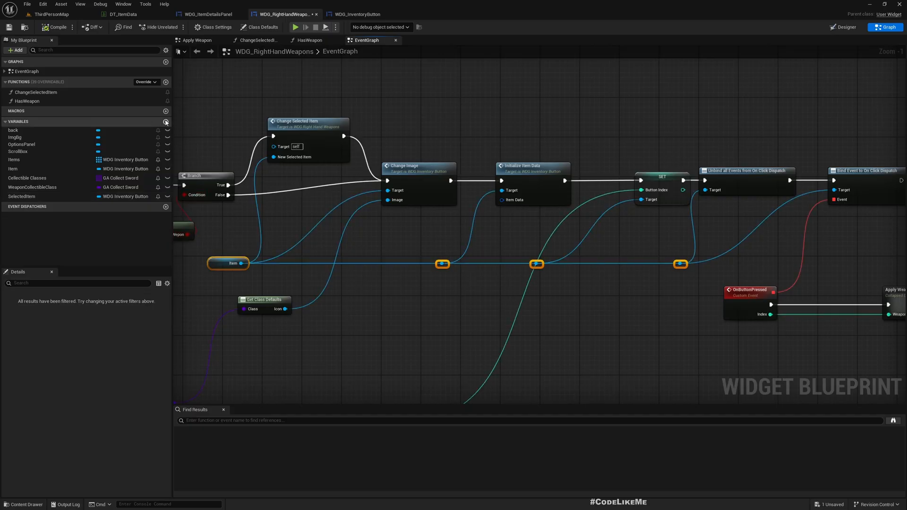
Name the variable DT_ItemData, make it a Data Table object reference defaulting to the DT_ItemData table
{"action": "left_click", "coordinate": [165, 122]}
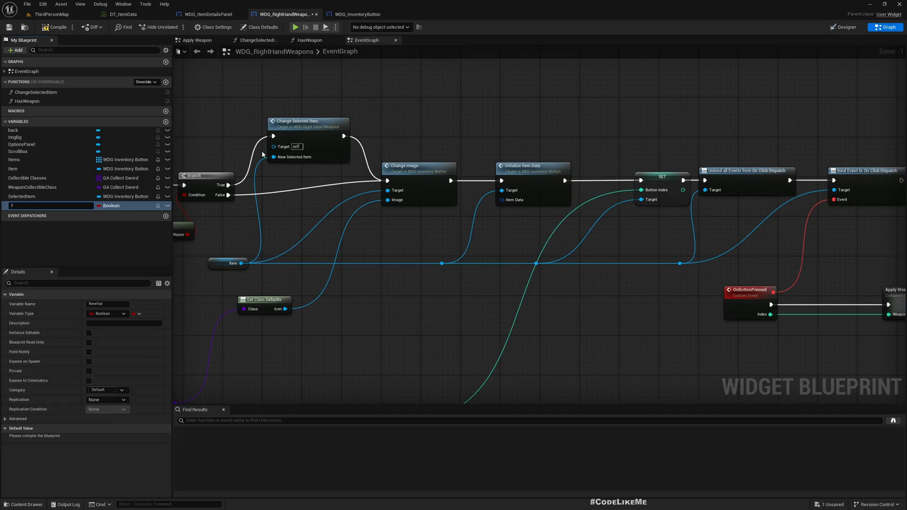
{"action": "type", "text": "DT_IT"}
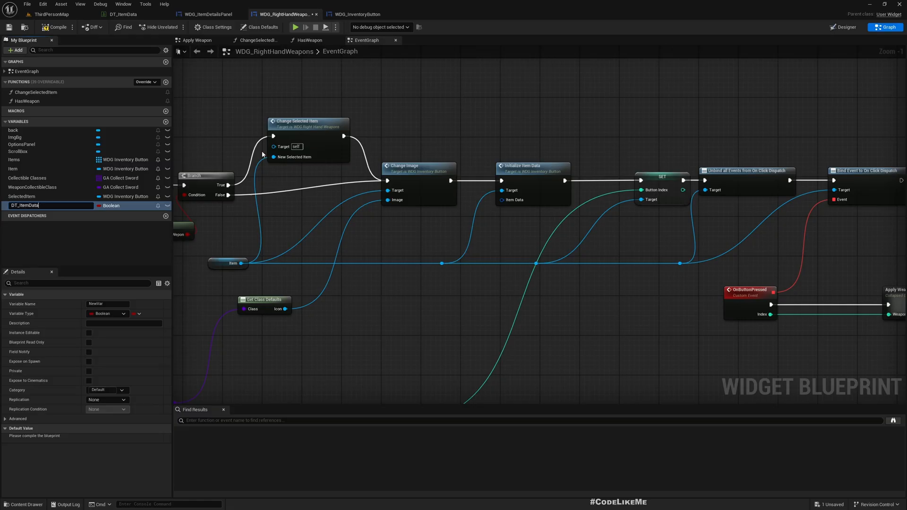
{"action": "key", "text": "Enter"}
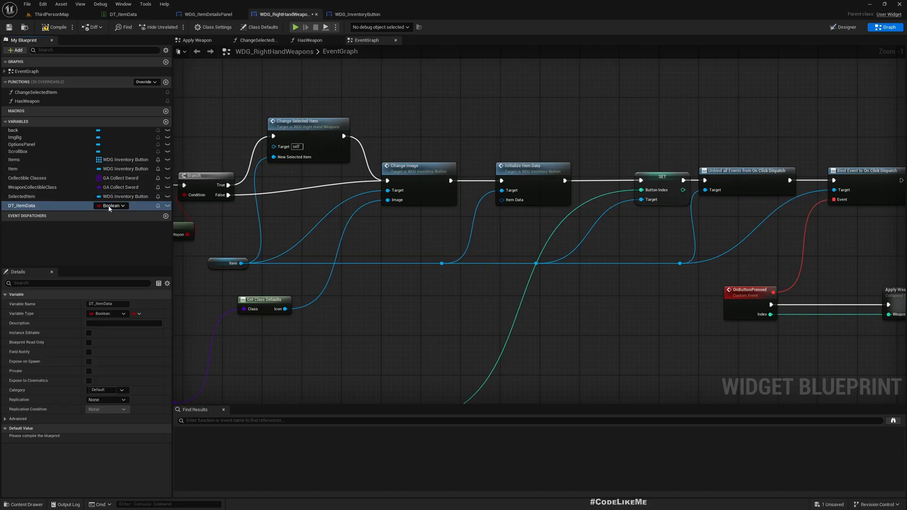
{"action": "left_click", "coordinate": [111, 205]}
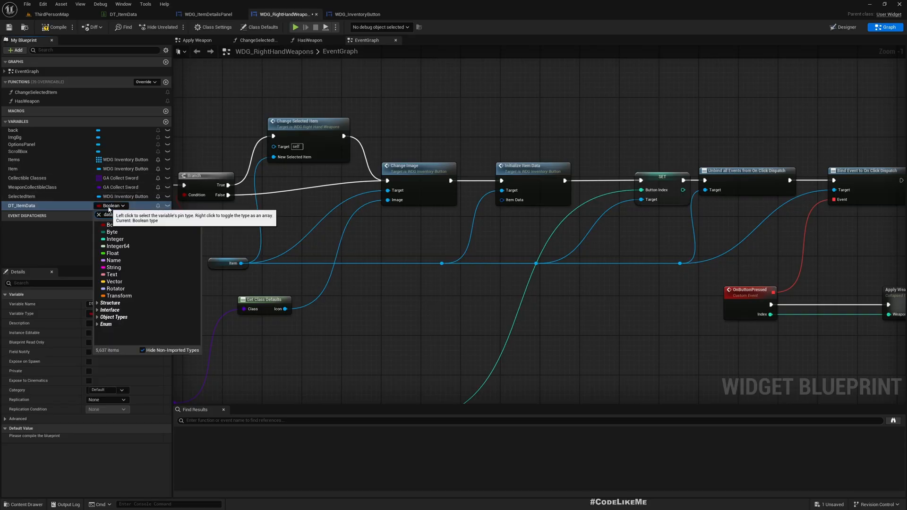
{"action": "type", "text": "data table"}
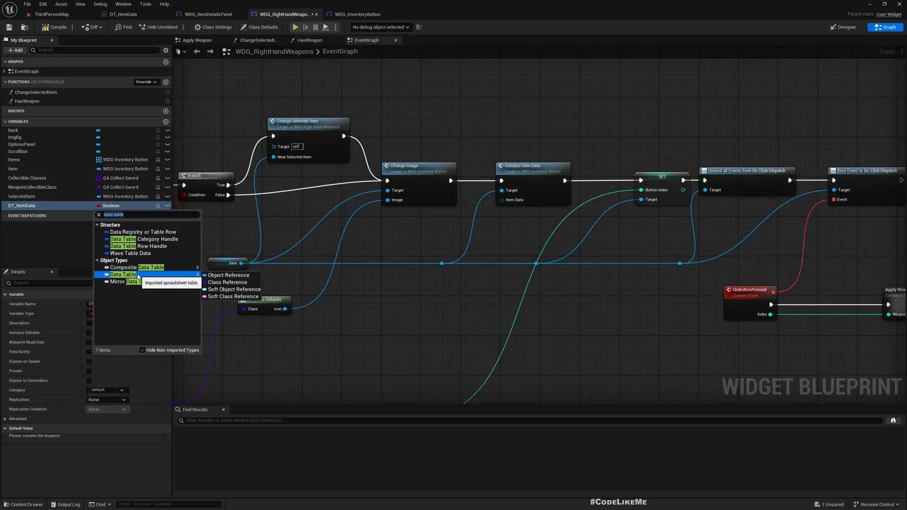
{"action": "left_click", "coordinate": [121, 274]}
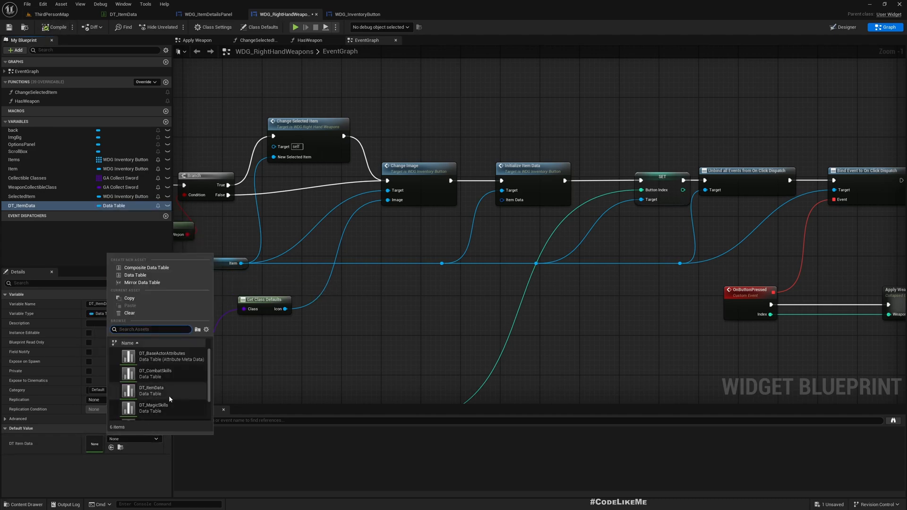
{"action": "left_click", "coordinate": [151, 391]}
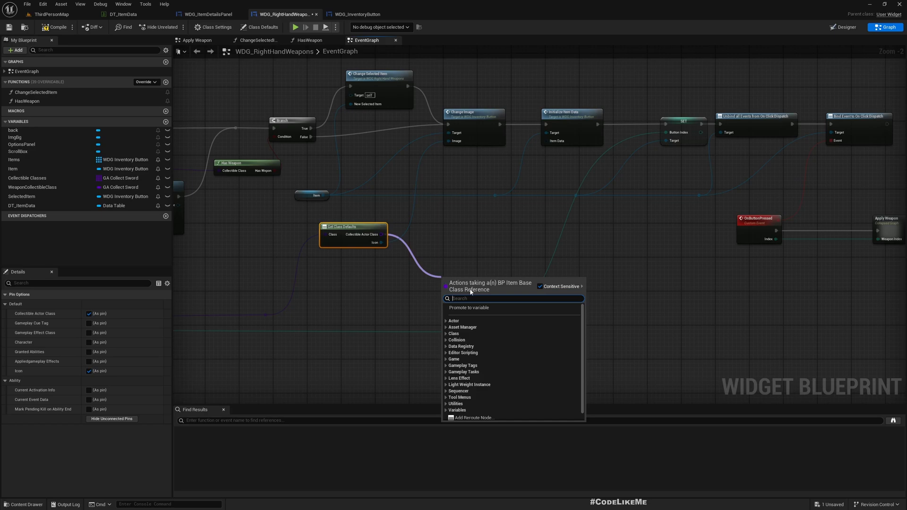
Add reroute points and a second Get Class Defaults node feeding Initialize Item Data's Item Data input
{"action": "type", "text": "reroute"}
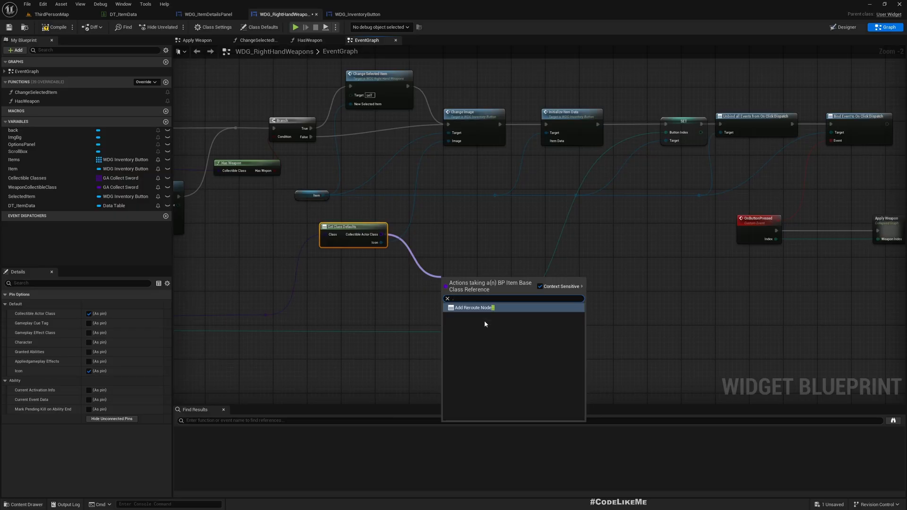
{"action": "left_click", "coordinate": [472, 307]}
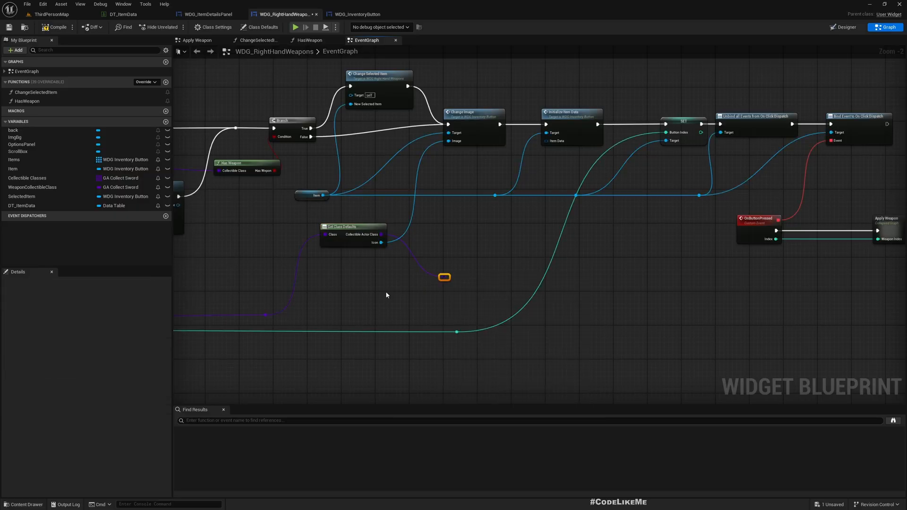
{"action": "left_click", "coordinate": [353, 227]}
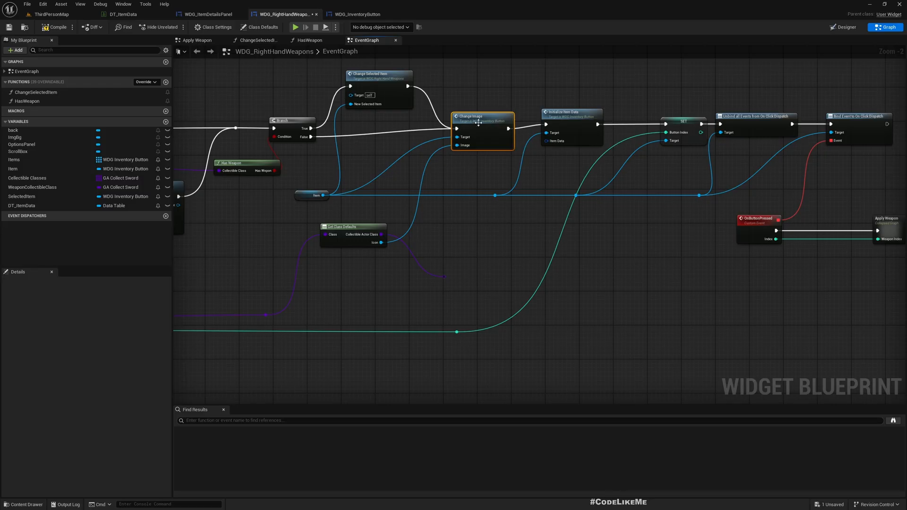
{"action": "mouse_move", "coordinate": [437, 134]}
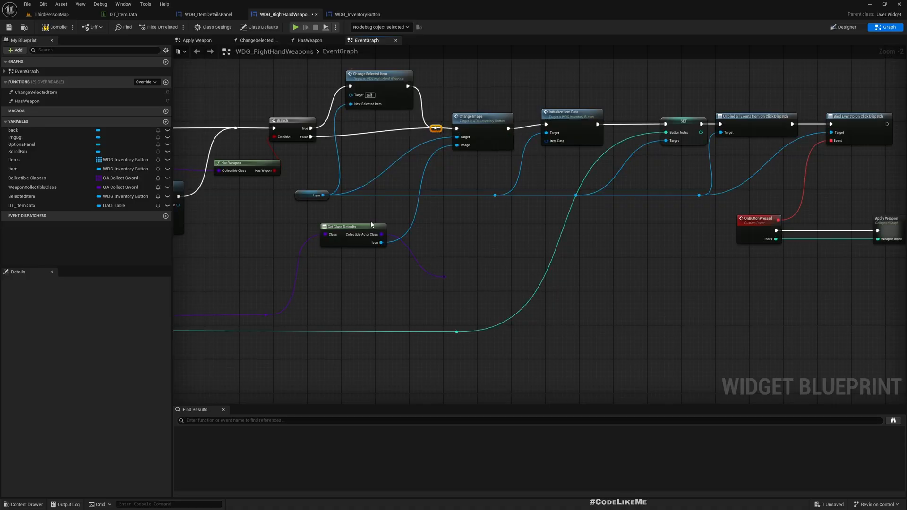
{"action": "left_click", "coordinate": [352, 225]}
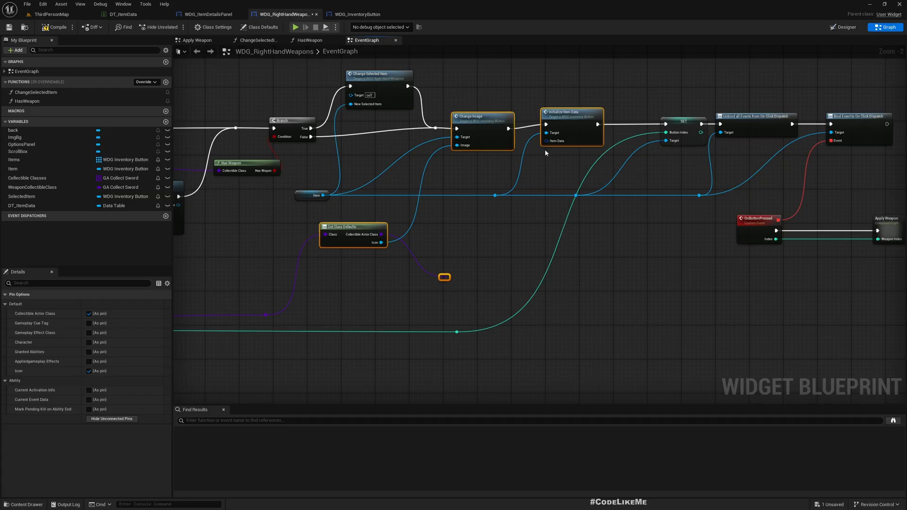
{"action": "mouse_move", "coordinate": [448, 296]}
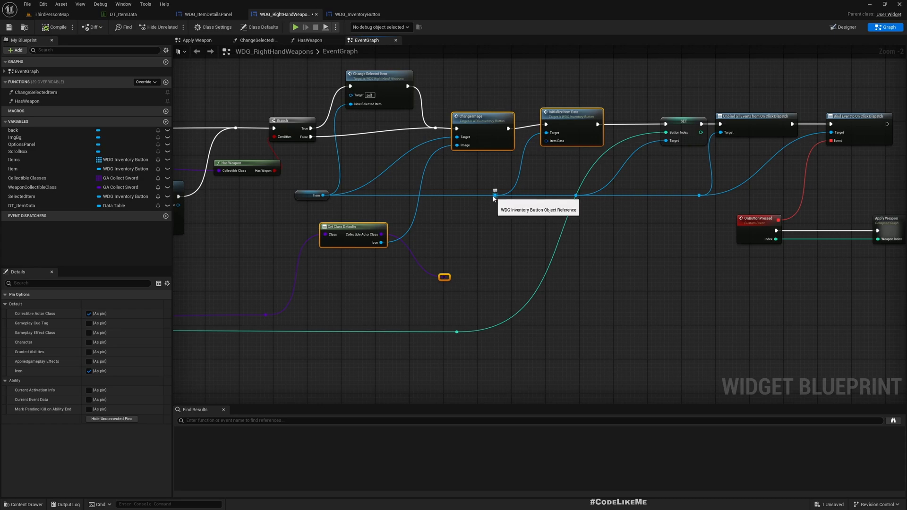
{"action": "mouse_move", "coordinate": [488, 164]}
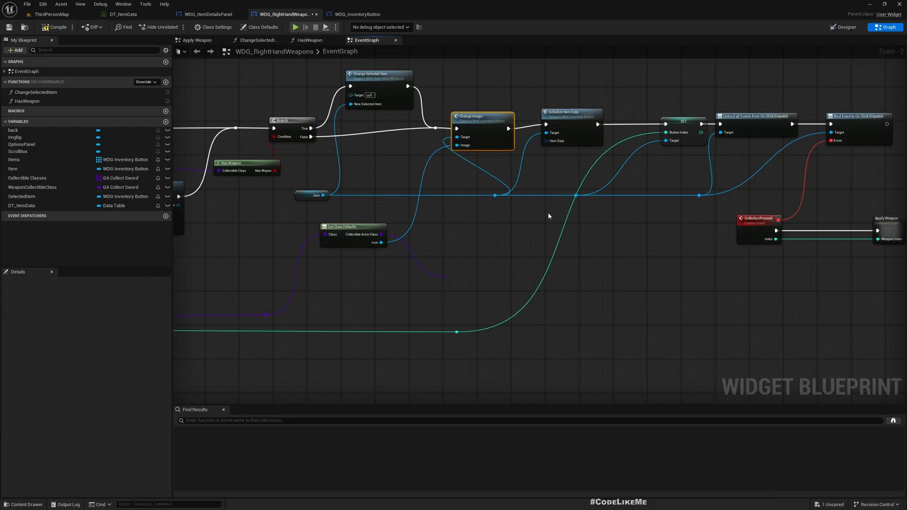
{"action": "mouse_move", "coordinate": [522, 221]}
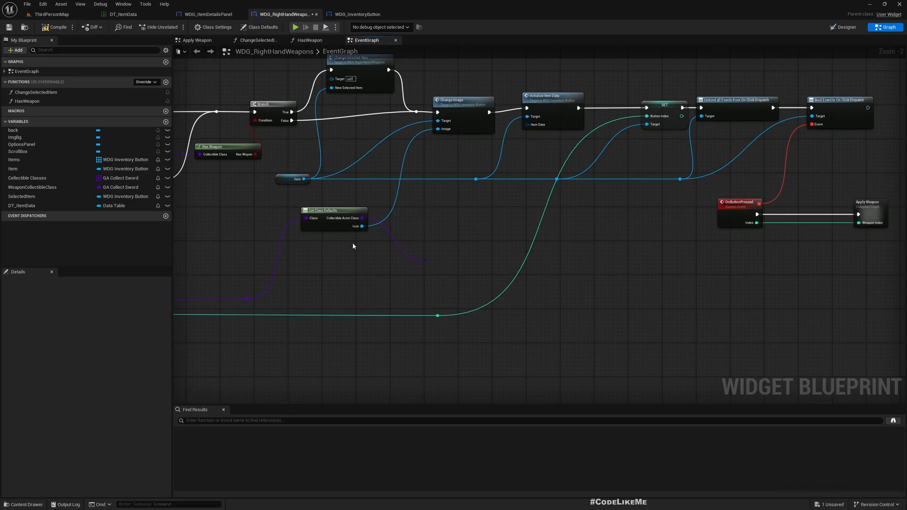
{"action": "left_click", "coordinate": [332, 209]}
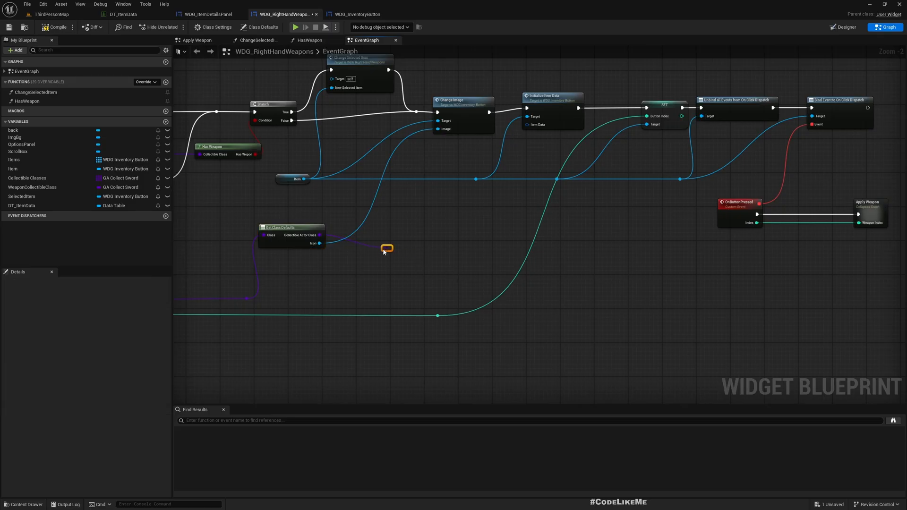
{"action": "left_click", "coordinate": [291, 227]}
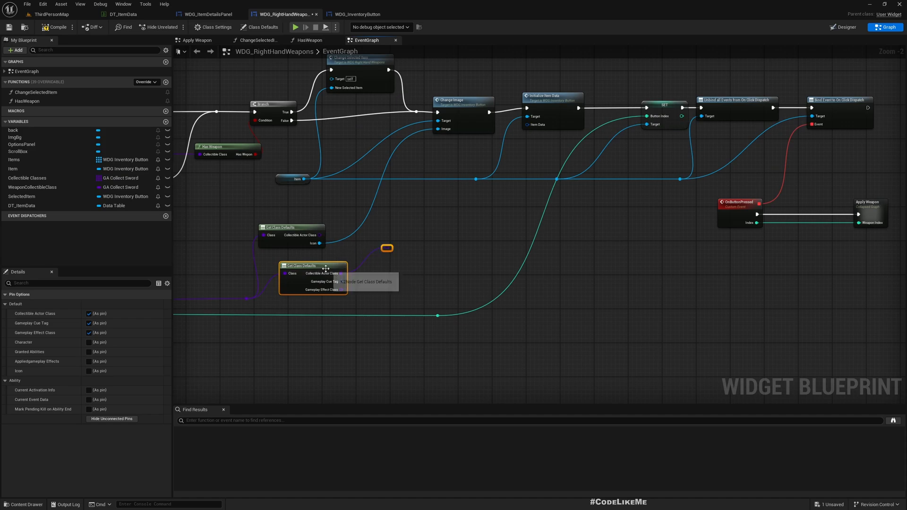
Select the Get Class Defaults nodes and reroutes and bring up their context actions
{"action": "right_click", "coordinate": [326, 268]}
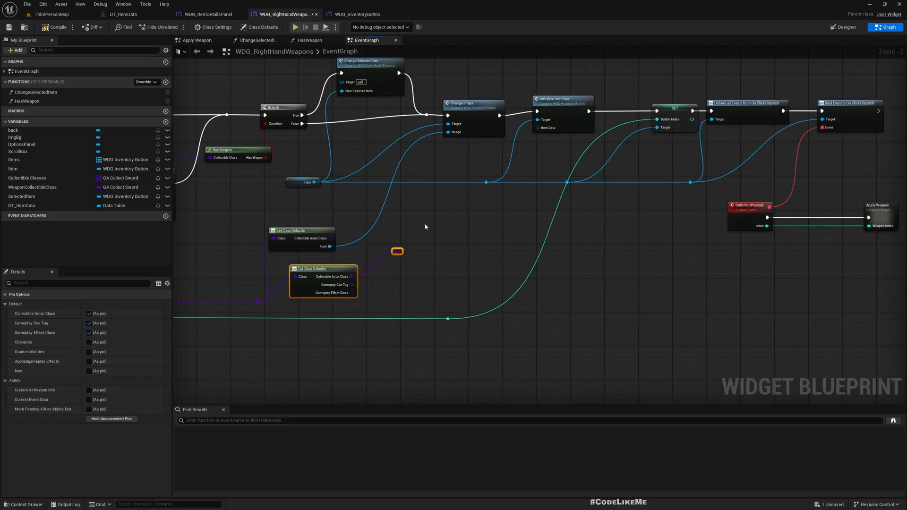
{"action": "right_click", "coordinate": [324, 282]}
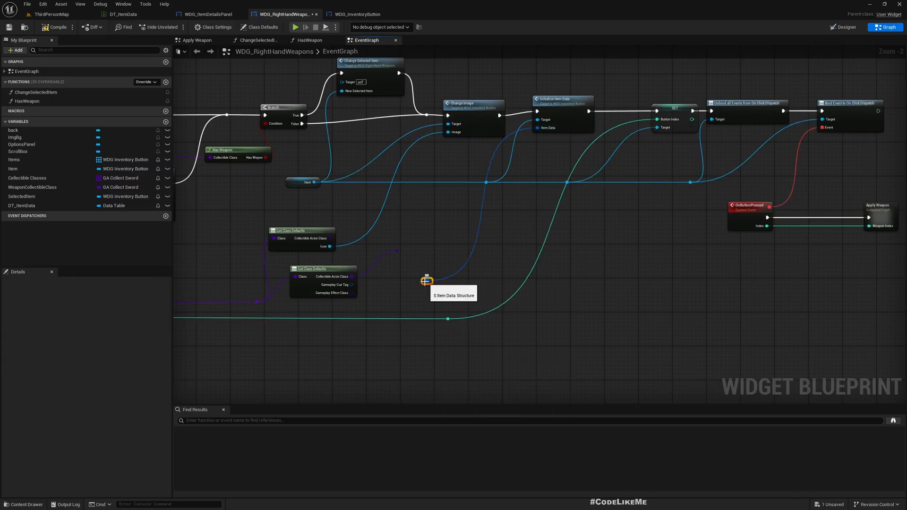
{"action": "left_click", "coordinate": [323, 270]}
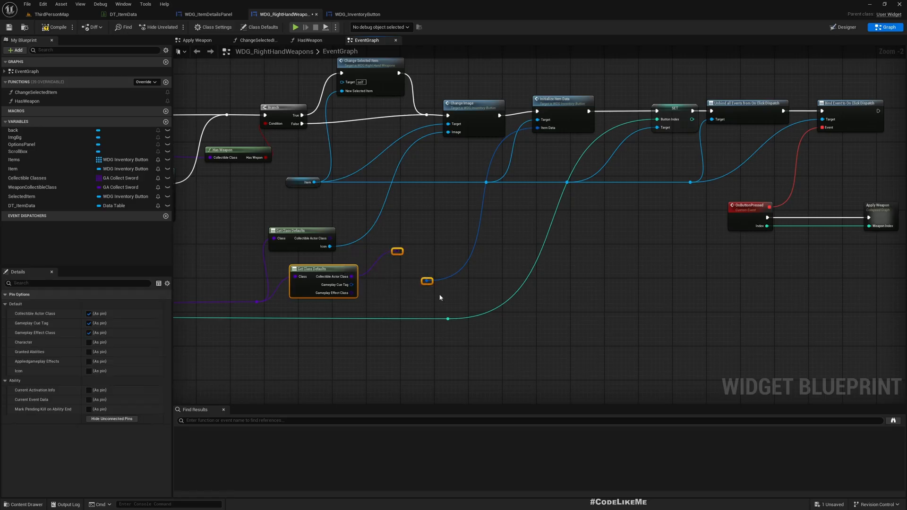
{"action": "right_click", "coordinate": [323, 270]}
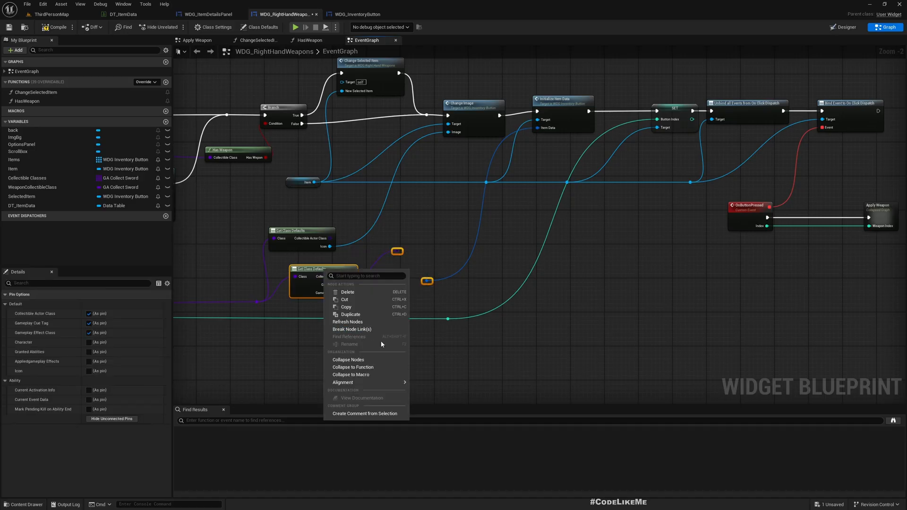
Collapse the selection into a pure GetItemData function and arrange its Get Class Defaults node
{"action": "left_click", "coordinate": [352, 367]}
{"action": "type", "text": "GetItemData"}
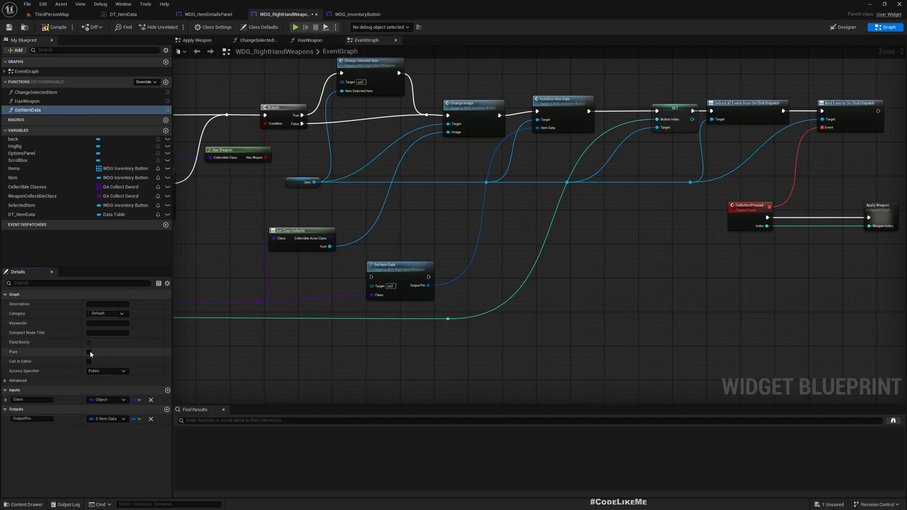
{"action": "left_click", "coordinate": [89, 351]}
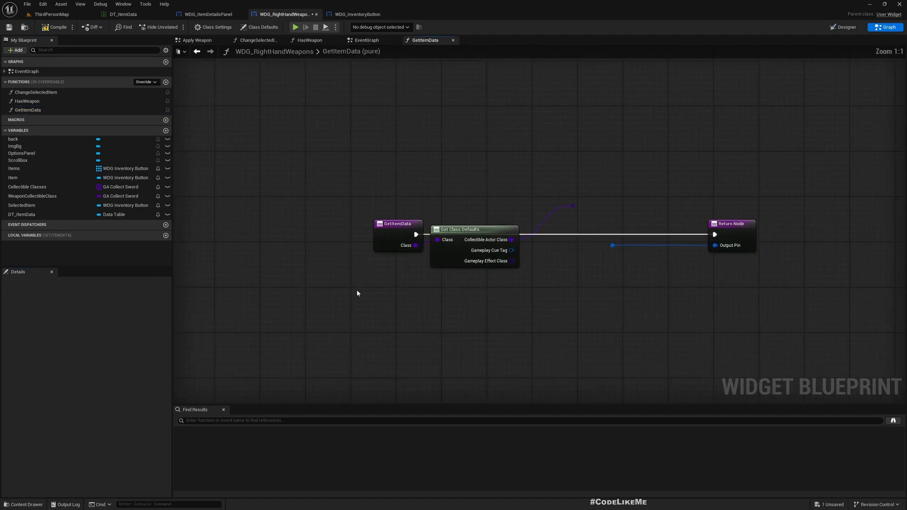
{"action": "left_click", "coordinate": [366, 40]}
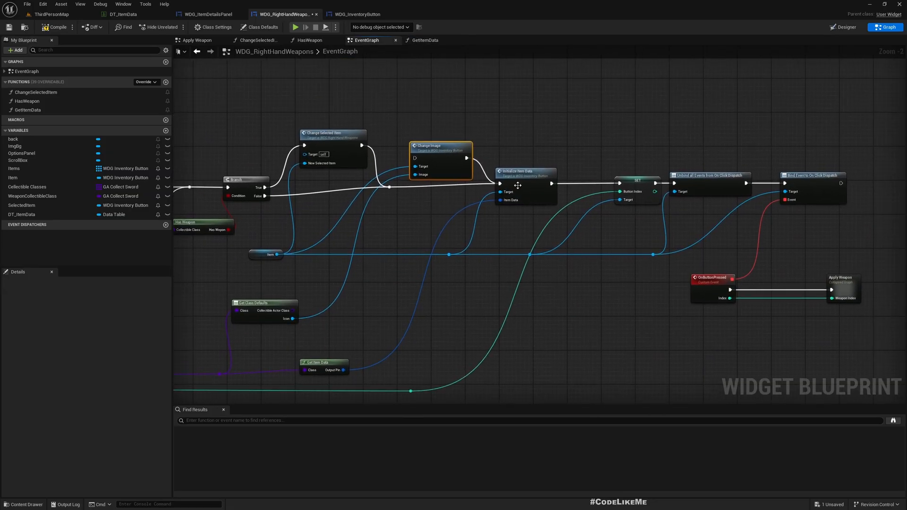
{"action": "mouse_move", "coordinate": [374, 334]}
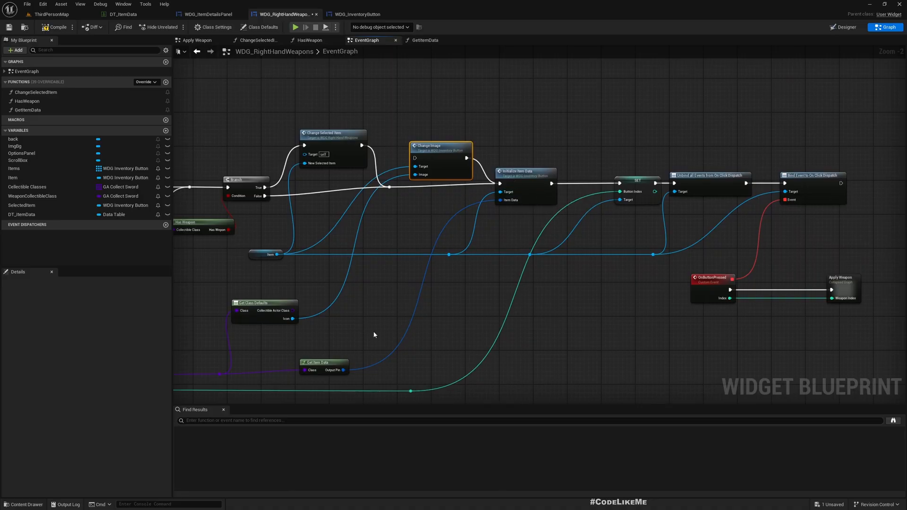
{"action": "left_click", "coordinate": [425, 39]}
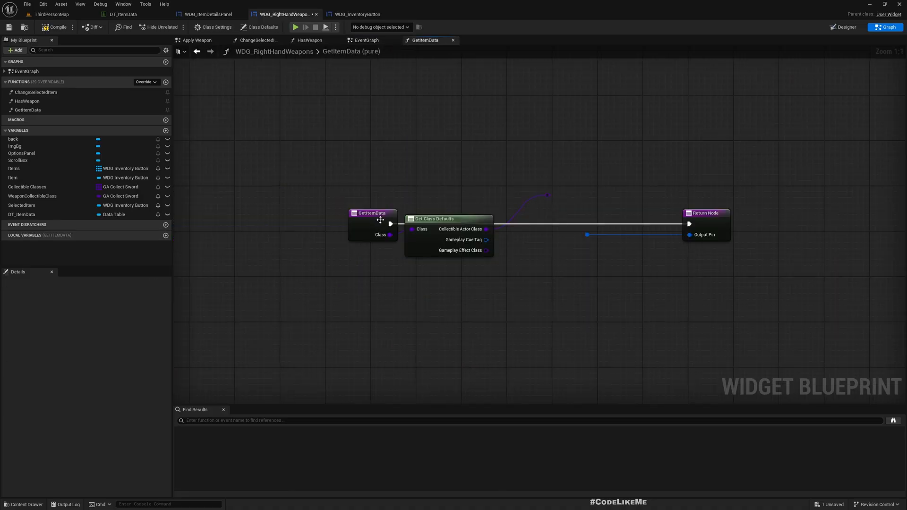
{"action": "left_click_drag", "start_coordinate": [373, 213], "coordinate": [321, 207]}
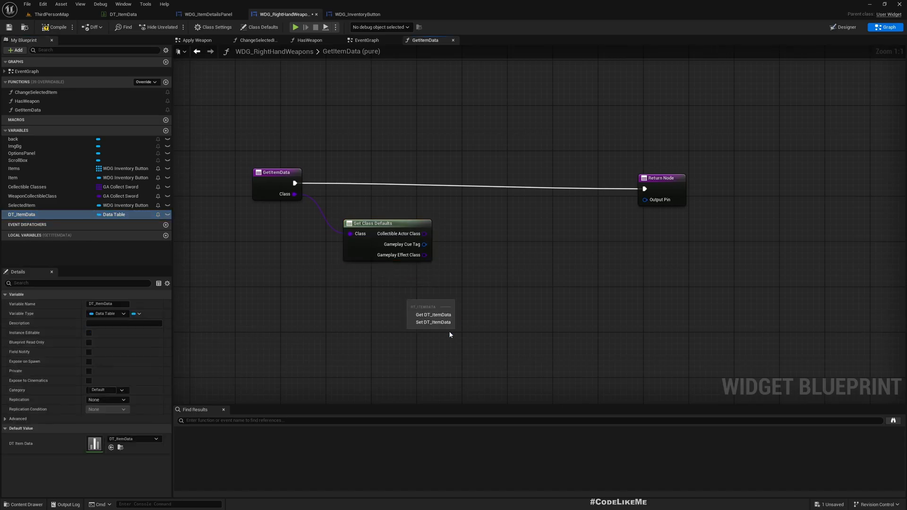
Feed DT_ItemData into a Get Data Table Row Names node in GetItemData, then view the table
{"action": "left_click", "coordinate": [433, 313]}
{"action": "type", "text": "row"}
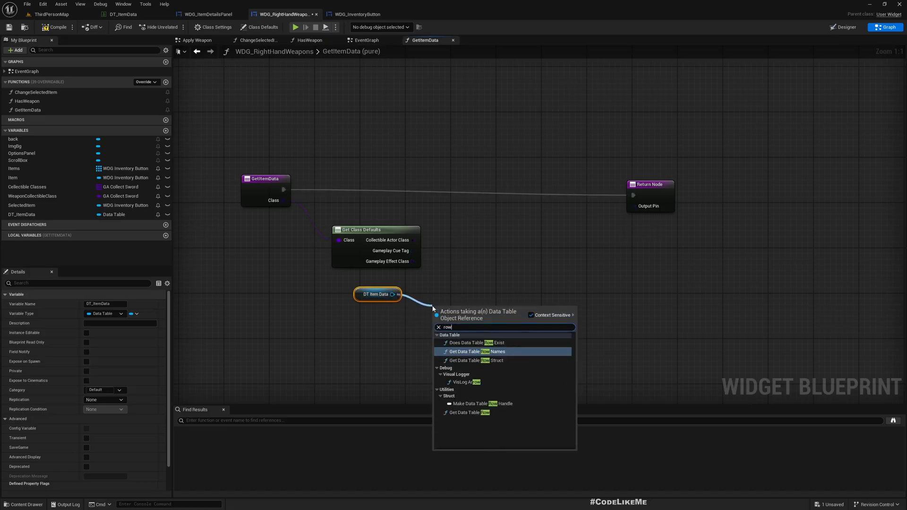
{"action": "left_click", "coordinate": [472, 351]}
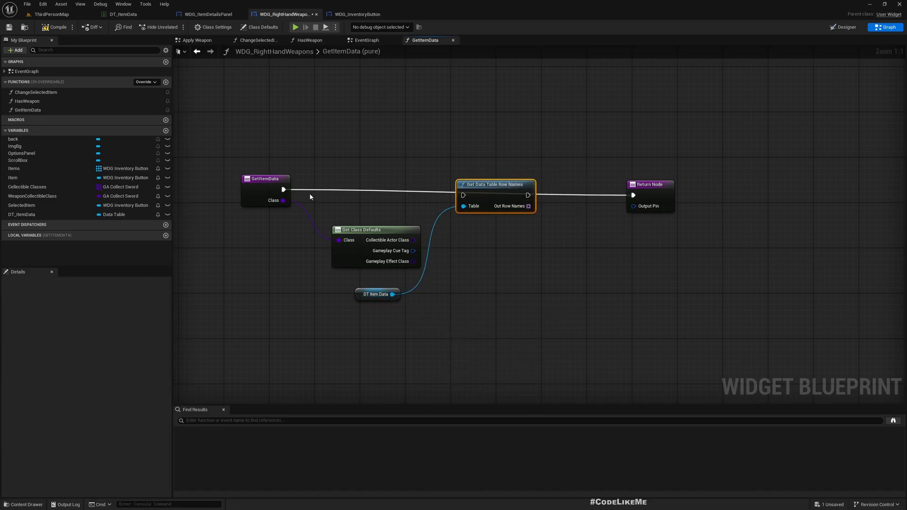
{"action": "left_click", "coordinate": [257, 179]}
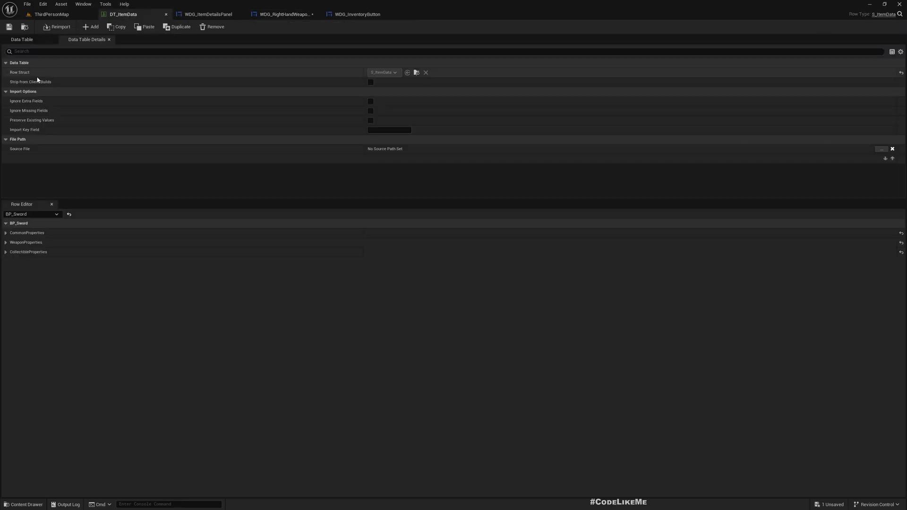
Review DT_ItemData's rows and WDG_InventoryButton's InitializeItemData, returning to GetItemData
{"action": "left_click", "coordinate": [22, 39]}
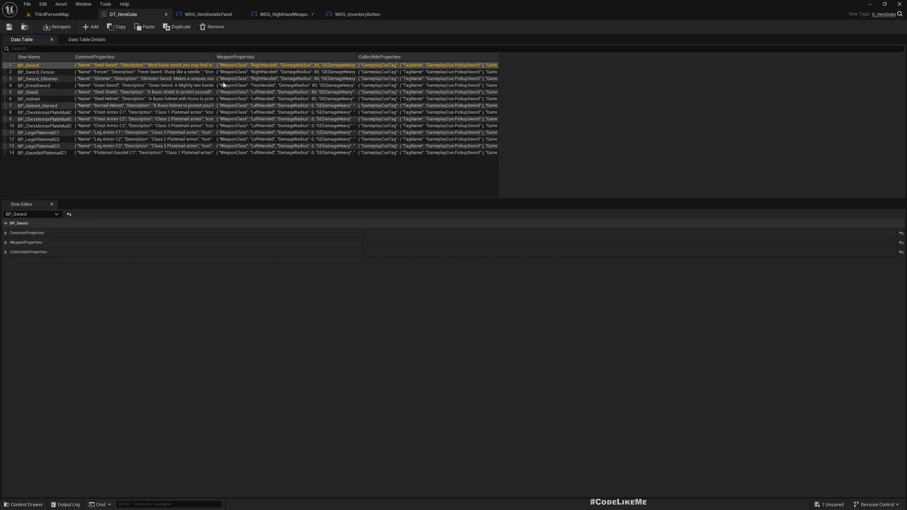
{"action": "left_click", "coordinate": [356, 15]}
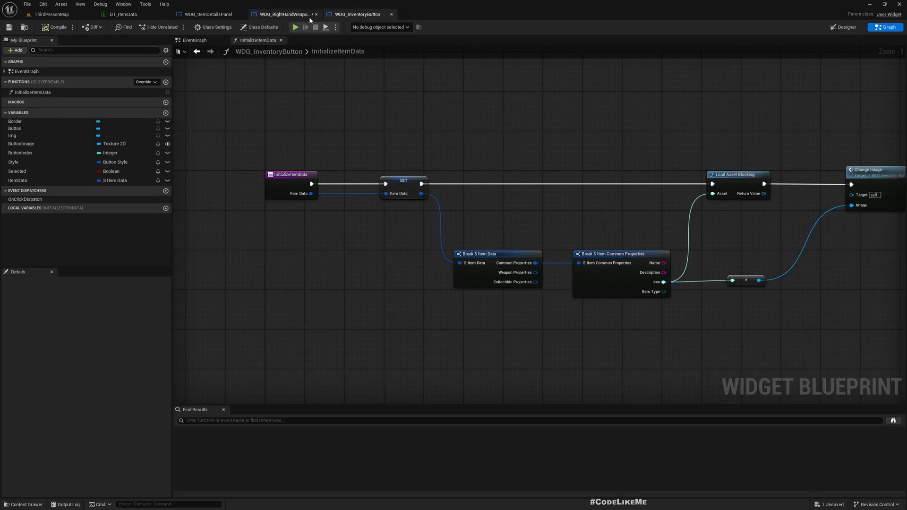
{"action": "left_click", "coordinate": [284, 14]}
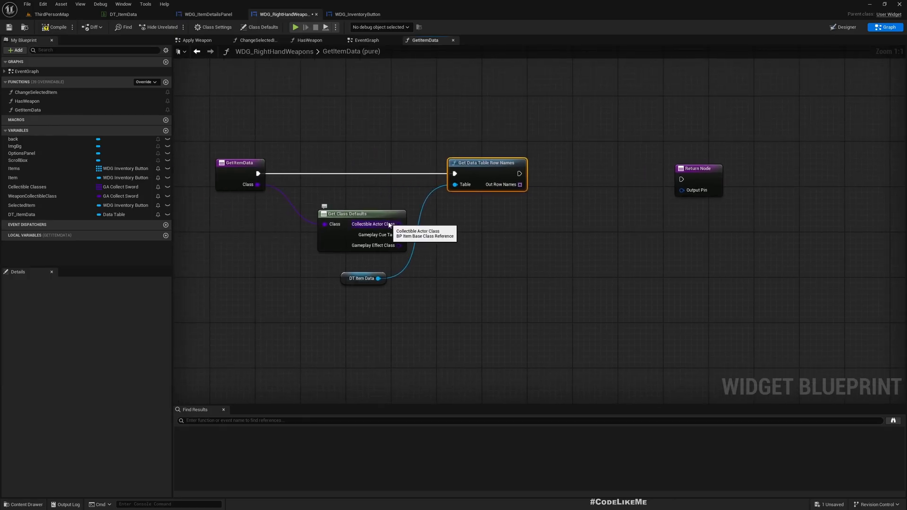
Get the collectible actor class's display name and Find it among the table's row names
{"action": "left_click_drag", "start_coordinate": [396, 223], "coordinate": [459, 275]}
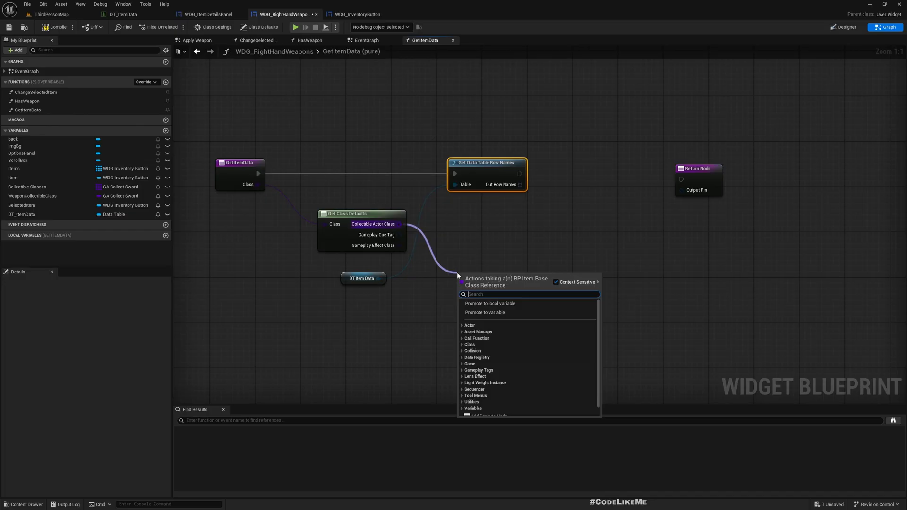
{"action": "type", "text": "getnam"}
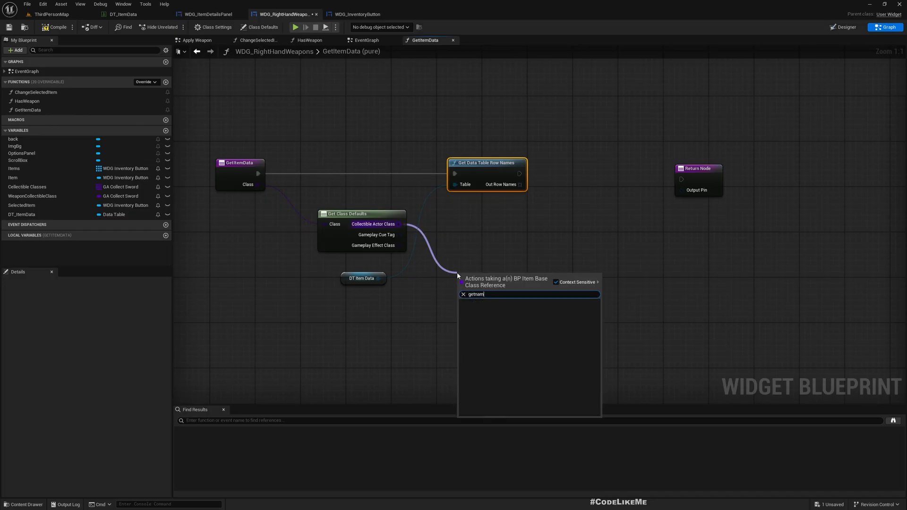
{"action": "type", "text": "a"}
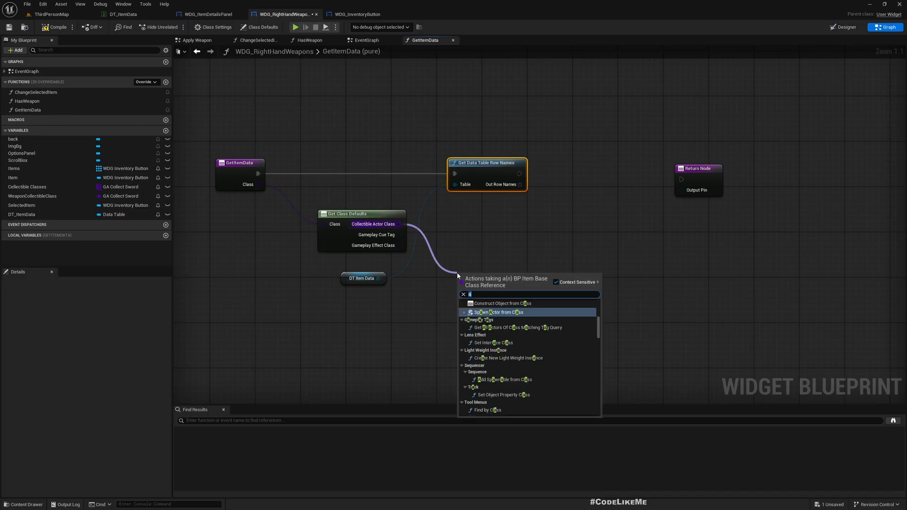
{"action": "type", "text": "displ"}
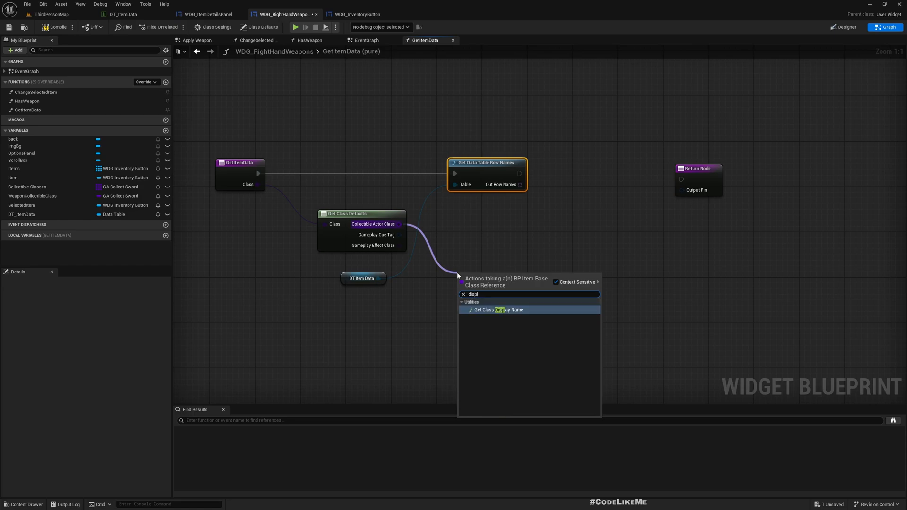
{"action": "left_click", "coordinate": [499, 310]}
{"action": "type", "text": "f"}
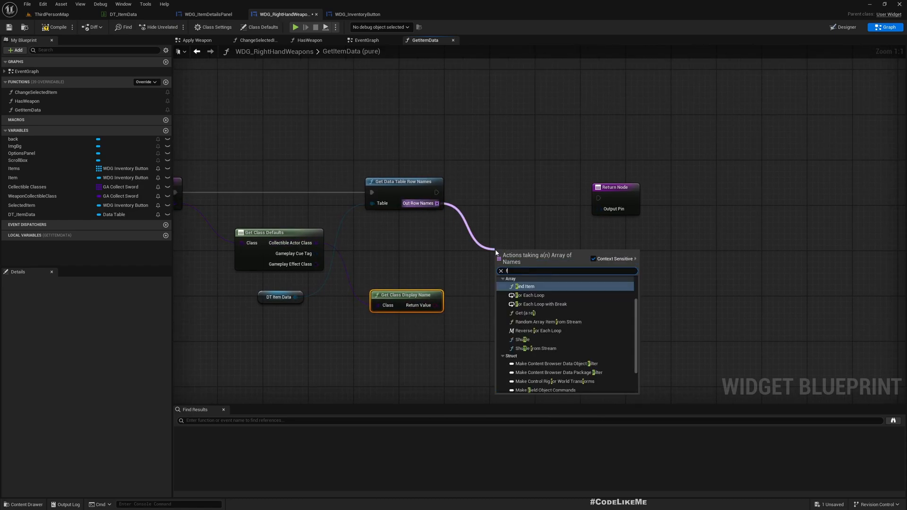
{"action": "left_click", "coordinate": [525, 286]}
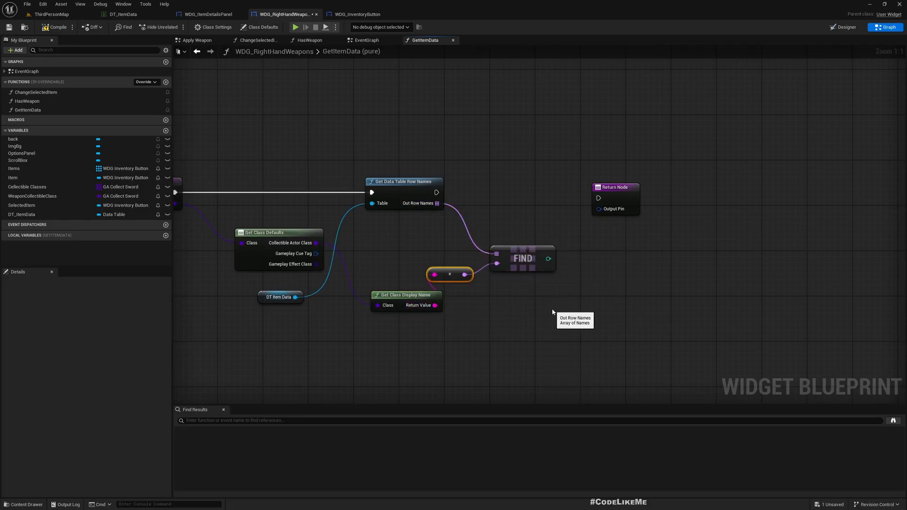
Fetch the matching DT_ItemData row with Get Data Table Row and return it as S Item Data
{"action": "left_click", "coordinate": [615, 188]}
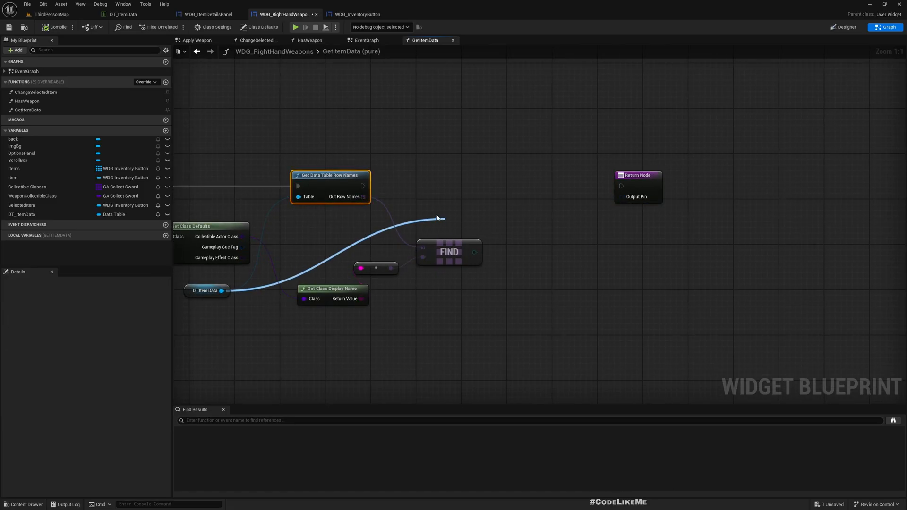
{"action": "type", "text": "getdatat"}
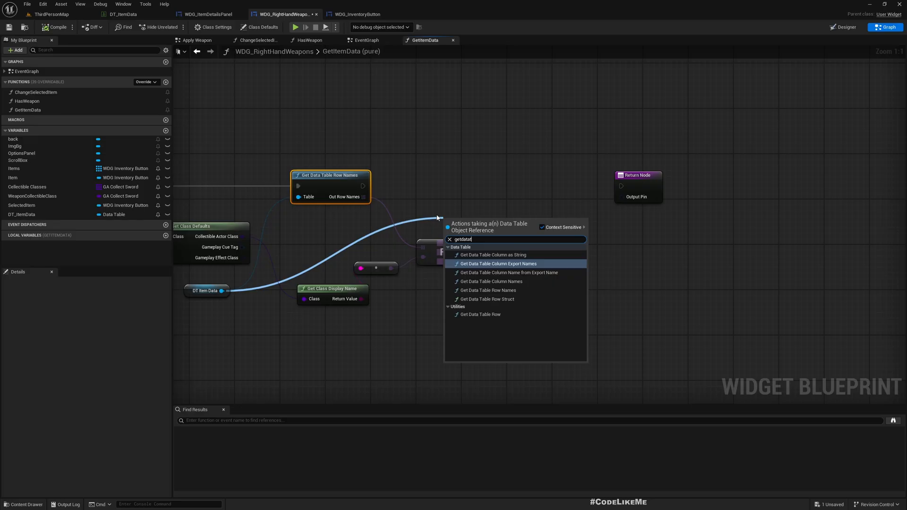
{"action": "left_click", "coordinate": [480, 313]}
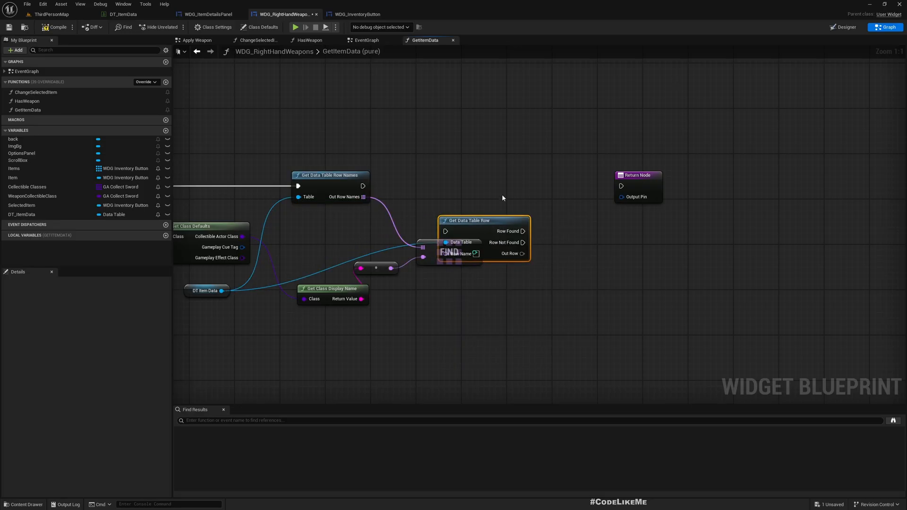
{"action": "left_click_drag", "start_coordinate": [469, 221], "coordinate": [527, 169]}
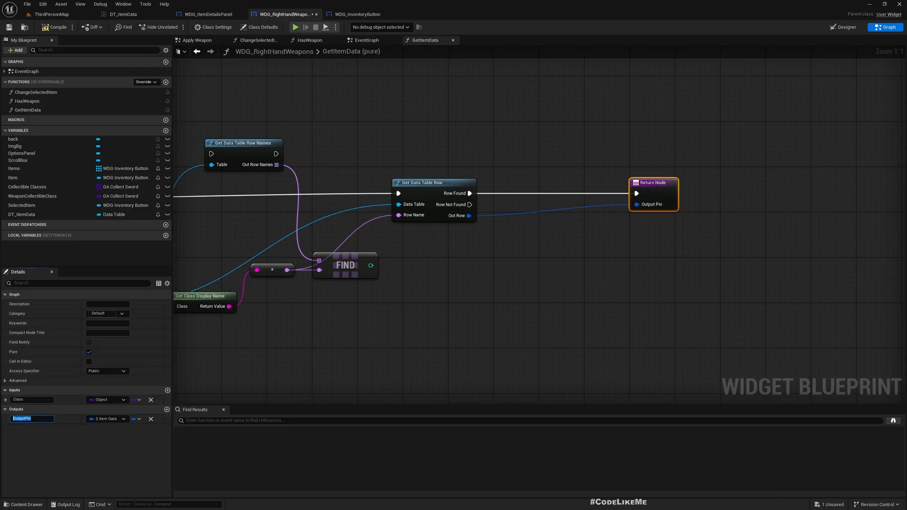
Name the output ItemData, print 'ItemData not found' plus class name on Row Not Found, and compile
{"action": "type", "text": "ItemData"}
{"action": "type", "text": "prin"}
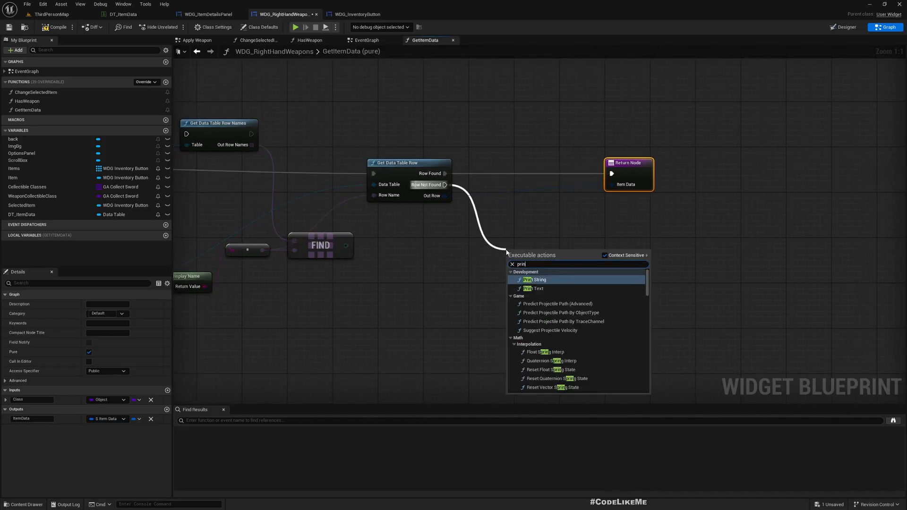
{"action": "left_click", "coordinate": [533, 280]}
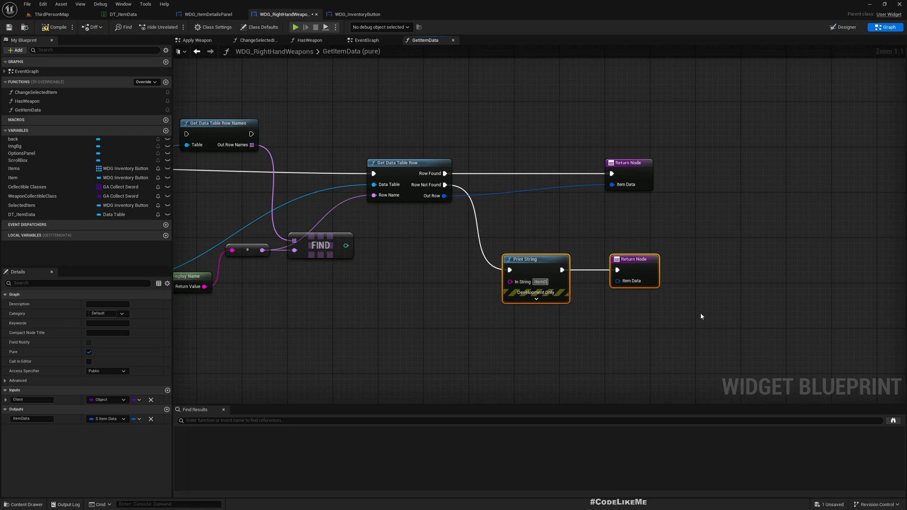
{"action": "type", "text": "ItemData not found"}
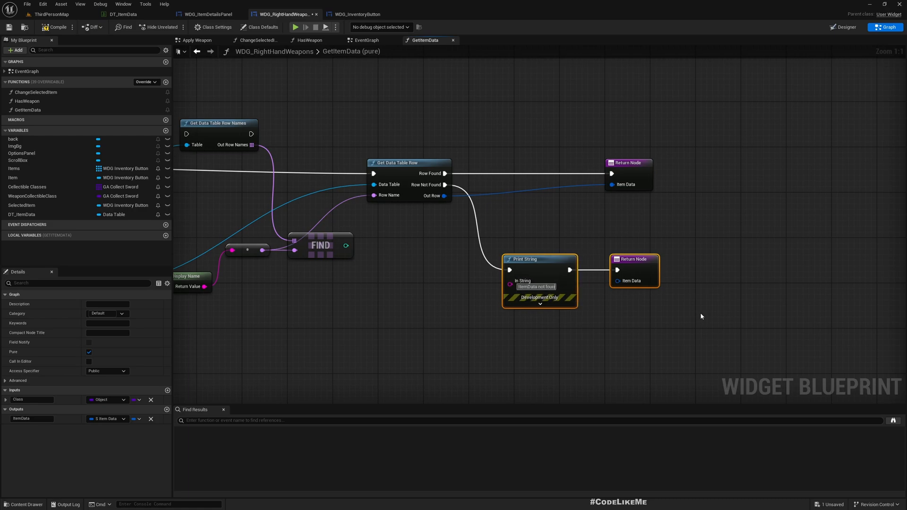
{"action": "mouse_move", "coordinate": [510, 282]}
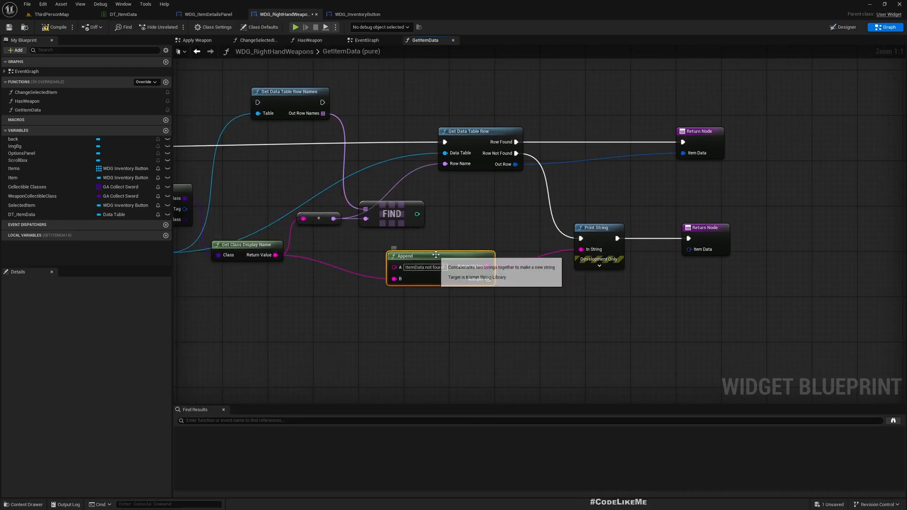
{"action": "left_click", "coordinate": [55, 27]}
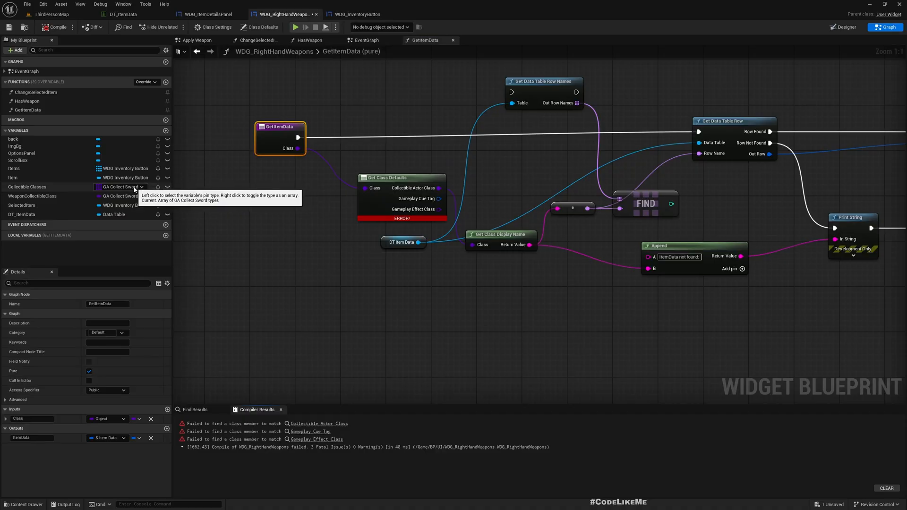
{"action": "mouse_move", "coordinate": [269, 167]}
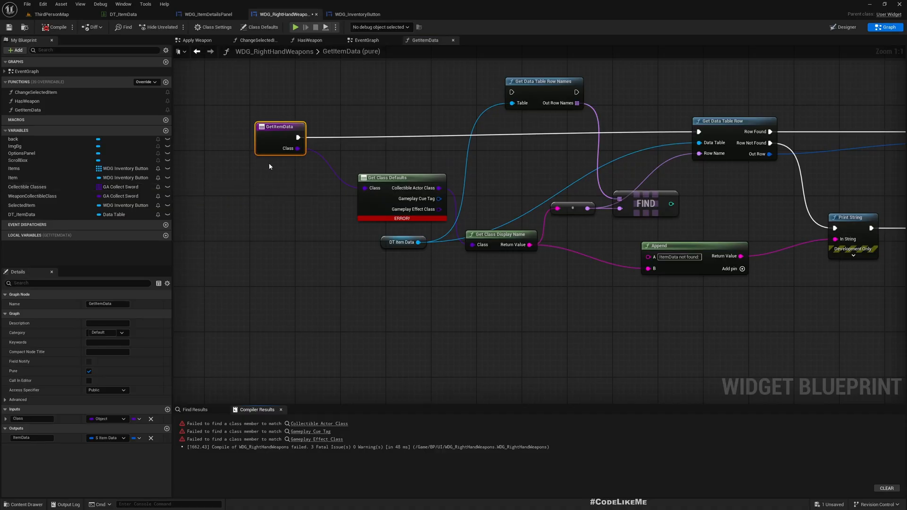
Retype GetItemData's Class input to a GA Collect class found by search
{"action": "left_click", "coordinate": [96, 419]}
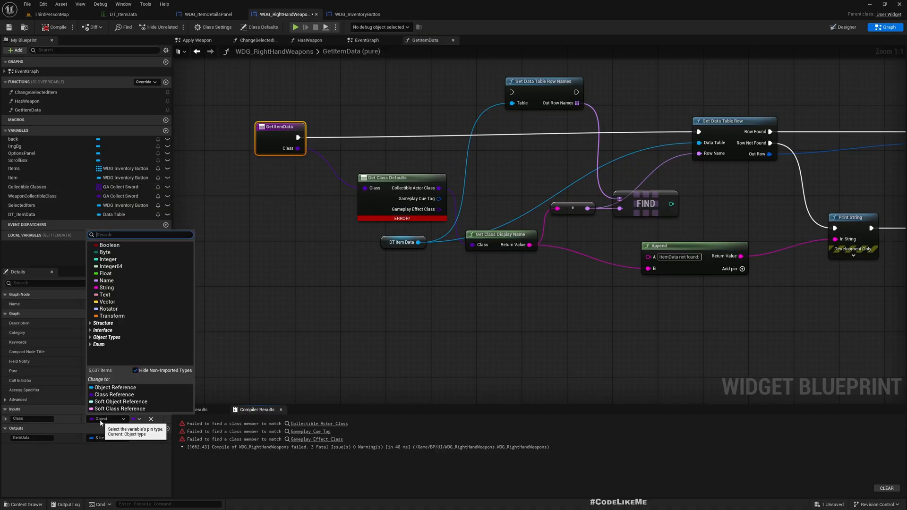
{"action": "type", "text": "ga collect"}
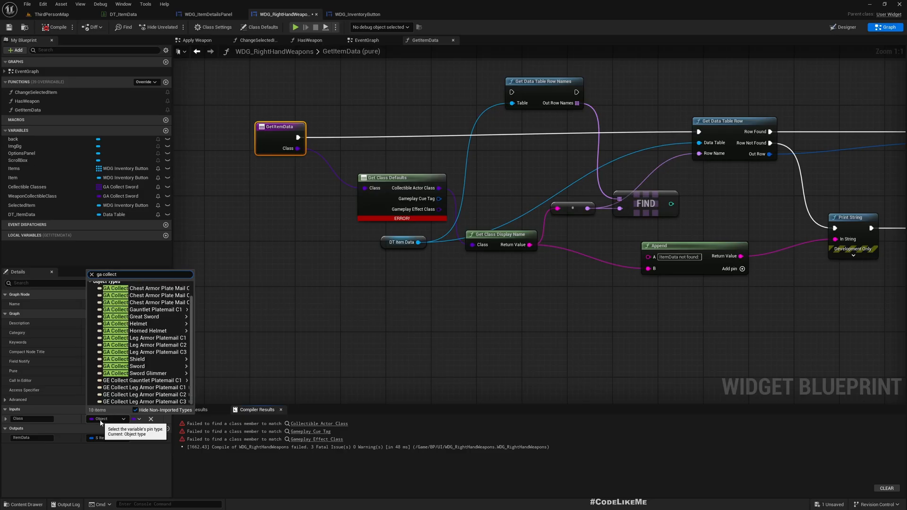
{"action": "type", "text": "s"}
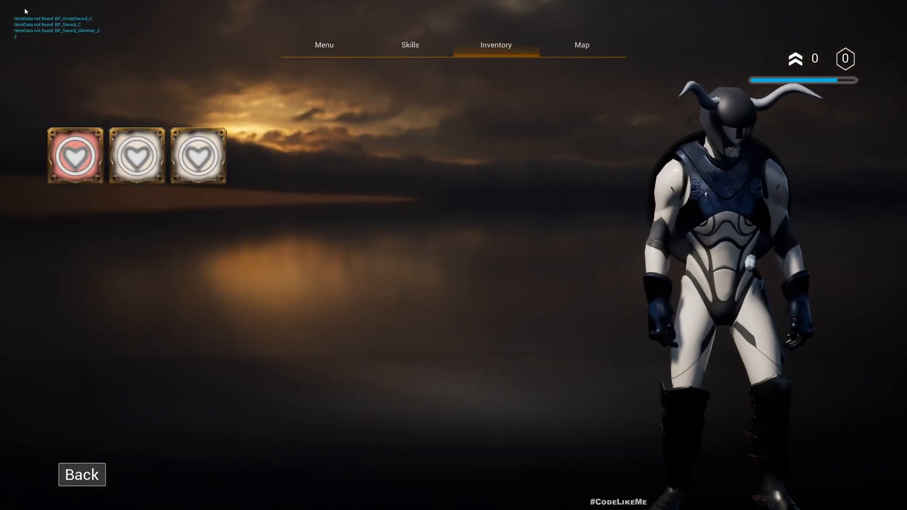
{"action": "mouse_move", "coordinate": [199, 155]}
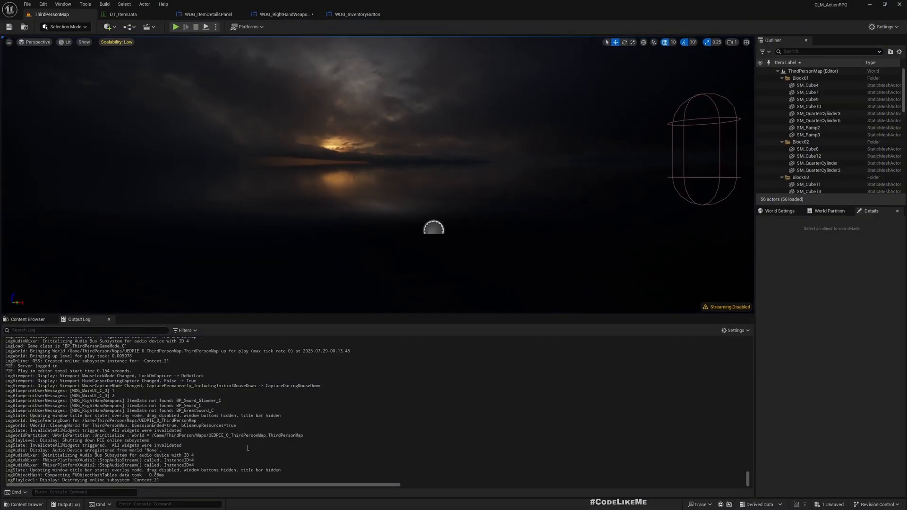
Note the _C suffix in the not-found log lines and compare against DT_ItemData's BP_ row names
{"action": "double_click", "coordinate": [210, 411]}
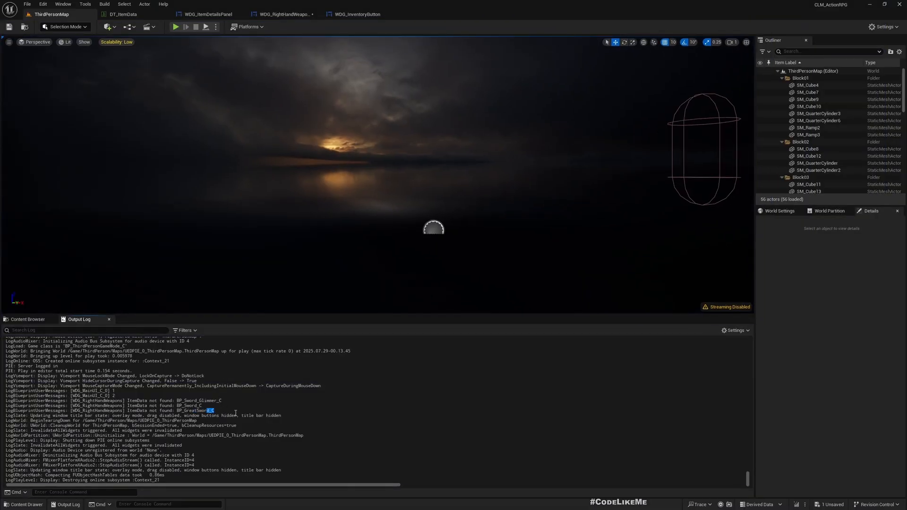
{"action": "left_click", "coordinate": [122, 15]}
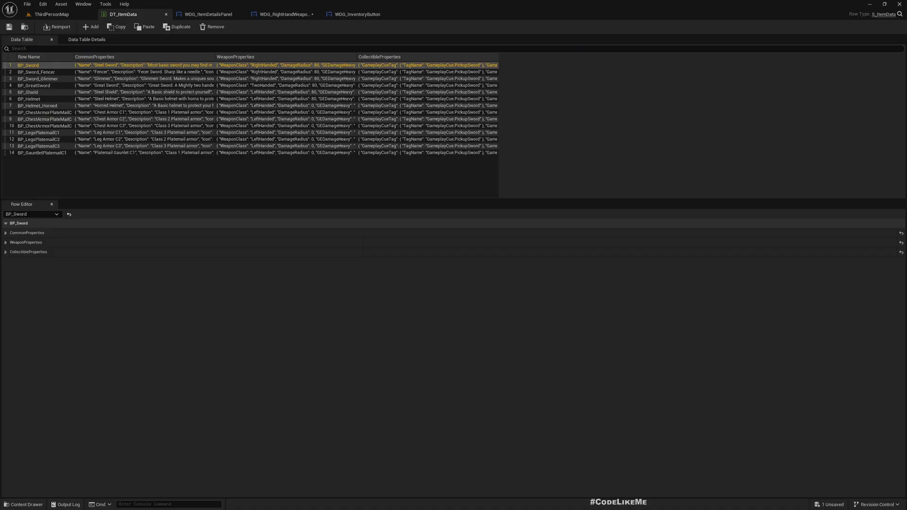
{"action": "left_click", "coordinate": [283, 14]}
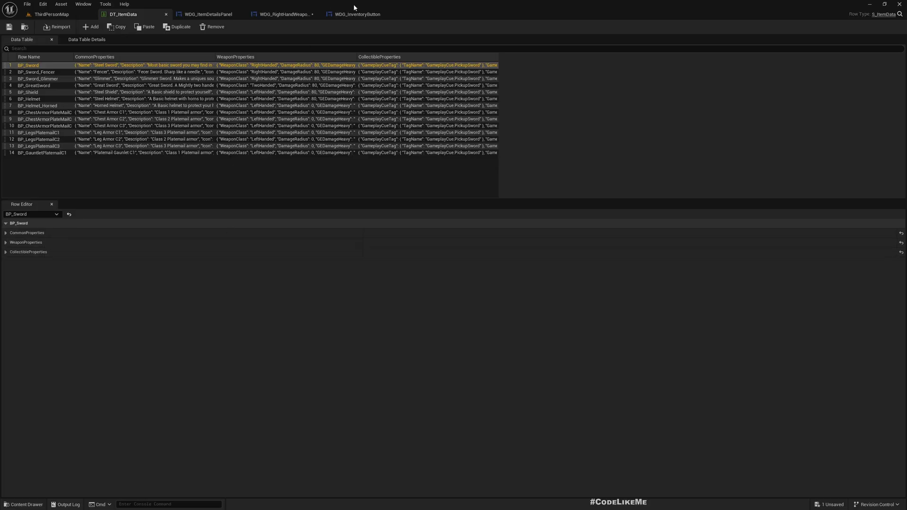
{"action": "left_click", "coordinate": [281, 14]}
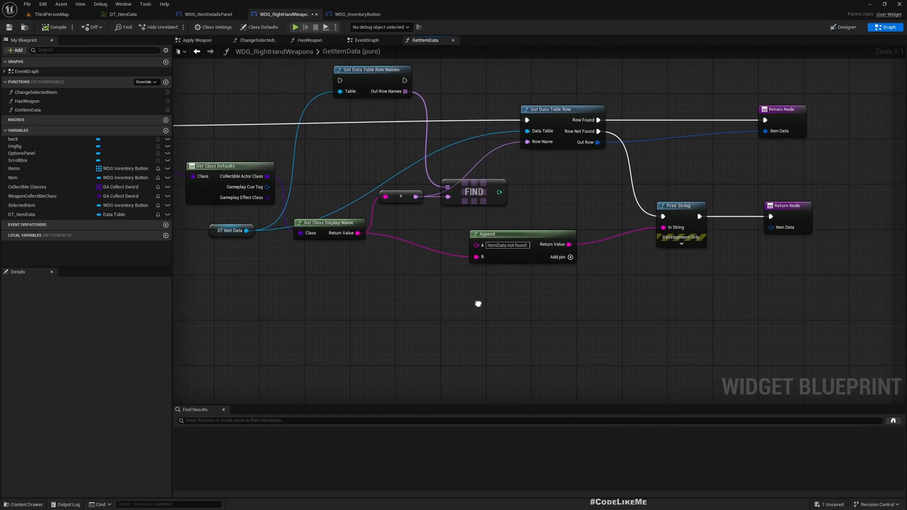
Insert a Replace node stripping '_C' from the display name before Find and Append, then play-test
{"action": "scroll", "scroll_direction": "down", "scroll_amount": 3}
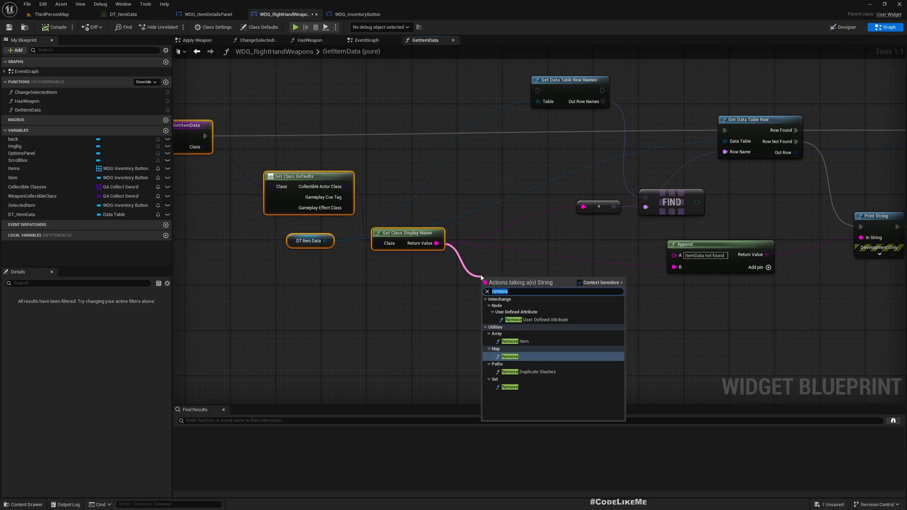
{"action": "type", "text": "replac"}
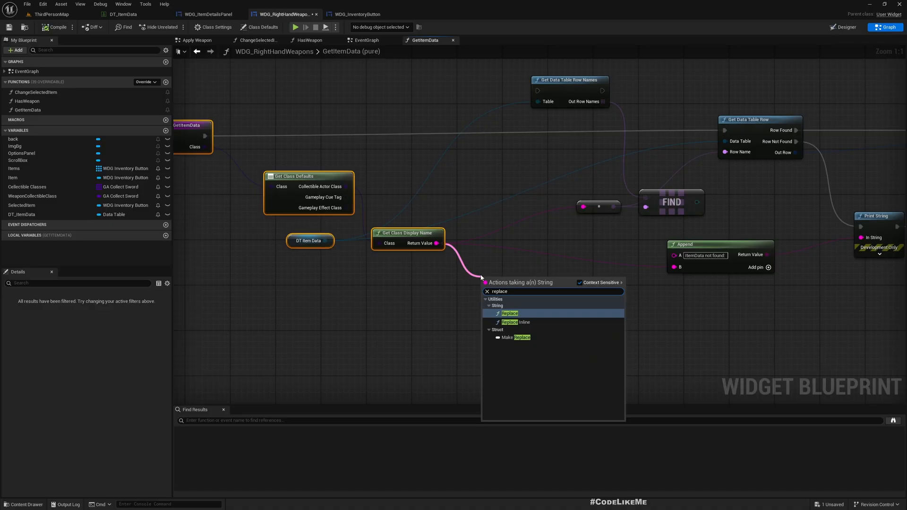
{"action": "left_click", "coordinate": [509, 312]}
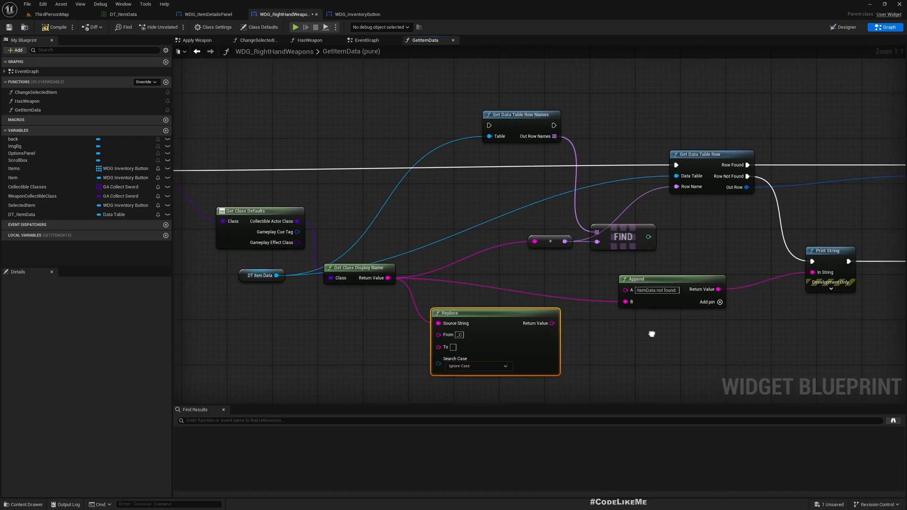
{"action": "left_click_drag", "start_coordinate": [552, 323], "coordinate": [534, 241]}
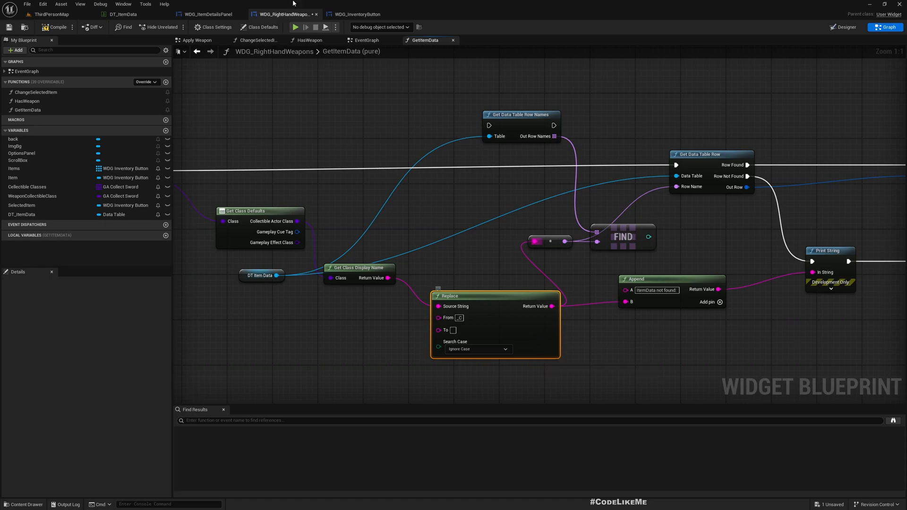
{"action": "left_click", "coordinate": [49, 14]}
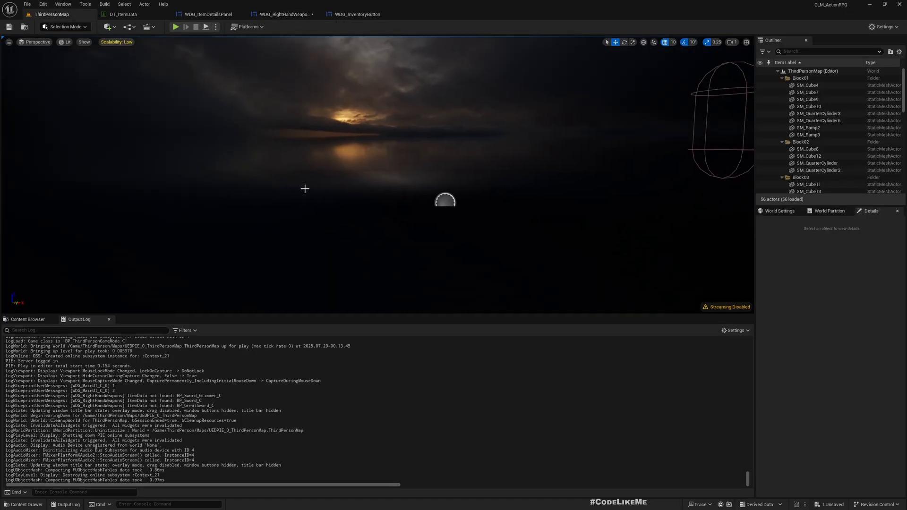
Play-test the inventory to confirm three item icons show, then return to WDG_RightHandWeapons
{"action": "left_click", "coordinate": [176, 26]}
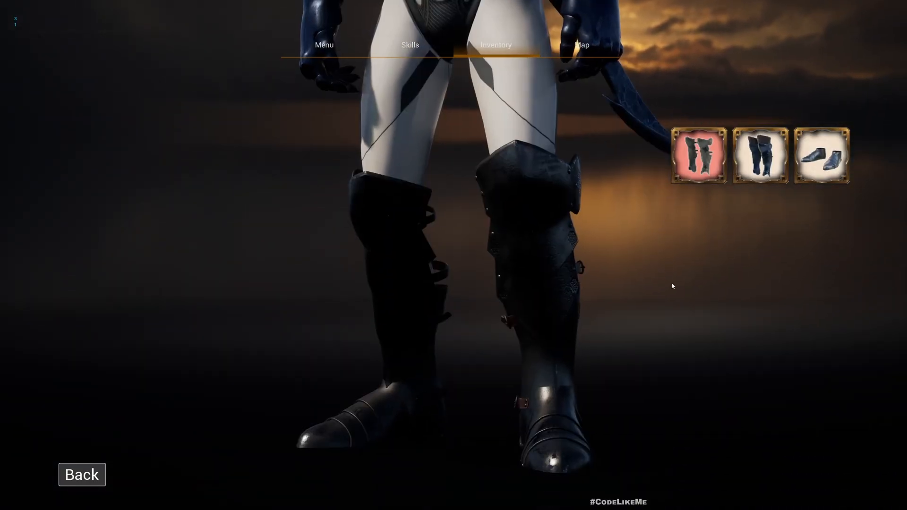
{"action": "left_click", "coordinate": [82, 475]}
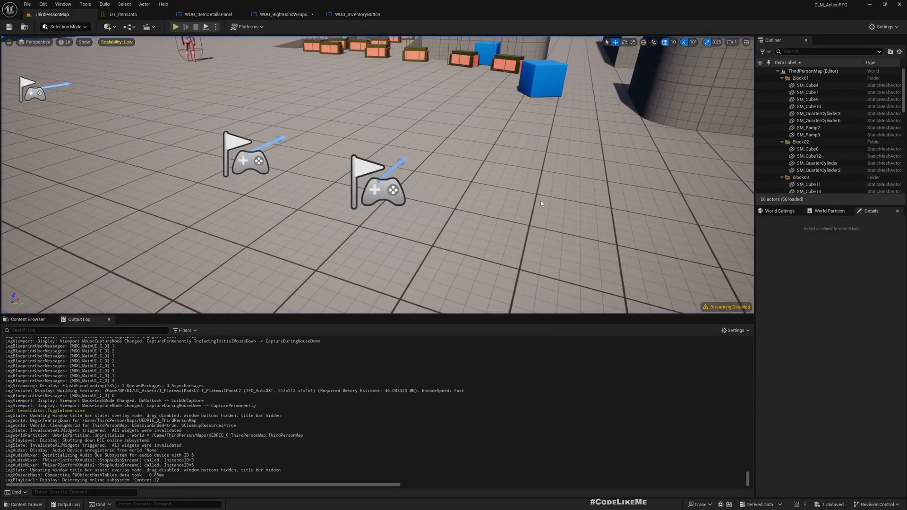
{"action": "left_click", "coordinate": [283, 14]}
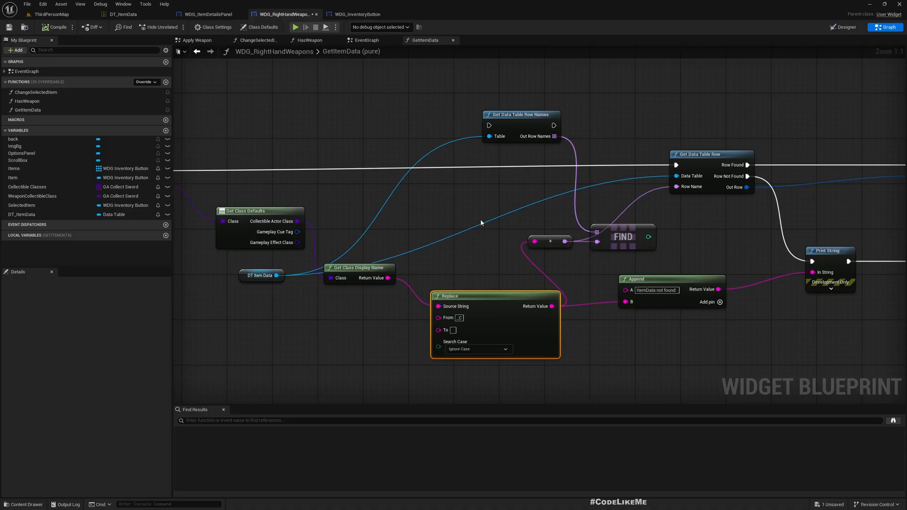
Review GetItemData's Pure setting and Class/ItemData pins, then switch to the EventGraph
{"action": "left_click", "coordinate": [519, 115]}
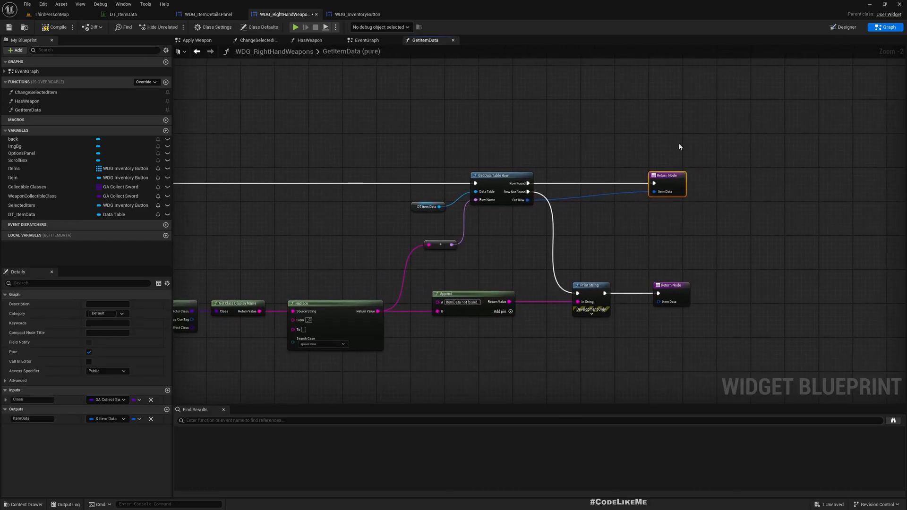
{"action": "left_click", "coordinate": [367, 39]}
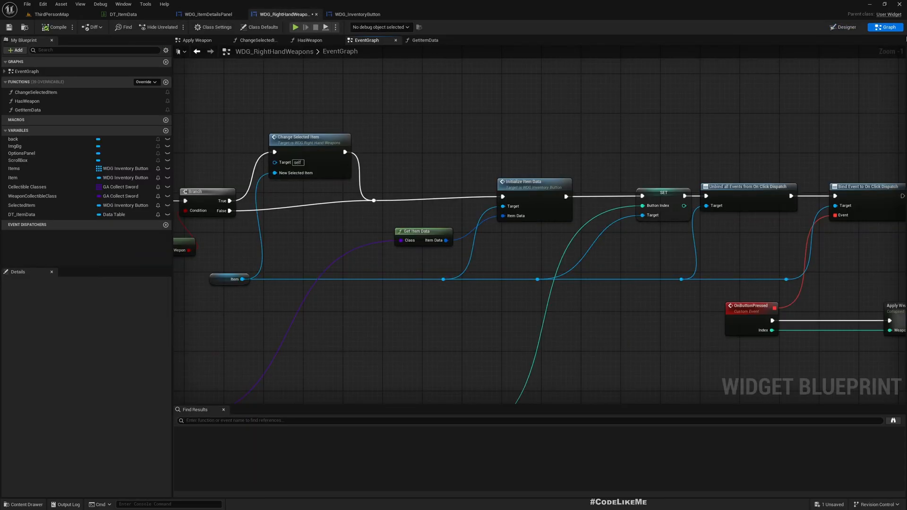
Review WDG_ItemDetailsPanel, WDG_RightHandWeapons and WDG_InventoryButton, selecting its OnClickDispatch dispatcher
{"action": "left_click", "coordinate": [207, 14]}
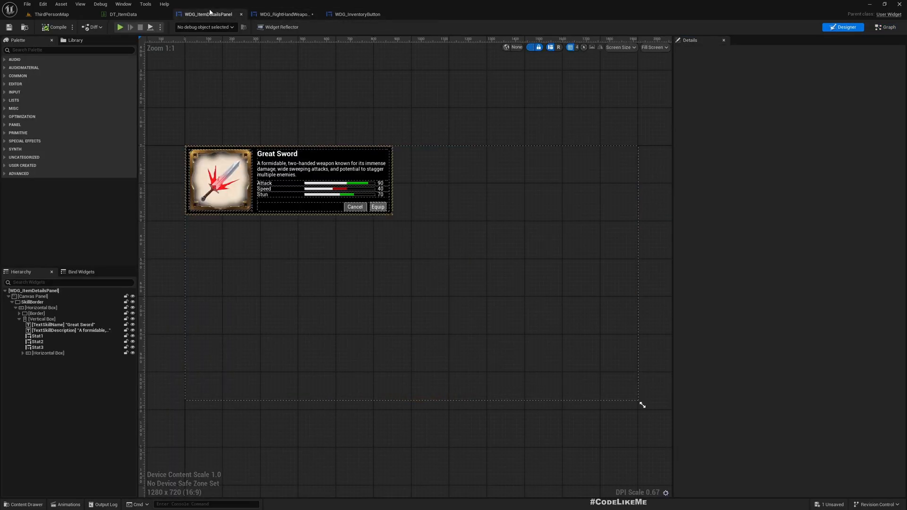
{"action": "left_click", "coordinate": [282, 14]}
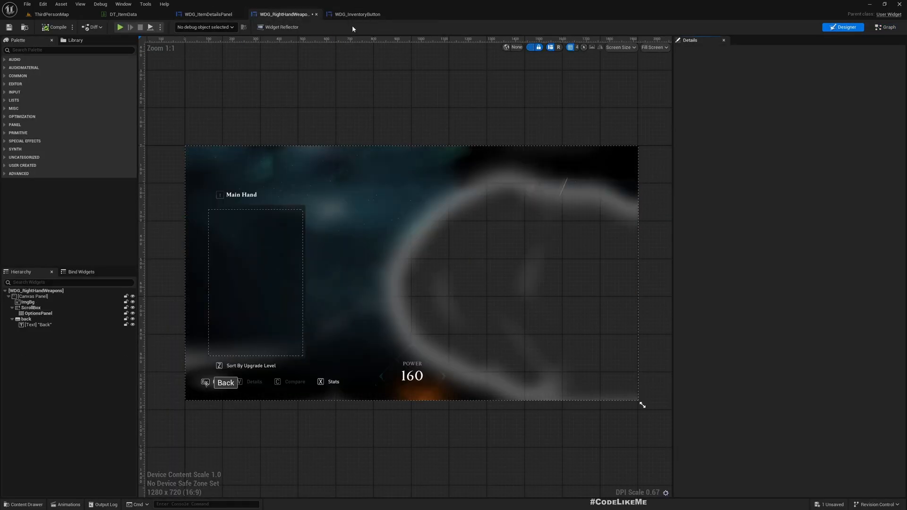
{"action": "left_click", "coordinate": [359, 14]}
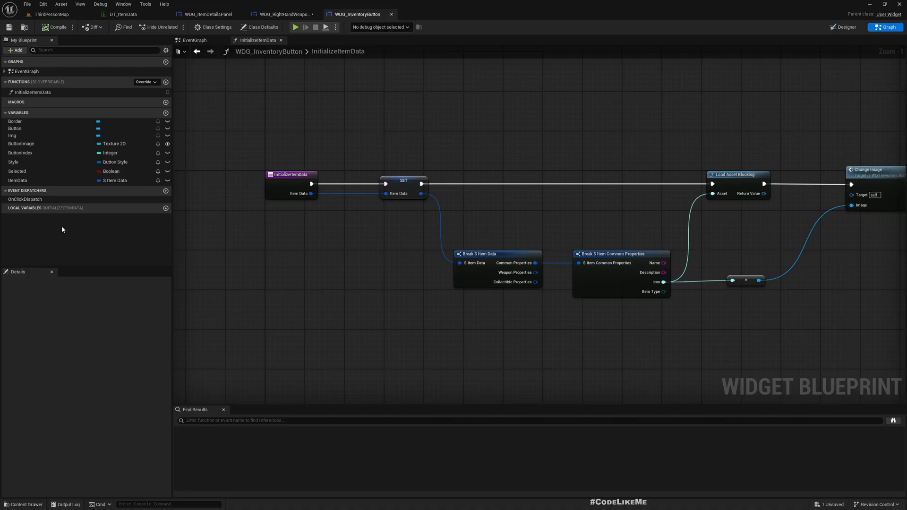
{"action": "left_click", "coordinate": [25, 199]}
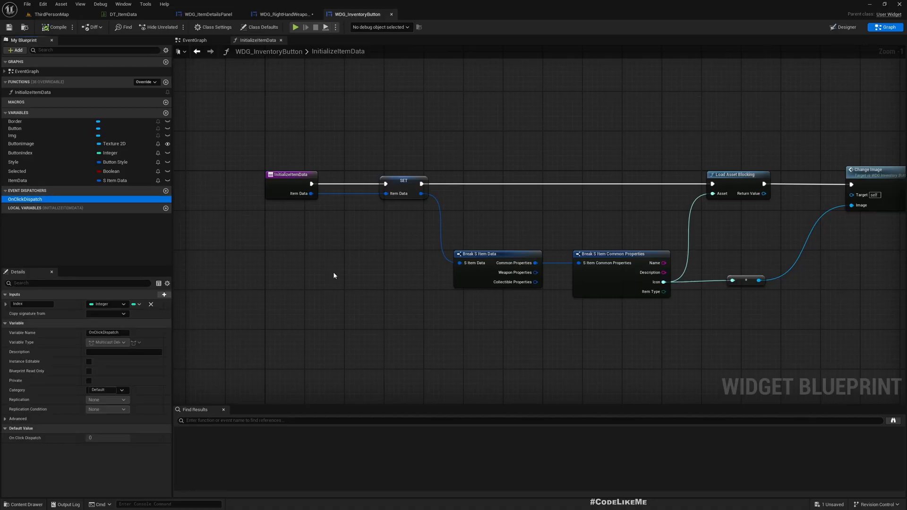
{"action": "mouse_move", "coordinate": [341, 279]}
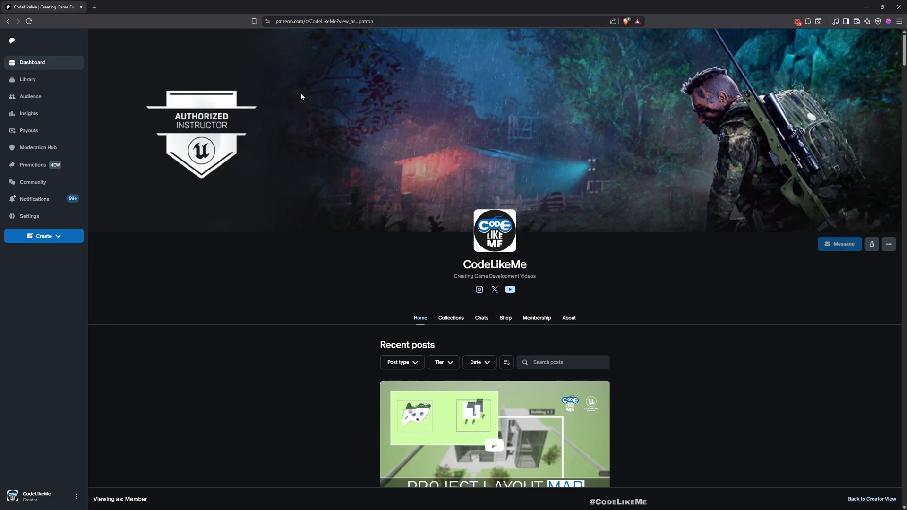
{"action": "scroll", "scroll_direction": "down", "scroll_amount": 3}
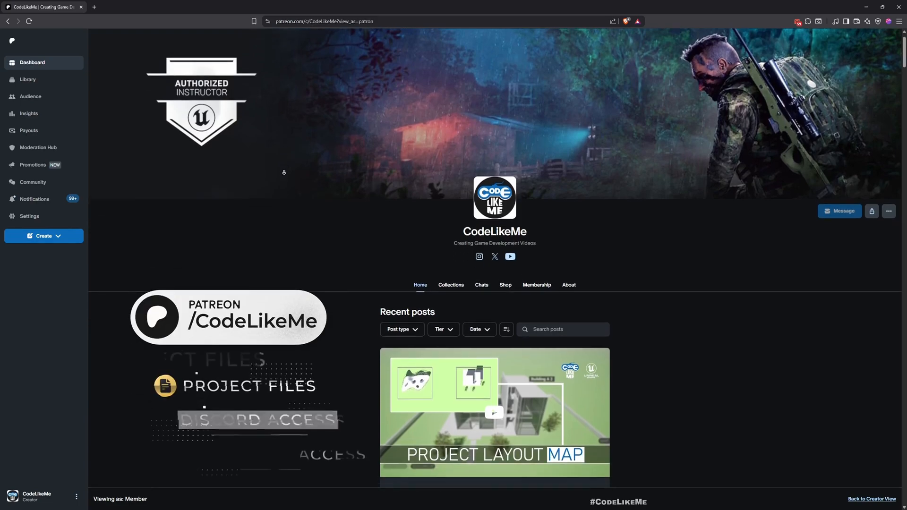
{"action": "scroll", "scroll_direction": "down", "scroll_amount": 3}
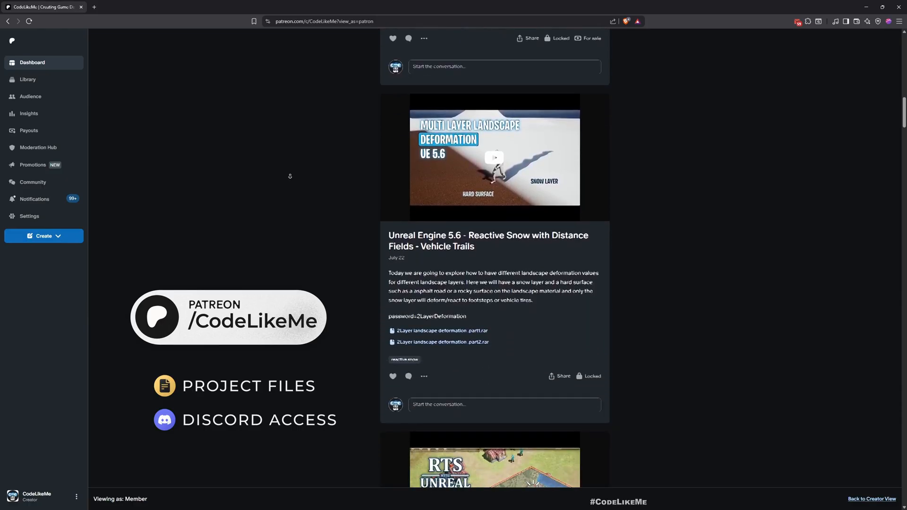
{"action": "scroll", "scroll_direction": "down", "scroll_amount": 3}
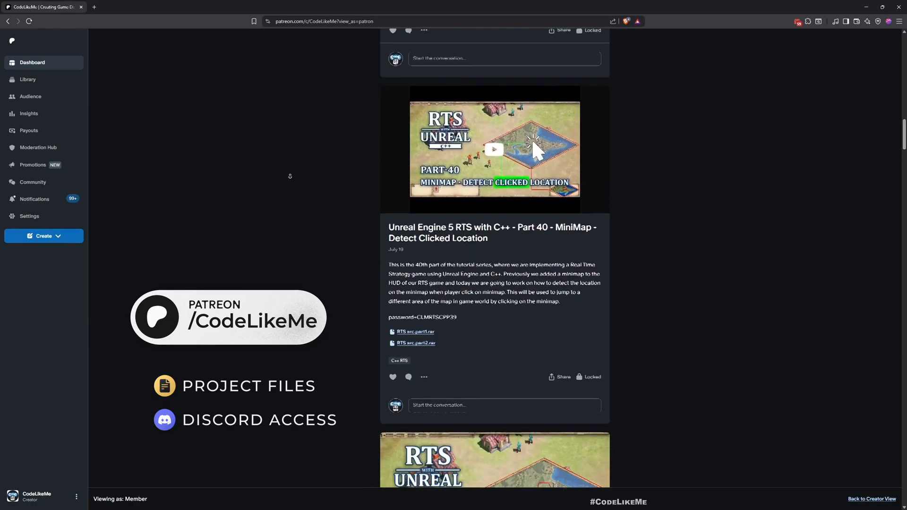
{"action": "scroll", "scroll_direction": "down", "scroll_amount": 3}
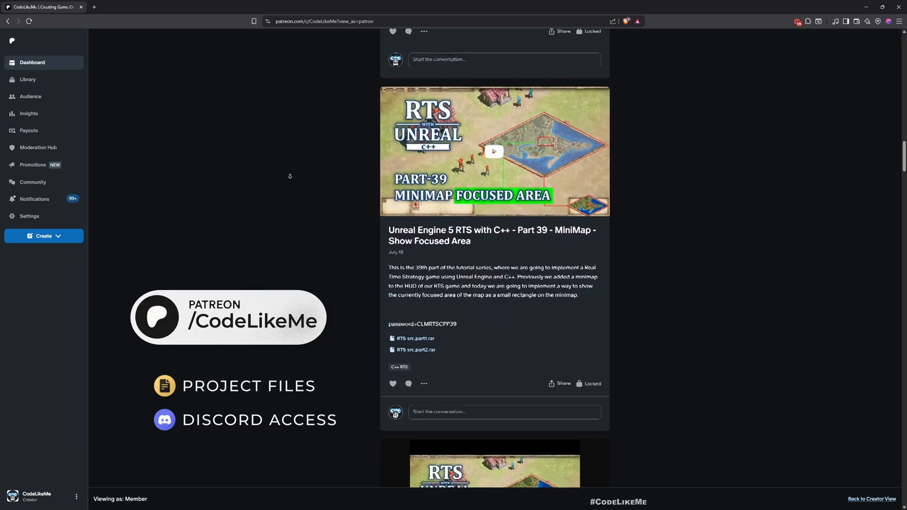
{"action": "scroll", "scroll_direction": "down", "scroll_amount": 3}
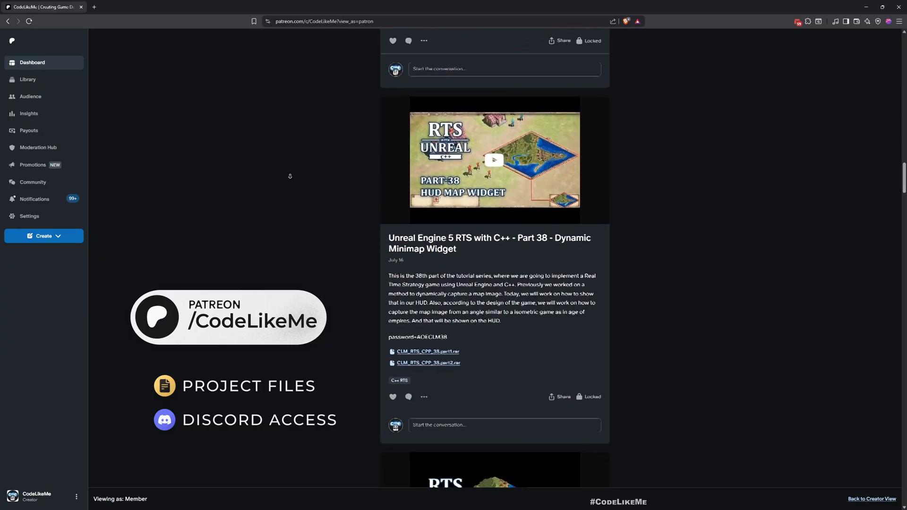
{"action": "scroll", "scroll_direction": "down", "scroll_amount": 3}
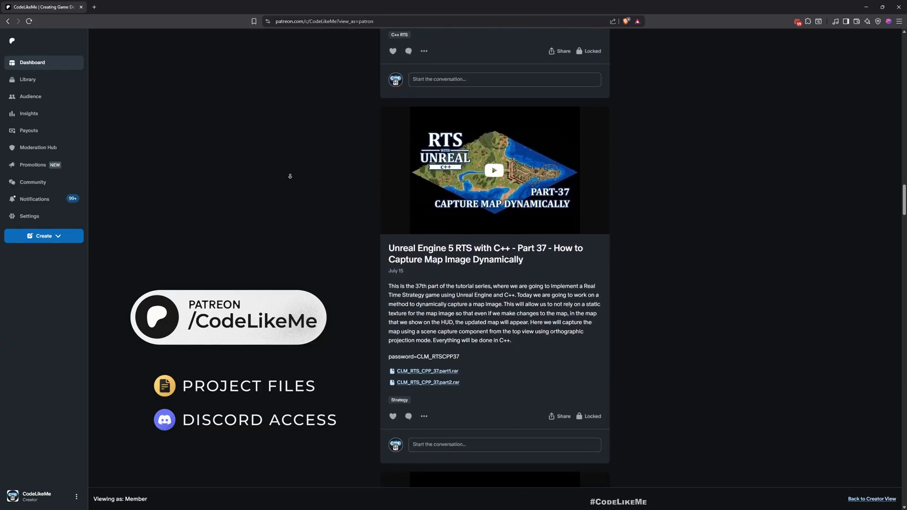
{"action": "scroll", "scroll_direction": "down", "scroll_amount": 3}
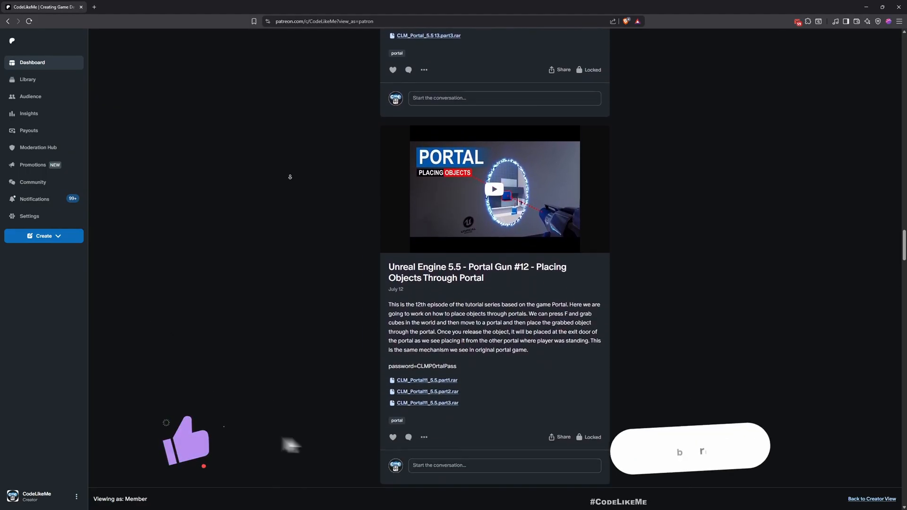
{"action": "scroll", "scroll_direction": "down", "scroll_amount": 3}
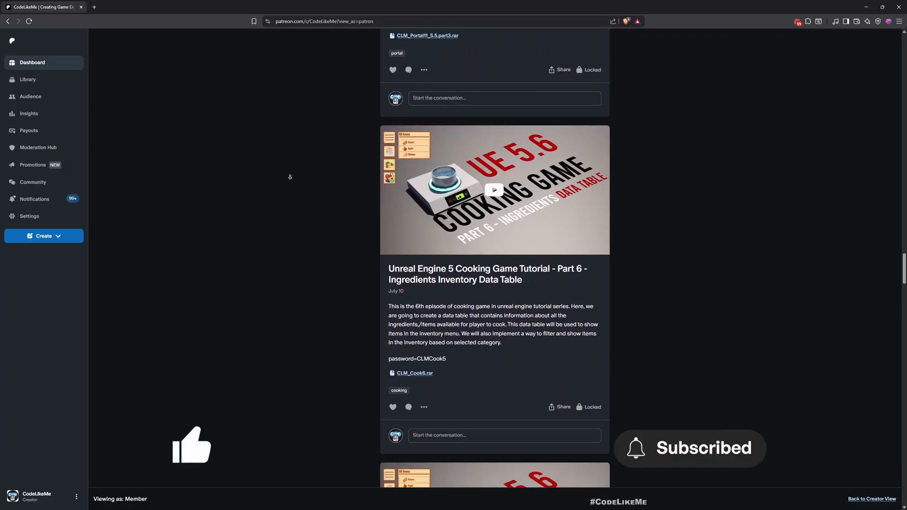